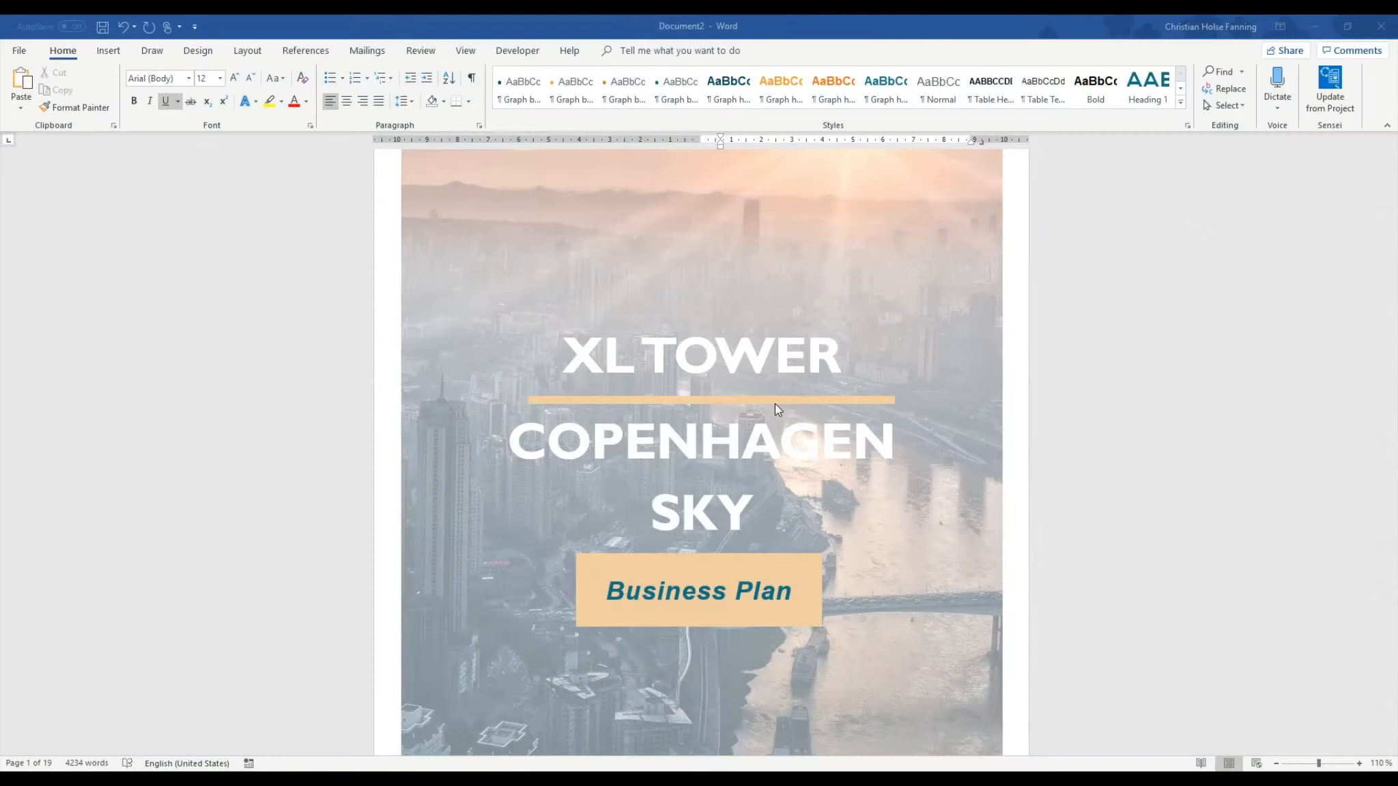
pyautogui.moveTo(1175, 403)
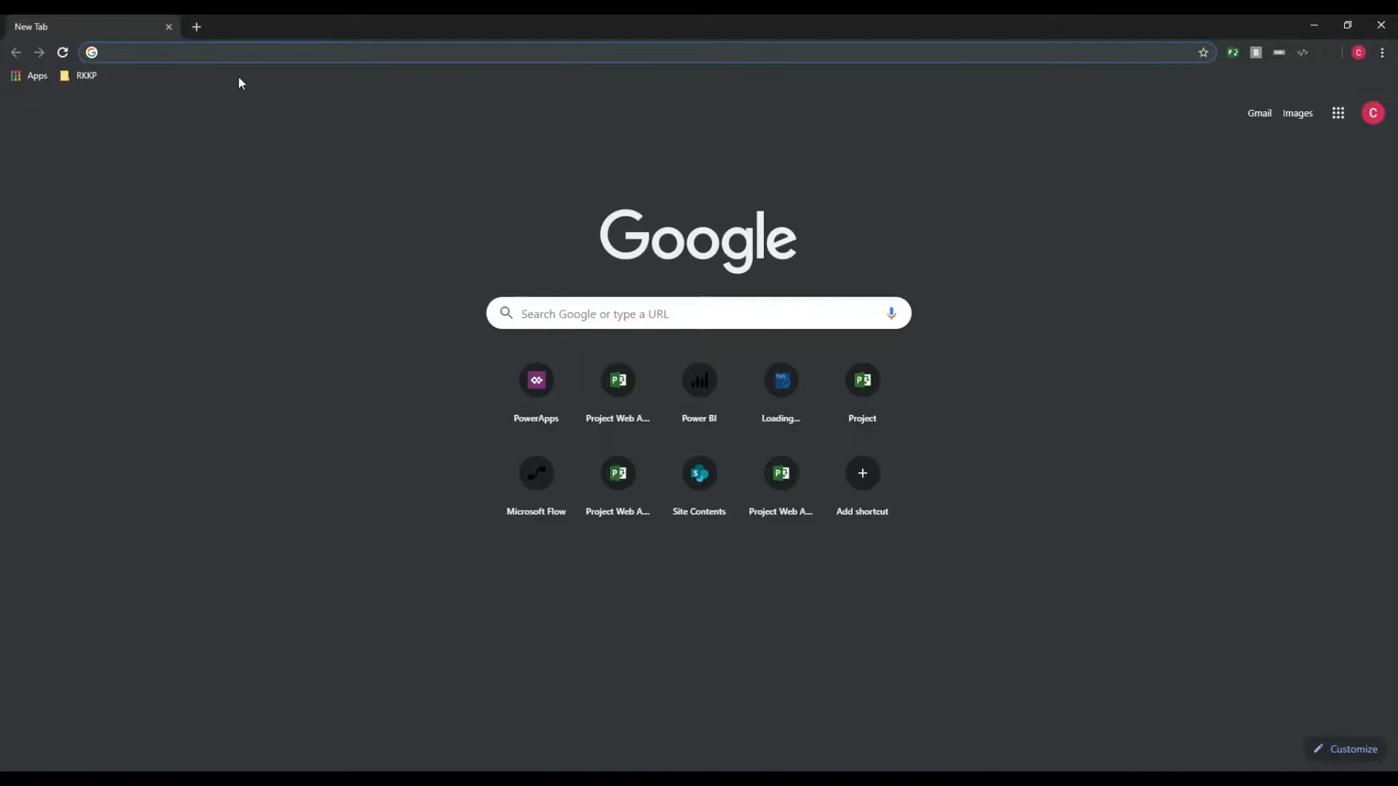
# Step: Launch the Dynamics 365 PPM app from PowerApps and open the Construction portfolio record
pyautogui.click(535, 379)
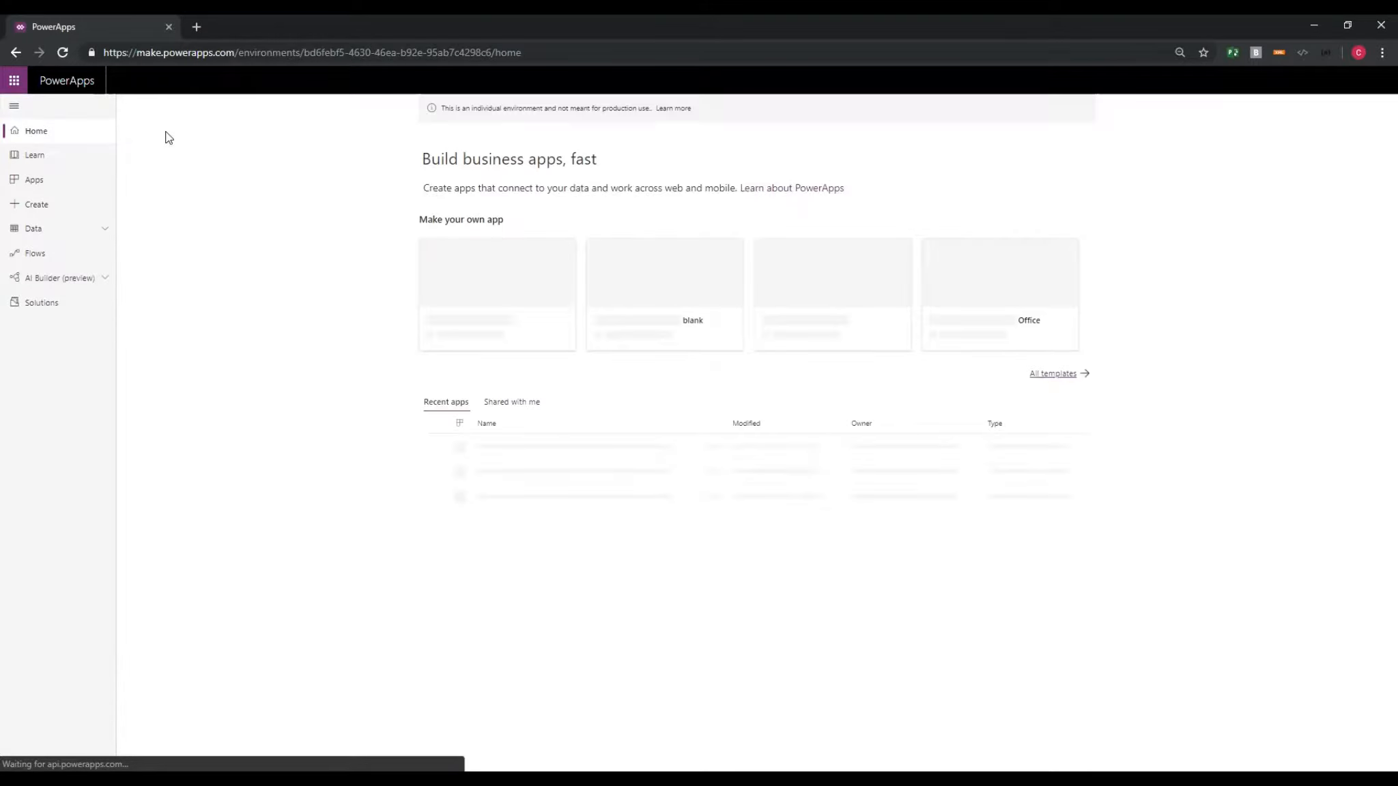
pyautogui.click(34, 179)
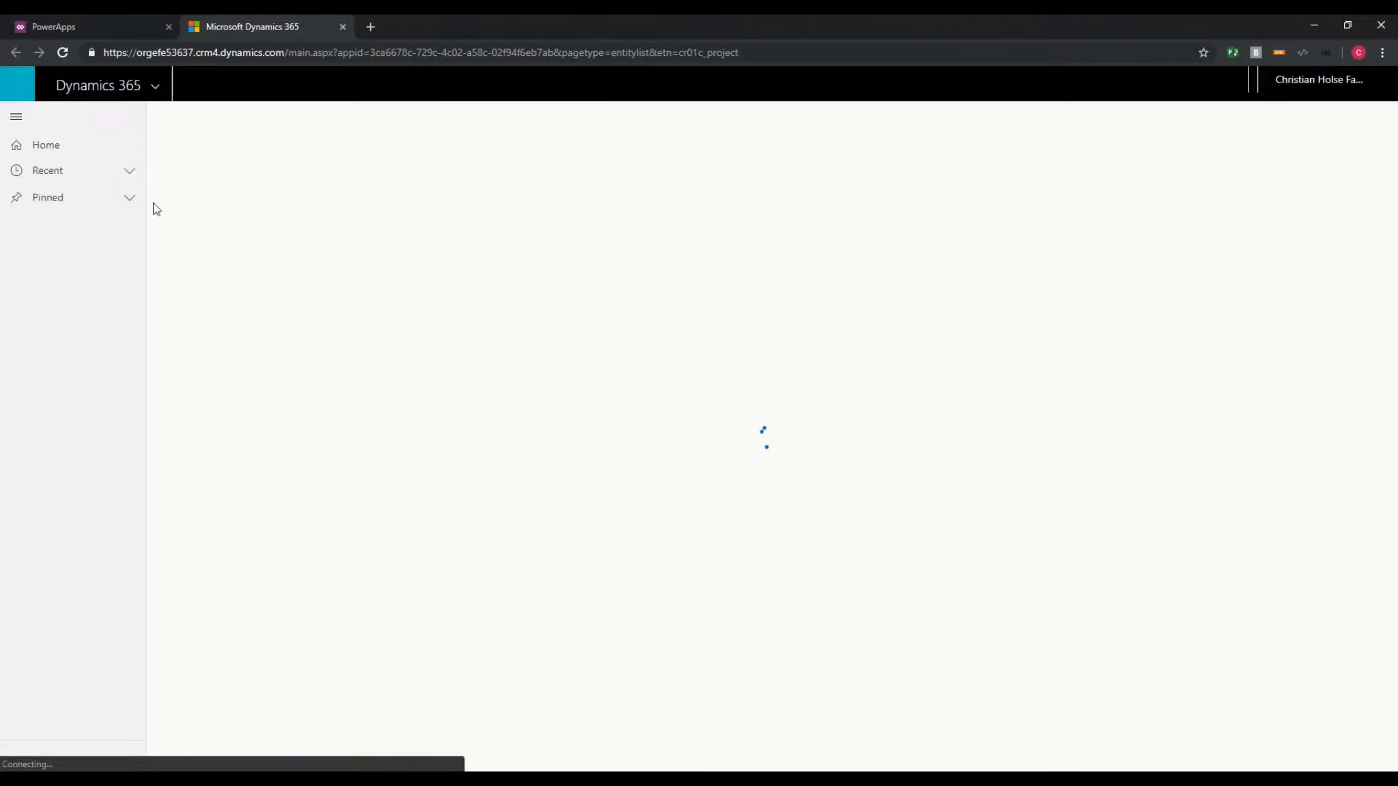
pyautogui.click(54, 334)
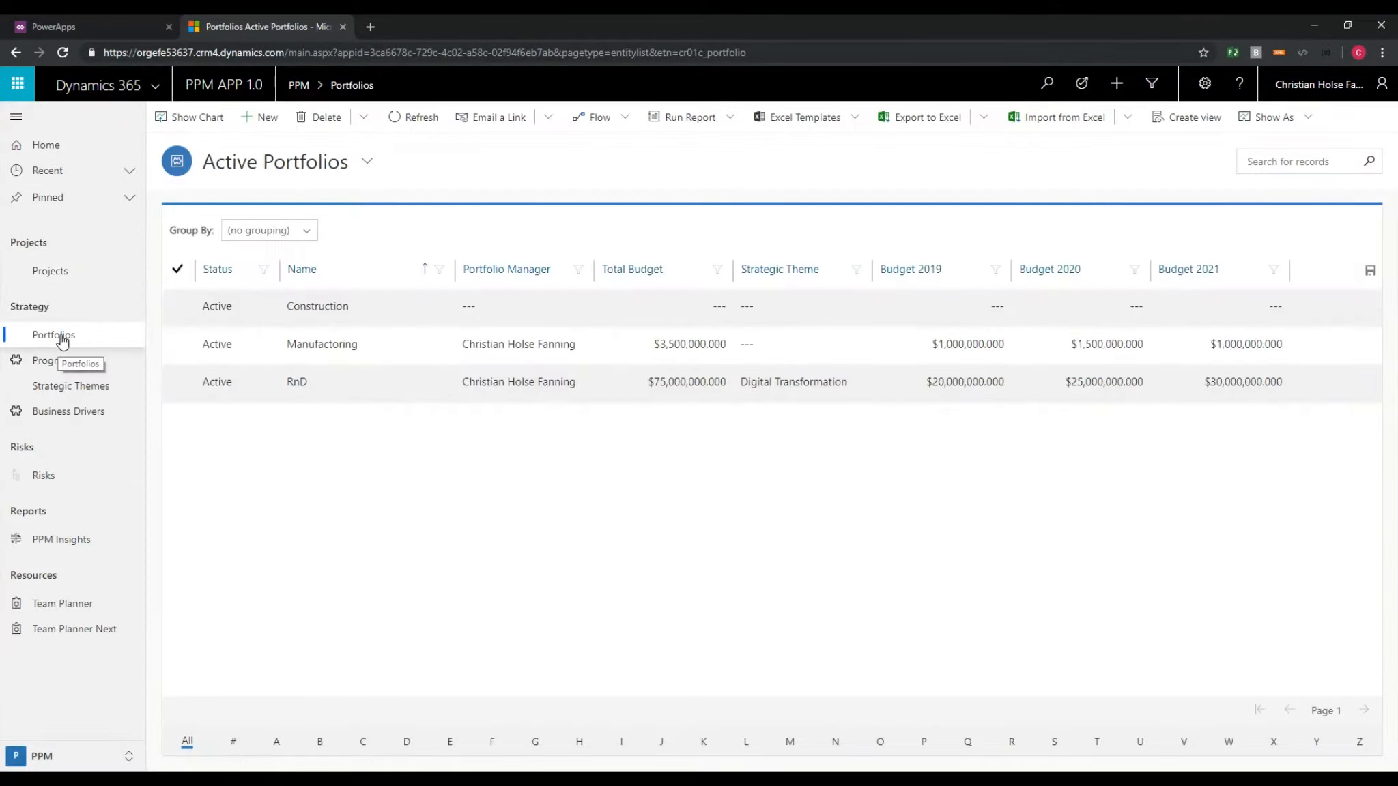
pyautogui.click(316, 306)
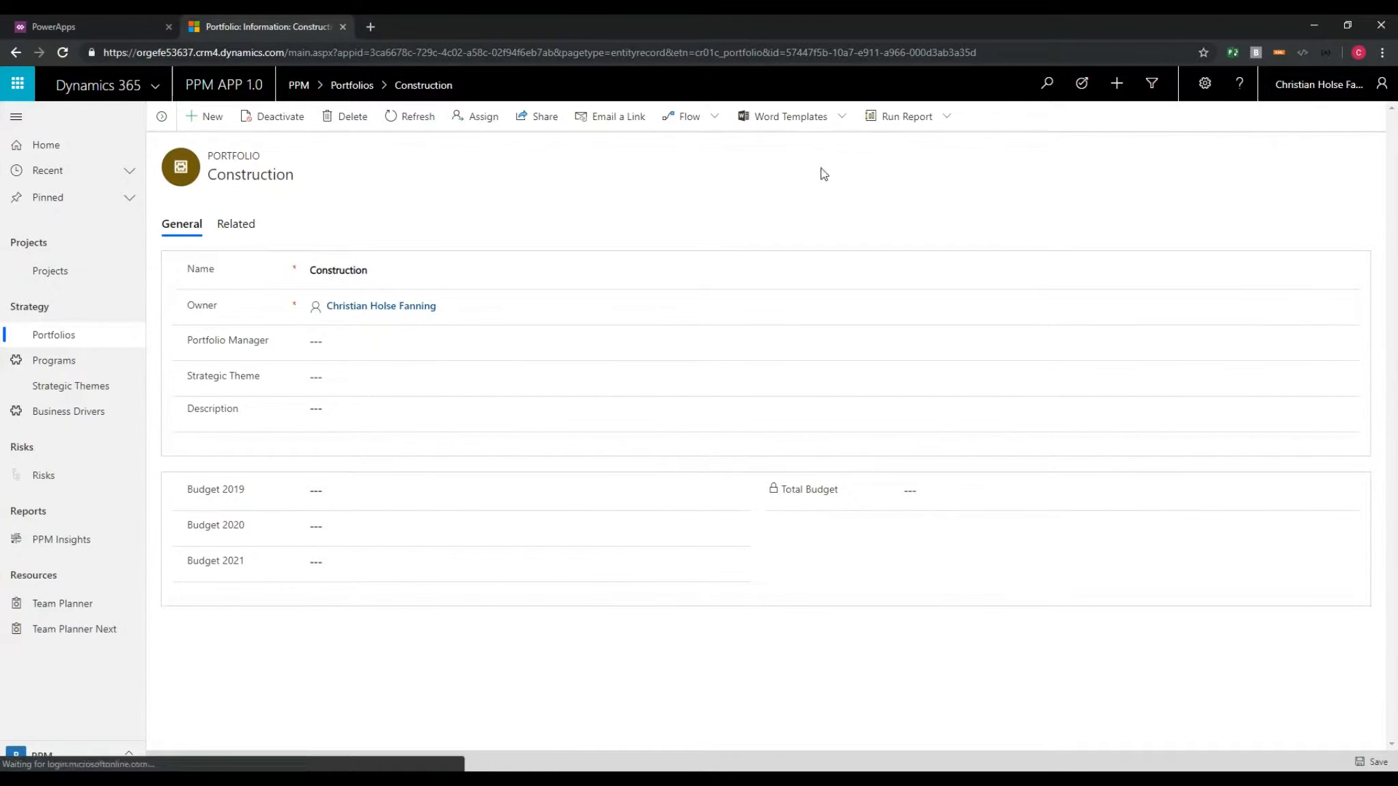
# Step: Download a blank Word template for the Portfolio entity and open the downloaded file in Word
pyautogui.click(790, 116)
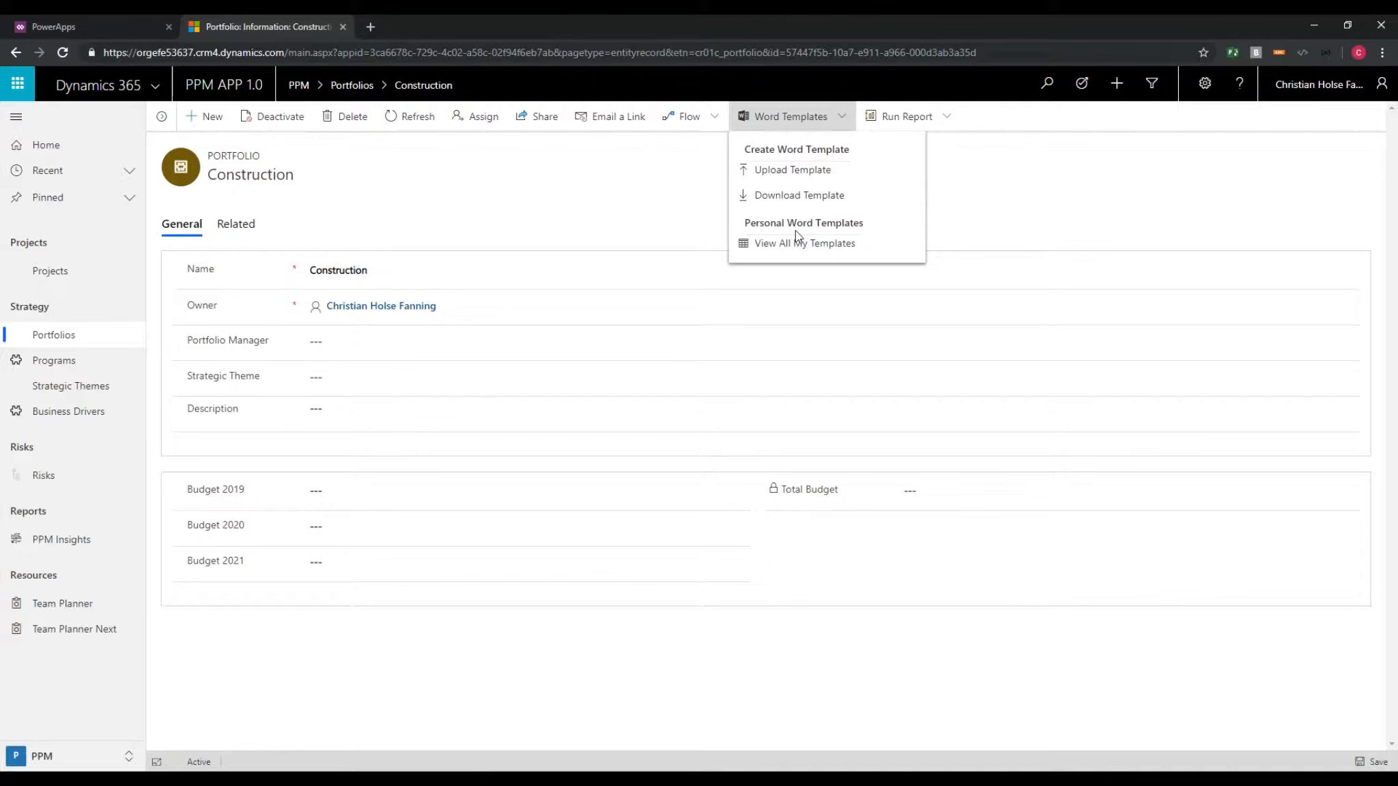
pyautogui.click(798, 194)
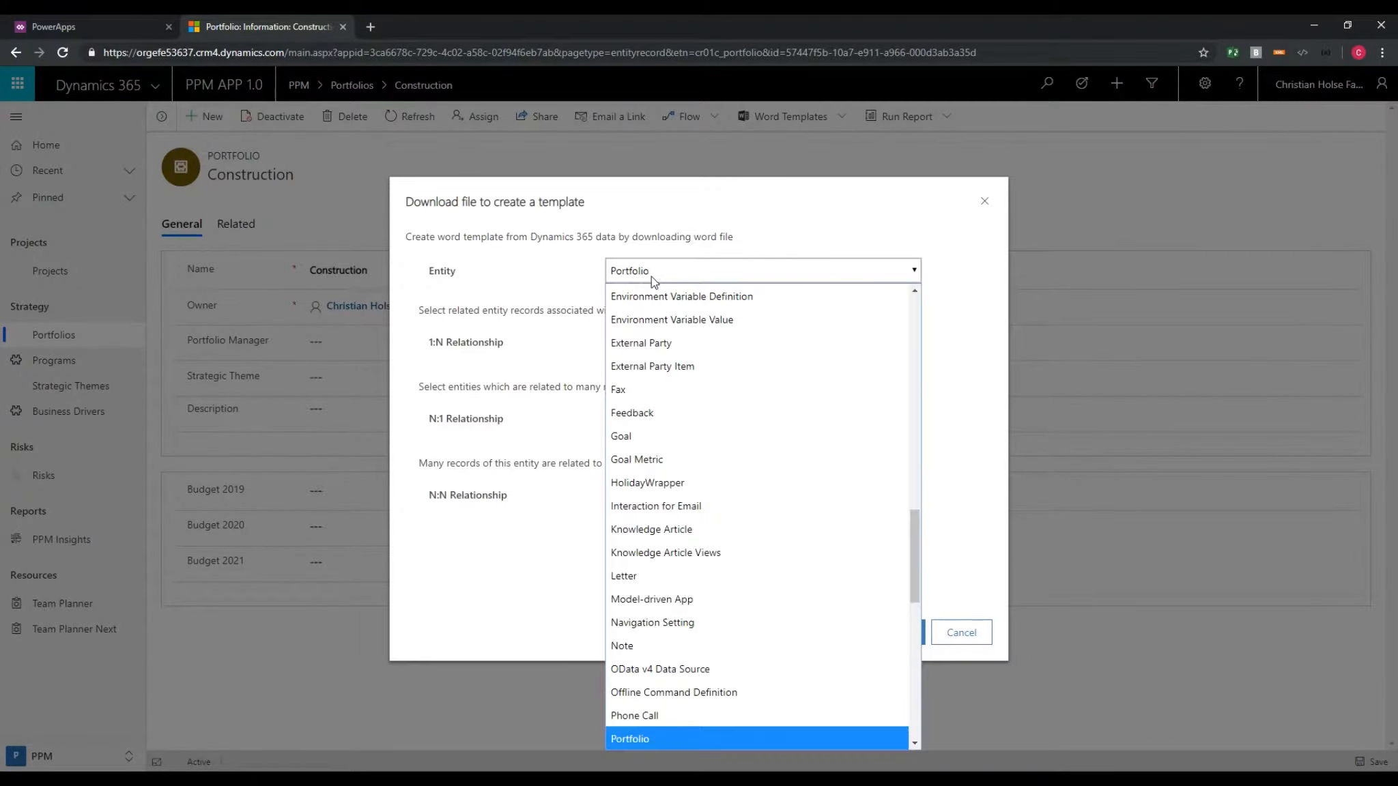
pyautogui.click(629, 739)
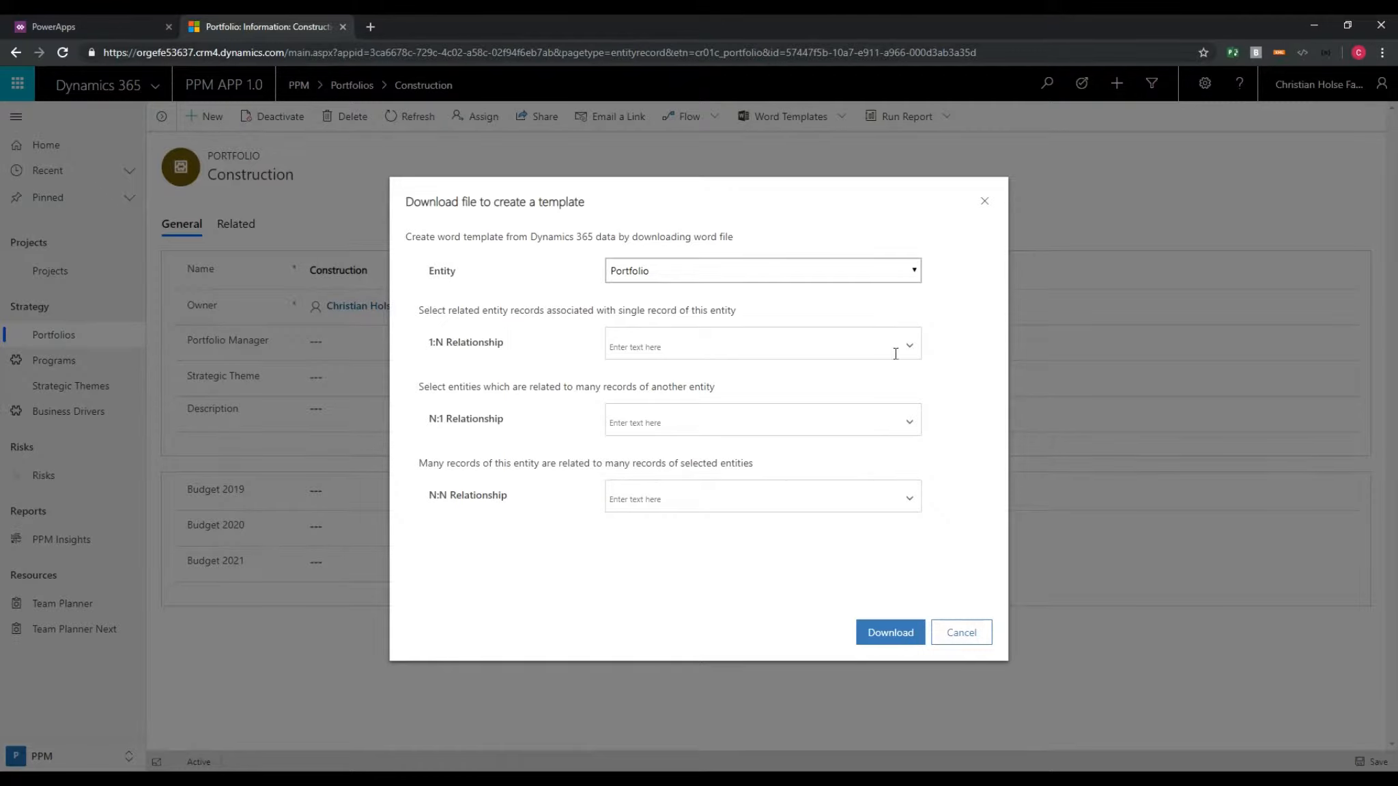
pyautogui.click(760, 345)
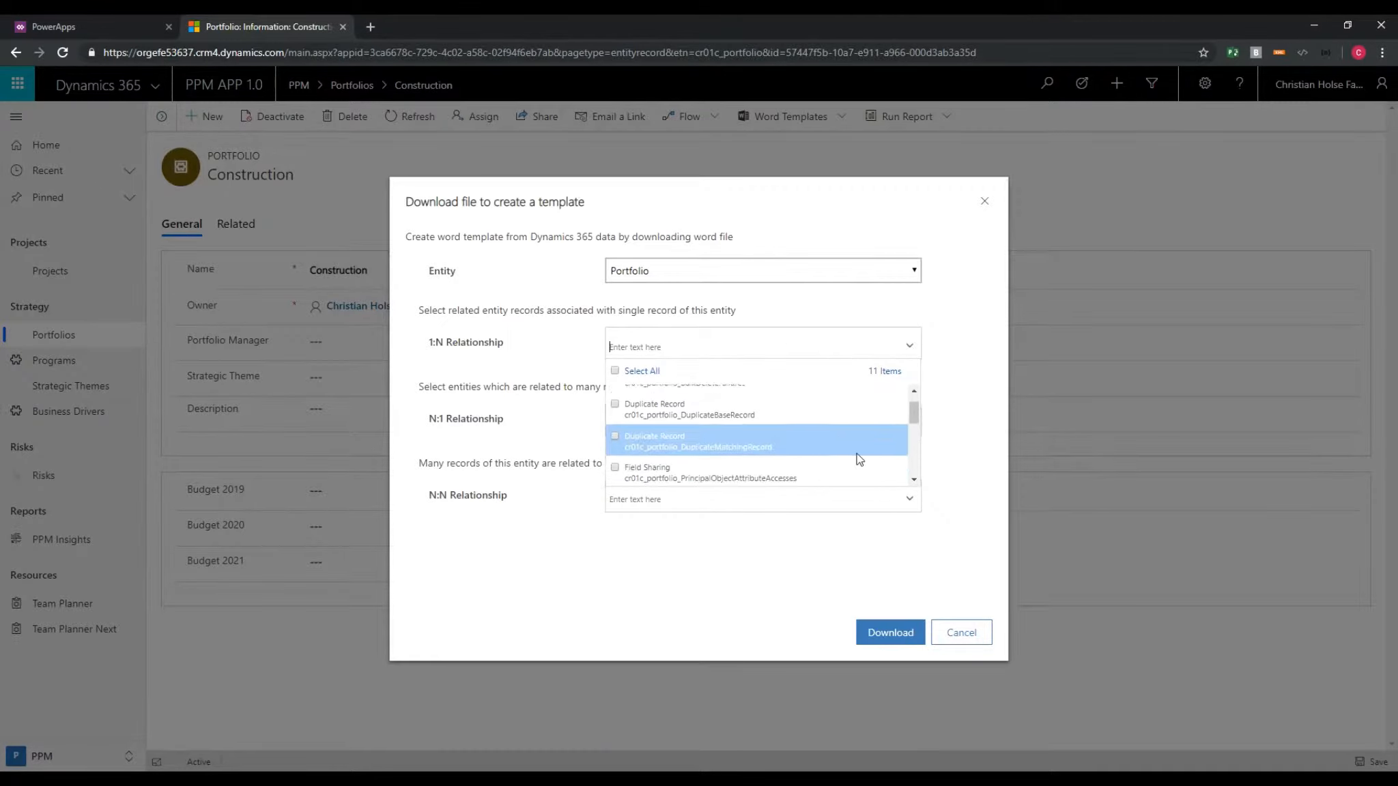
pyautogui.scroll(-3)
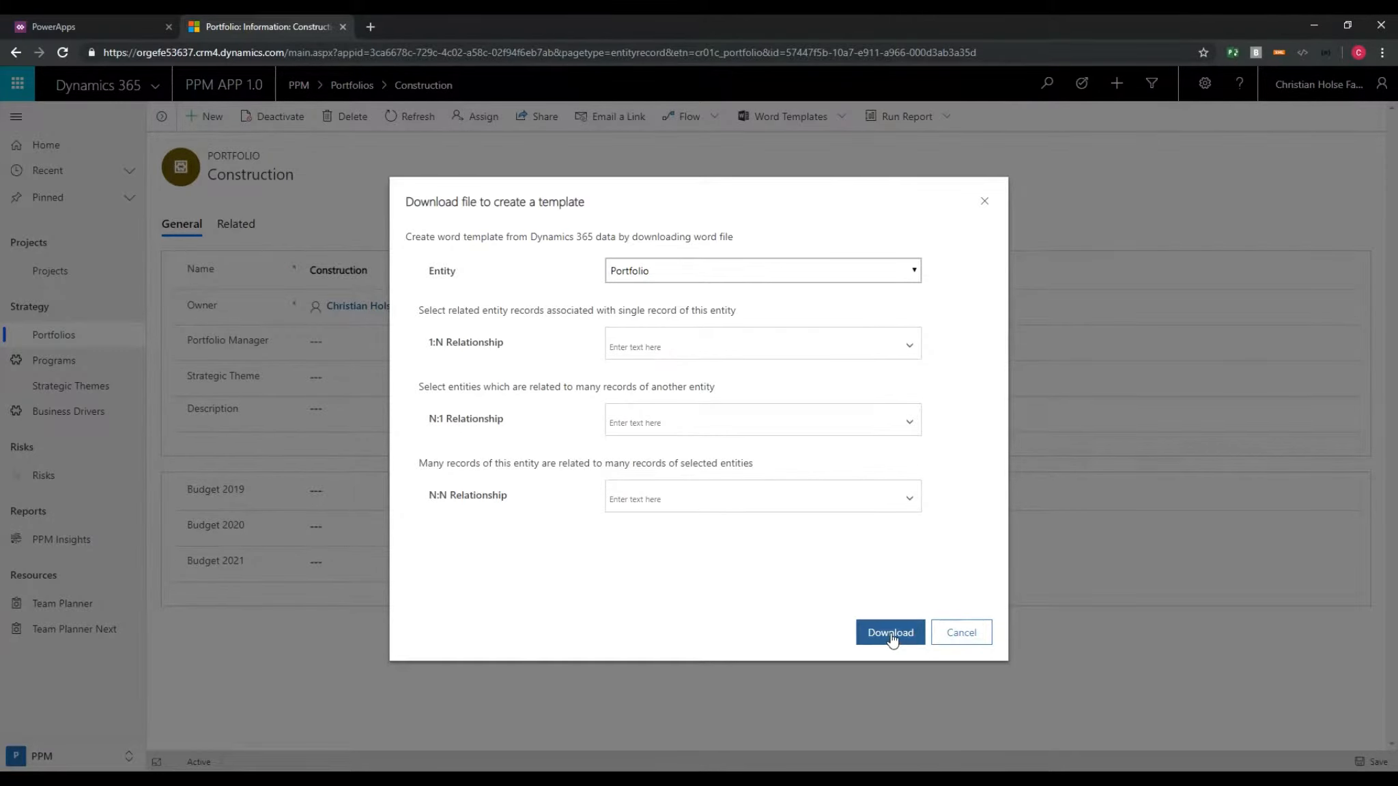
pyautogui.click(889, 632)
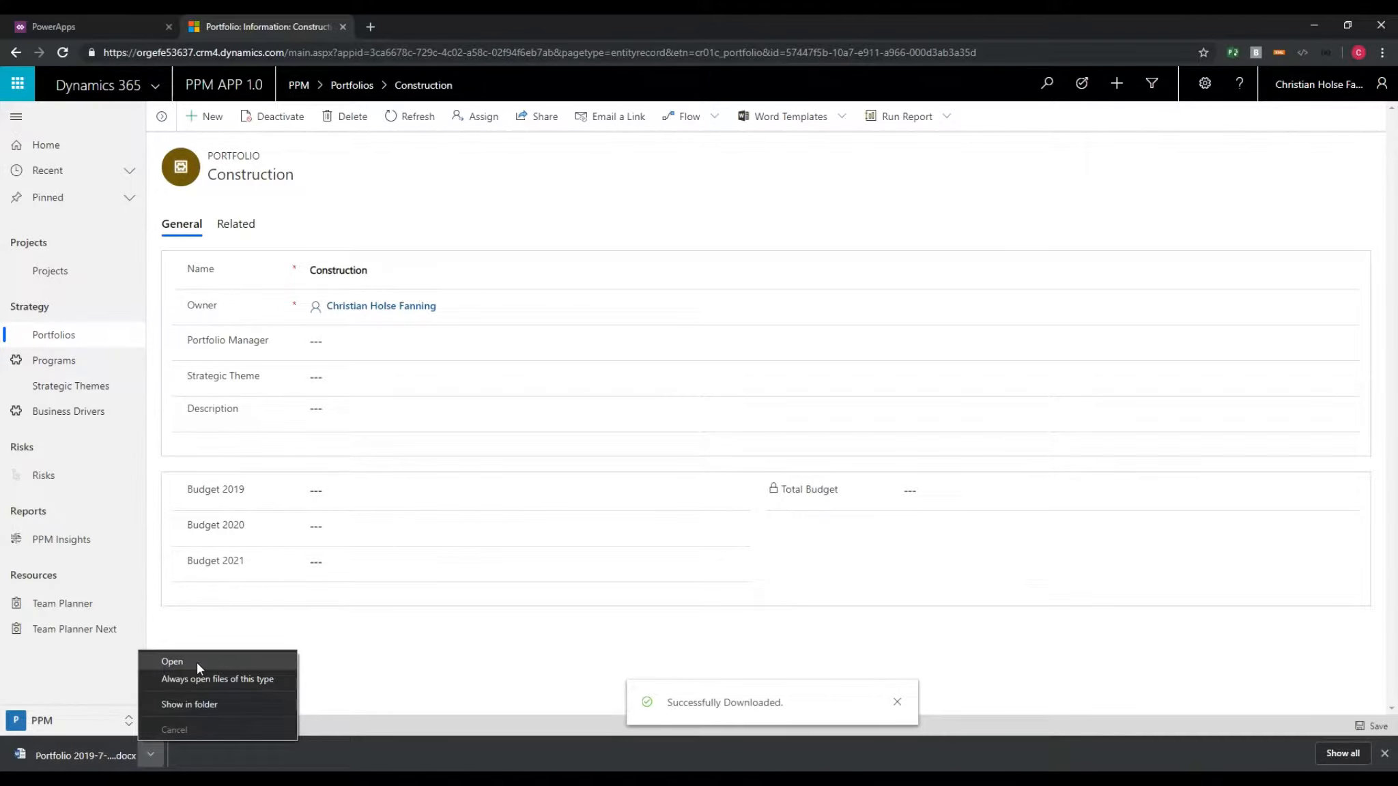
pyautogui.click(171, 662)
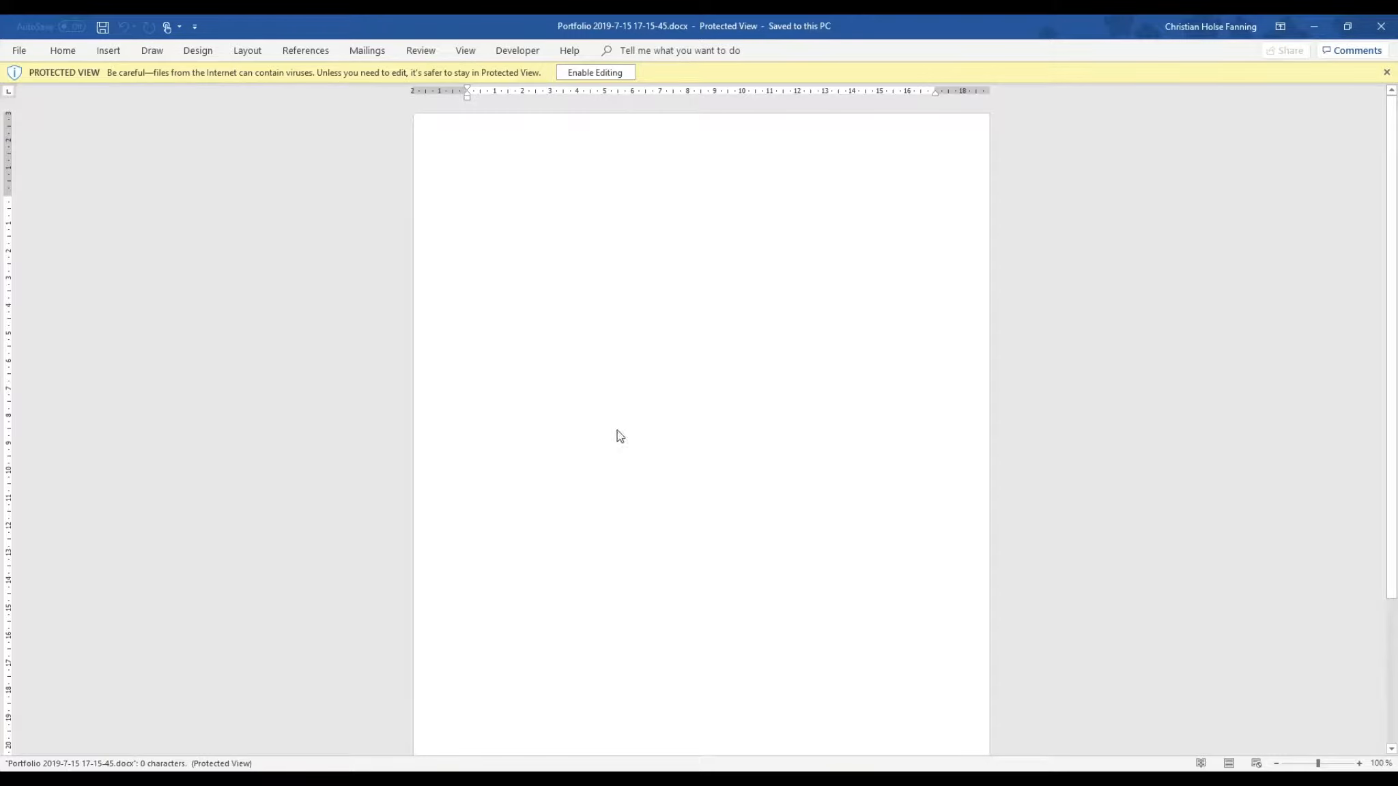
# Step: Enable editing on the template and turn on the Developer tab in Word Options > Customize Ribbon
pyautogui.click(595, 72)
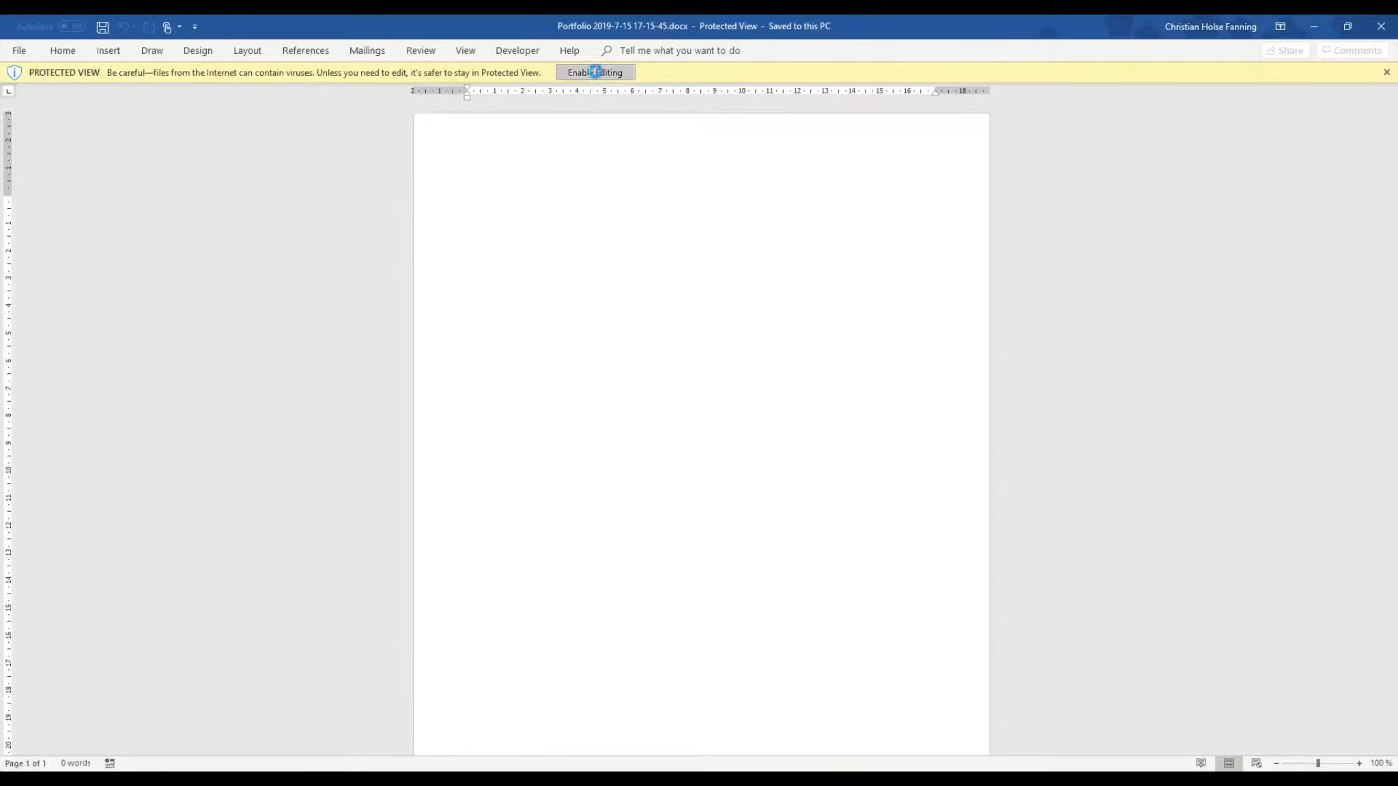
pyautogui.click(595, 73)
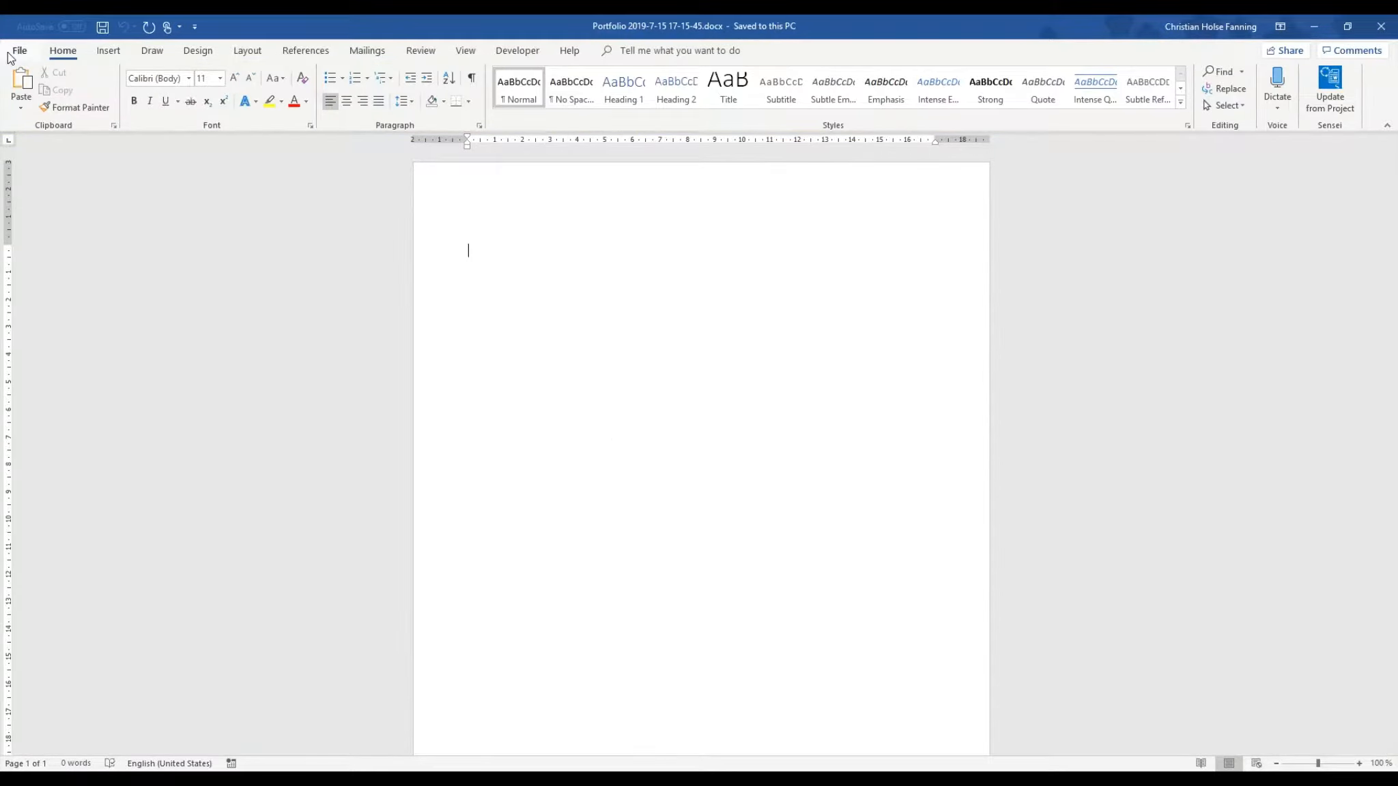
pyautogui.click(18, 51)
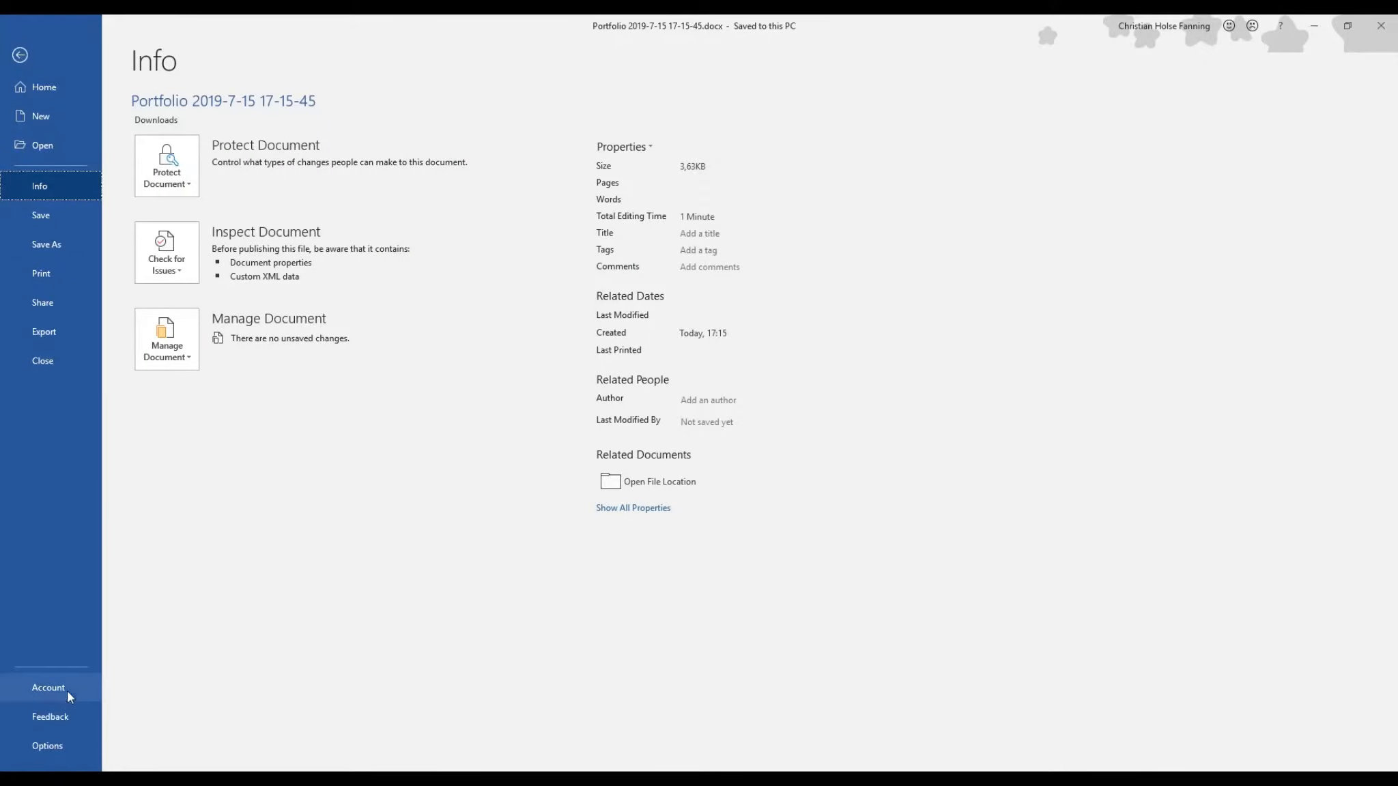
pyautogui.click(47, 746)
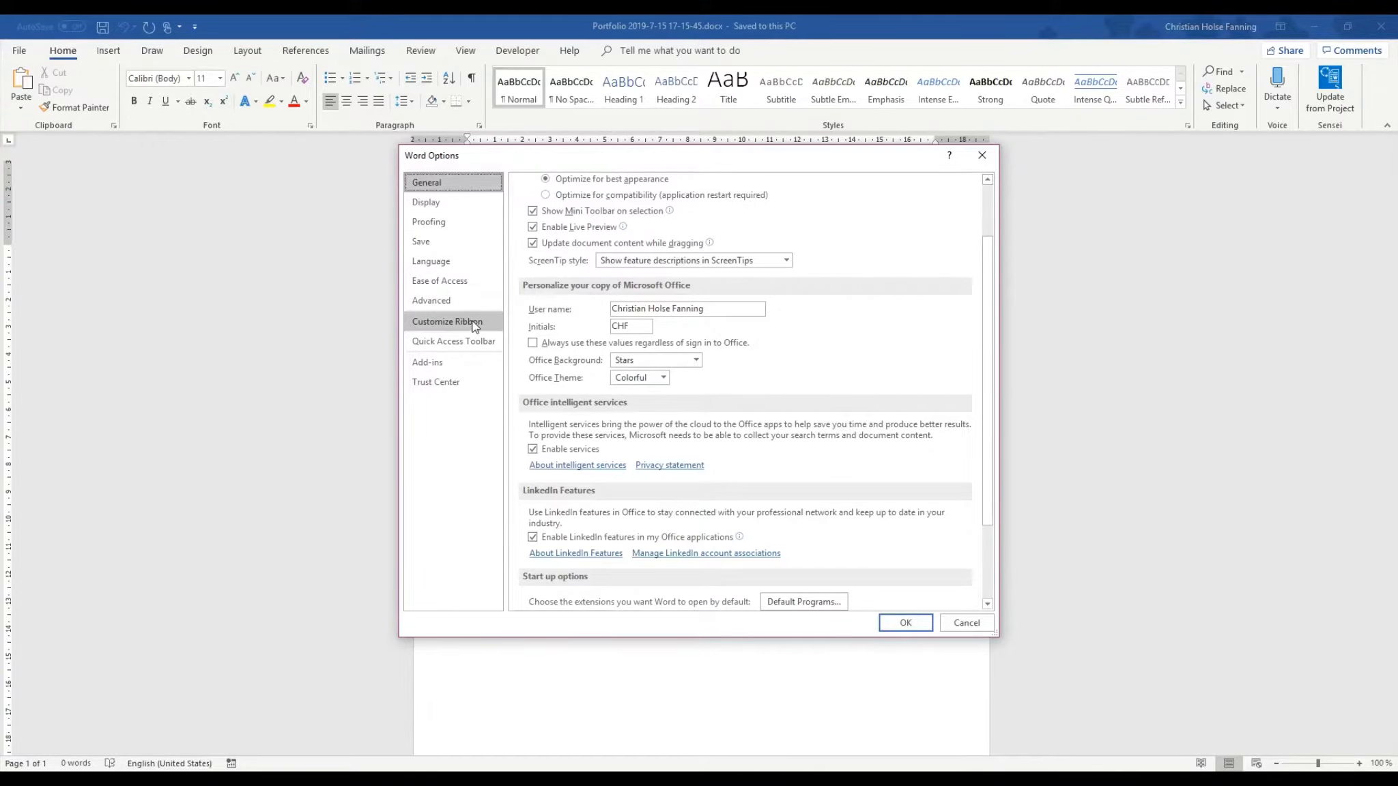
pyautogui.click(448, 321)
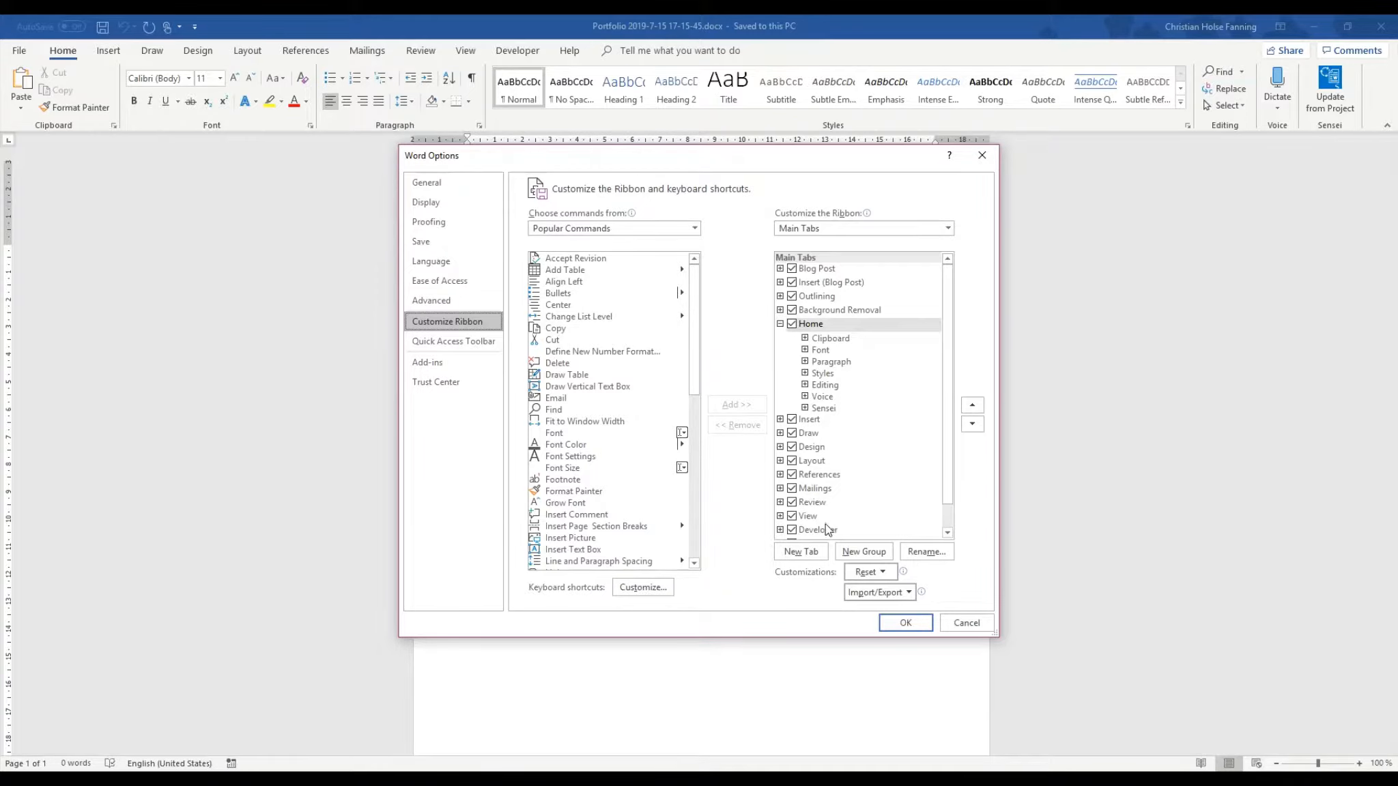
pyautogui.click(817, 529)
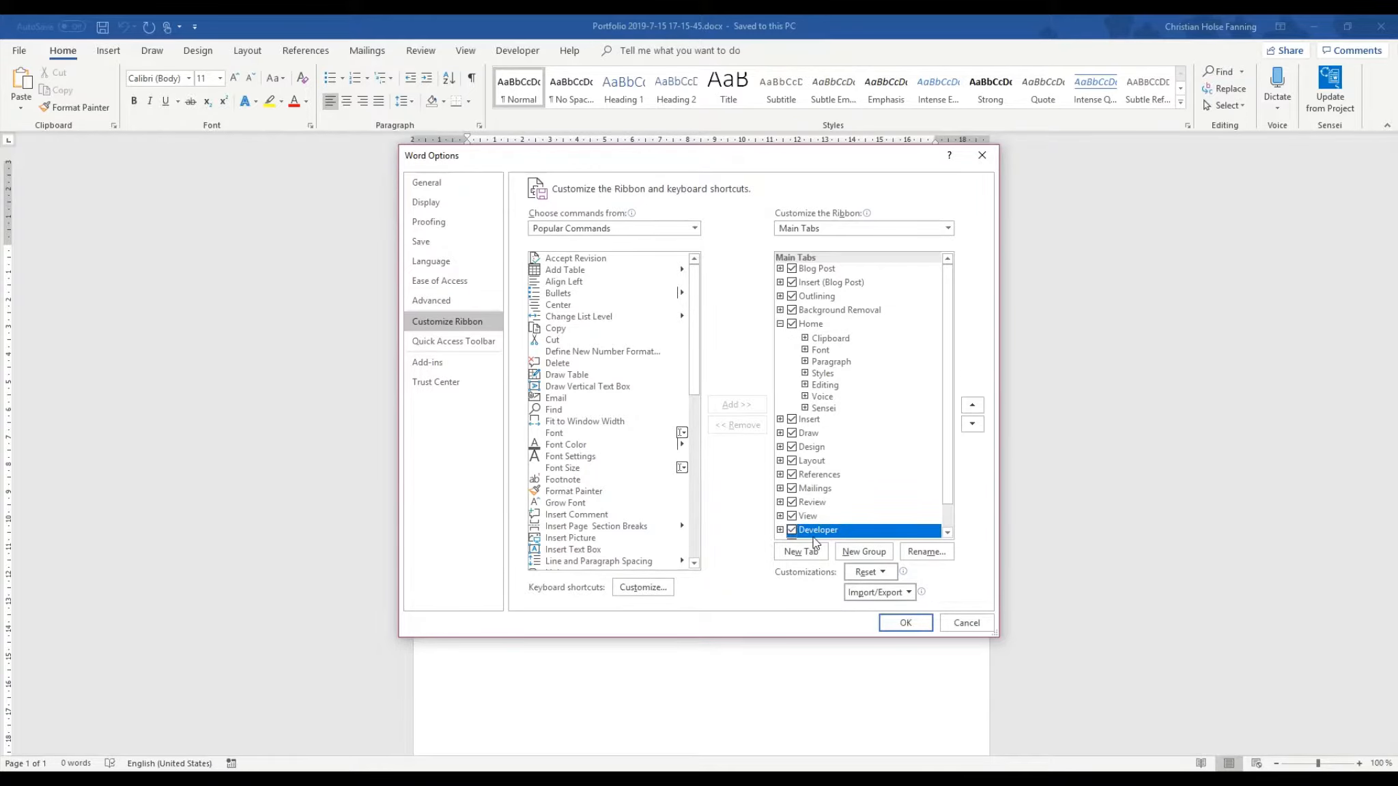
pyautogui.click(904, 622)
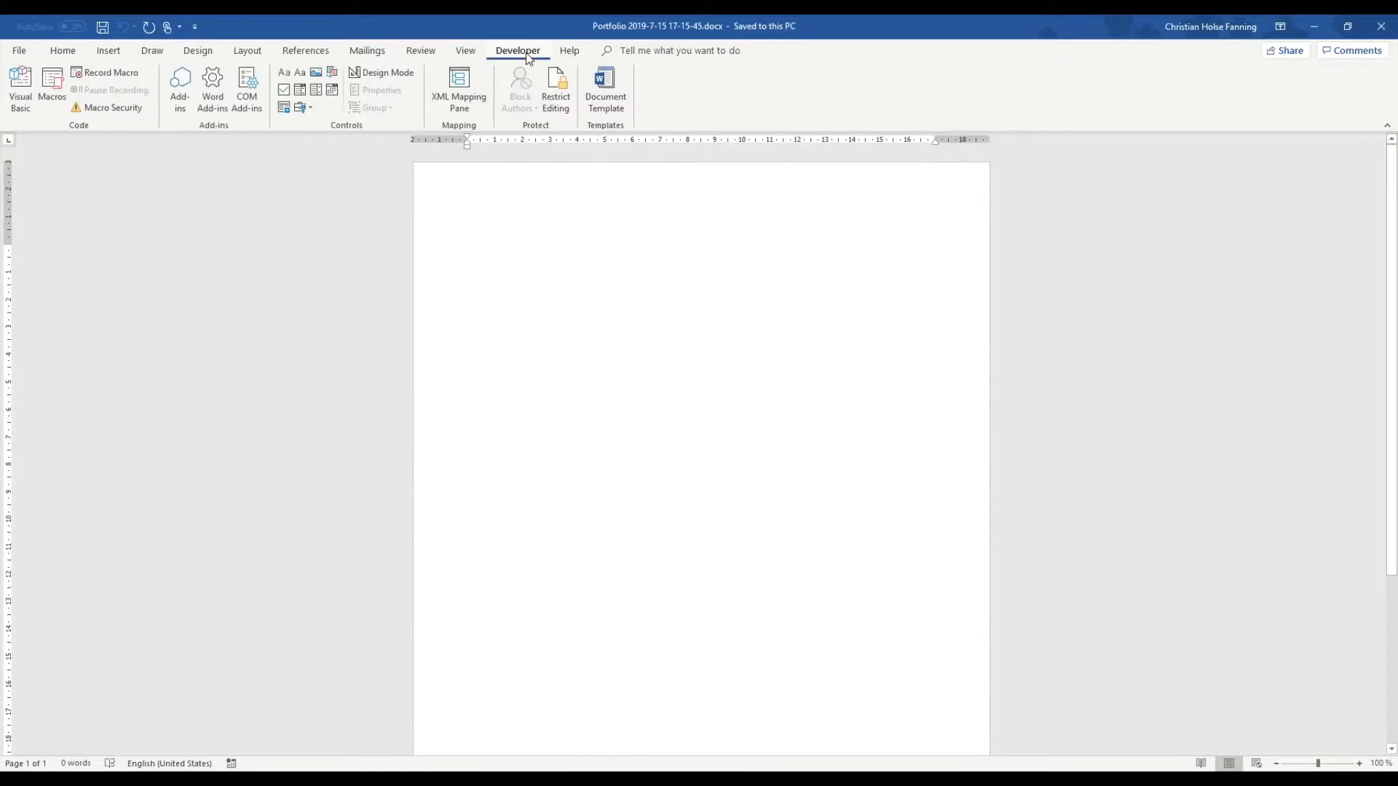
# Step: Show the XML Mapping pane, choose the portfolio XML part and insert a content control for cr01c_name
pyautogui.click(459, 88)
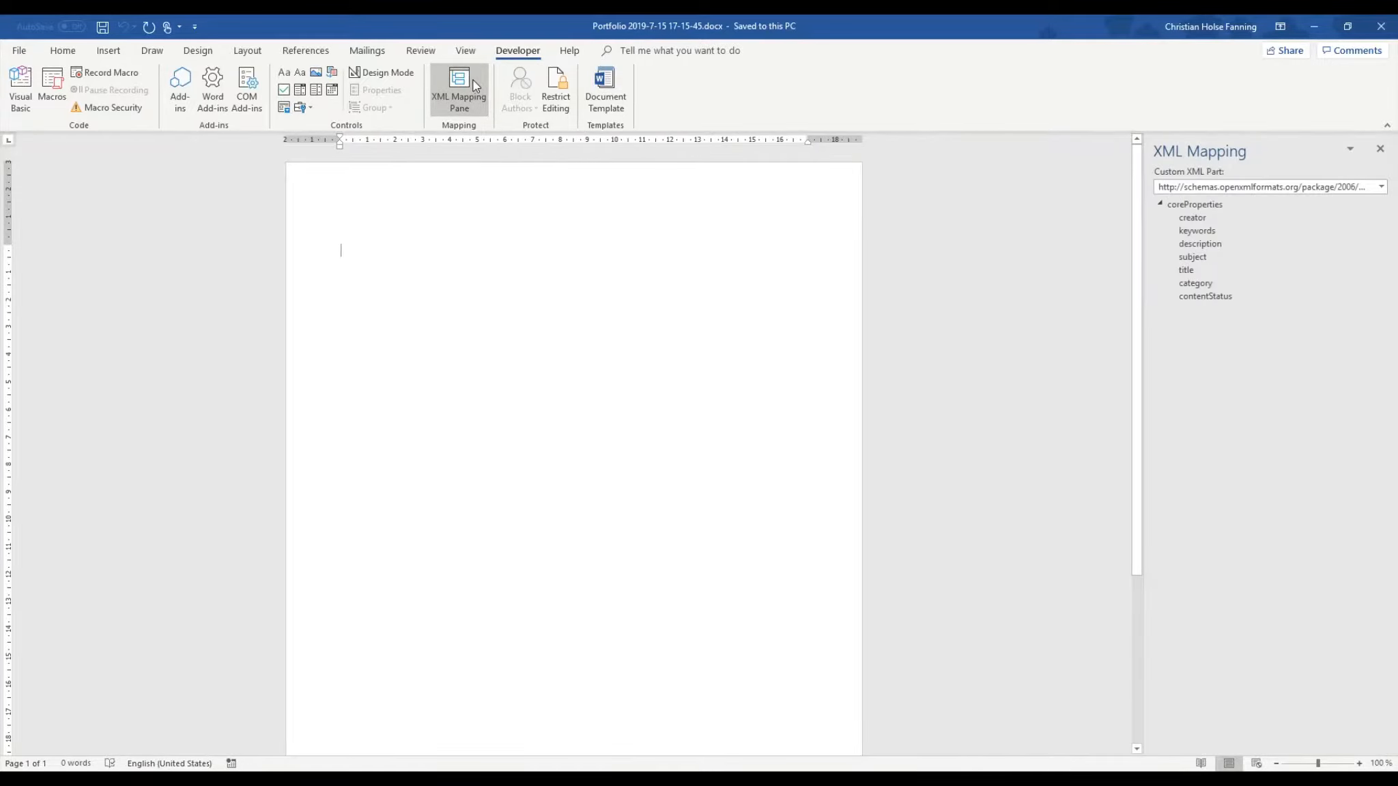
pyautogui.click(1380, 185)
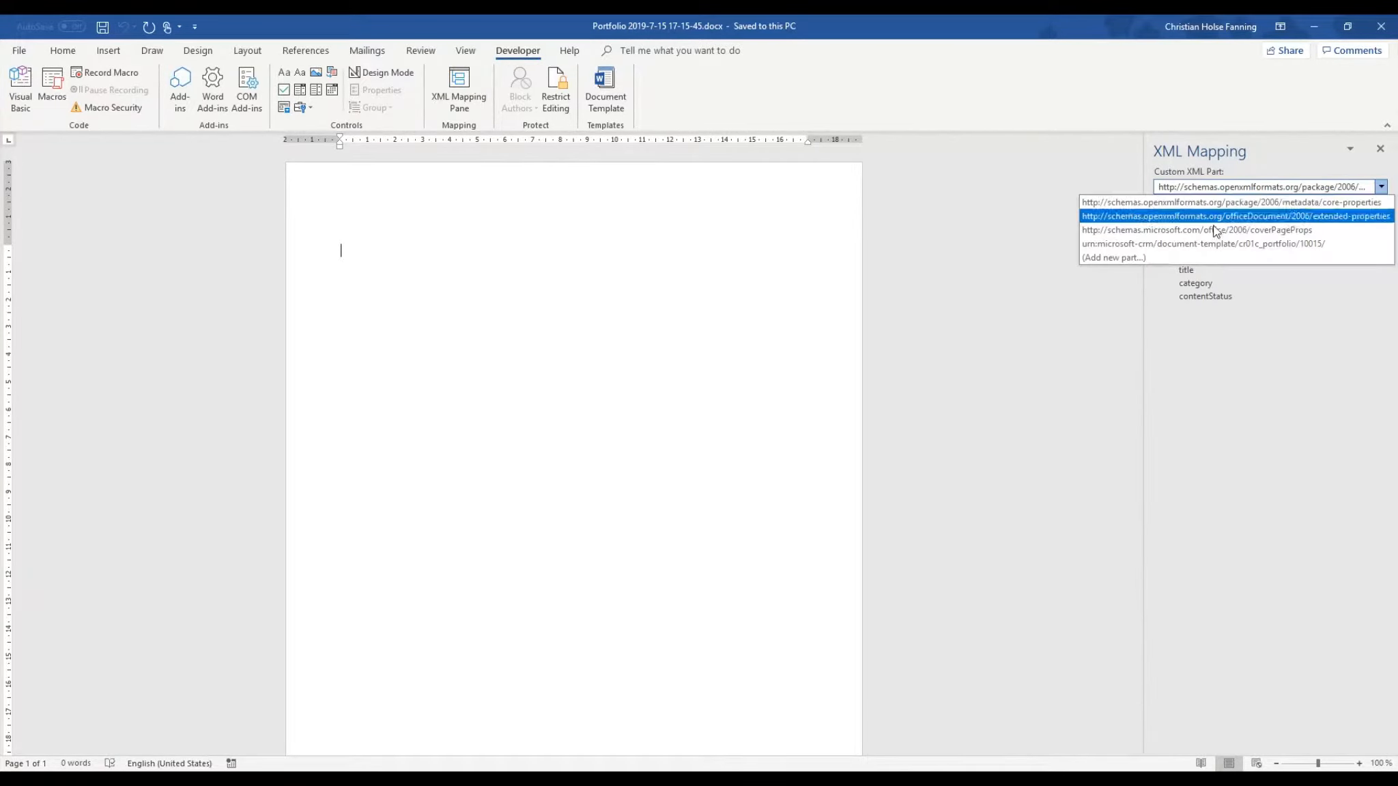
pyautogui.click(1202, 243)
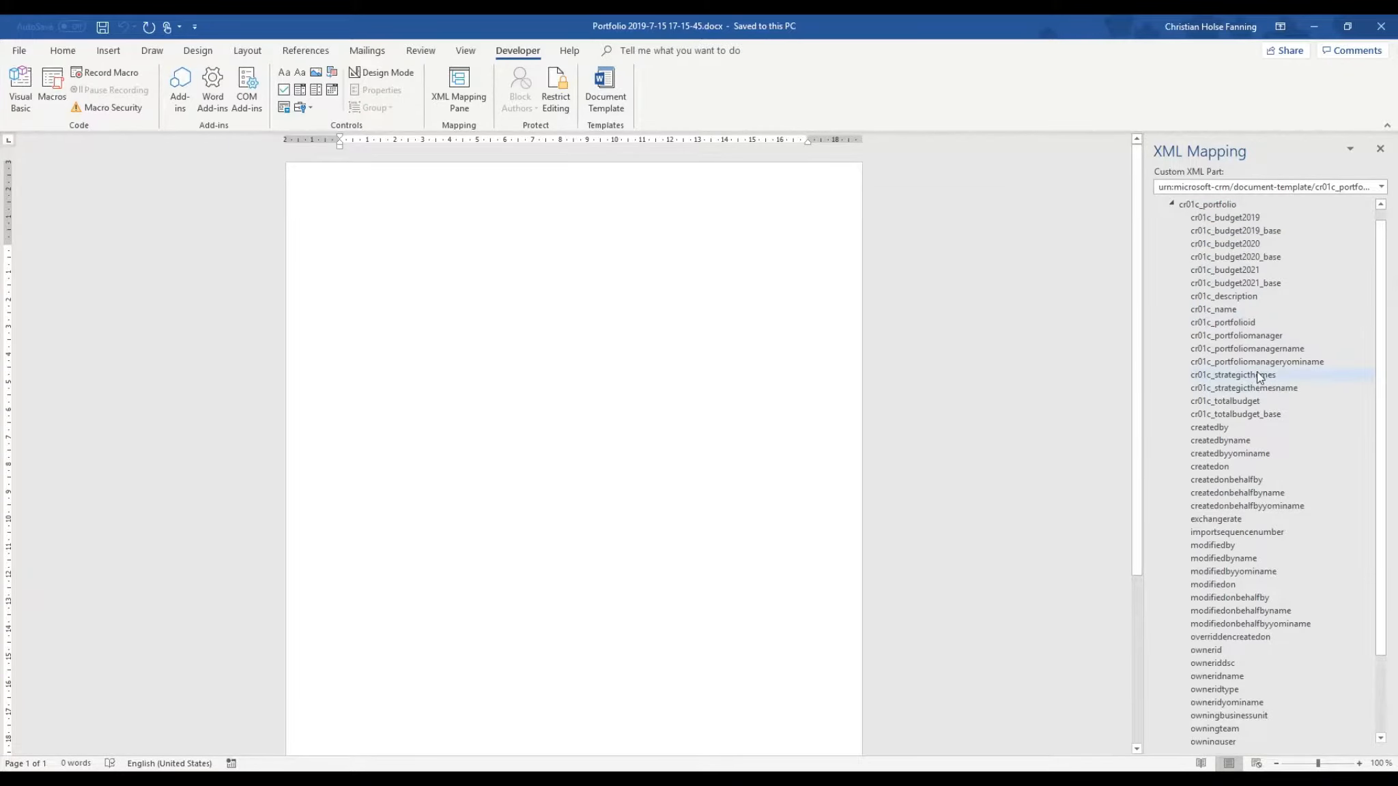
pyautogui.rightClick(1213, 310)
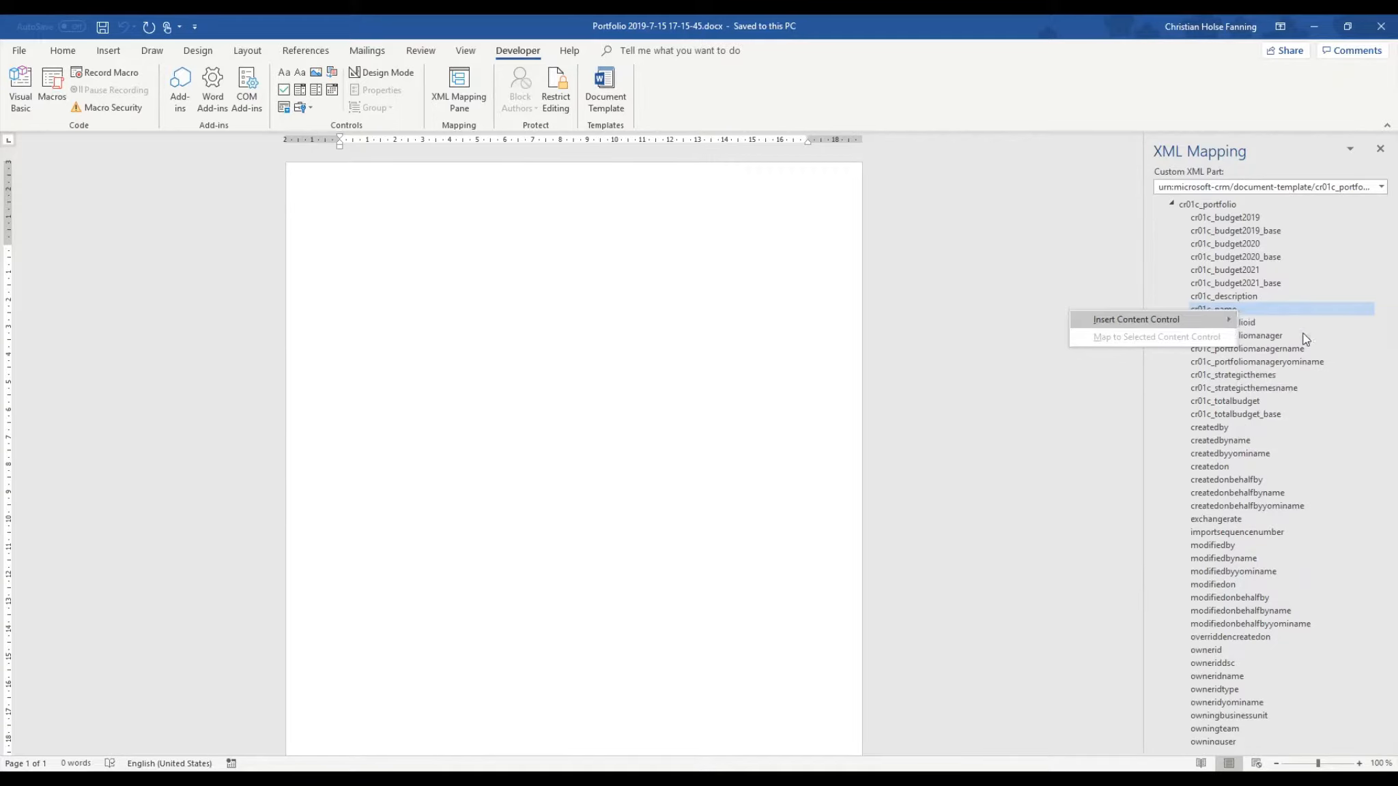
pyautogui.click(1134, 319)
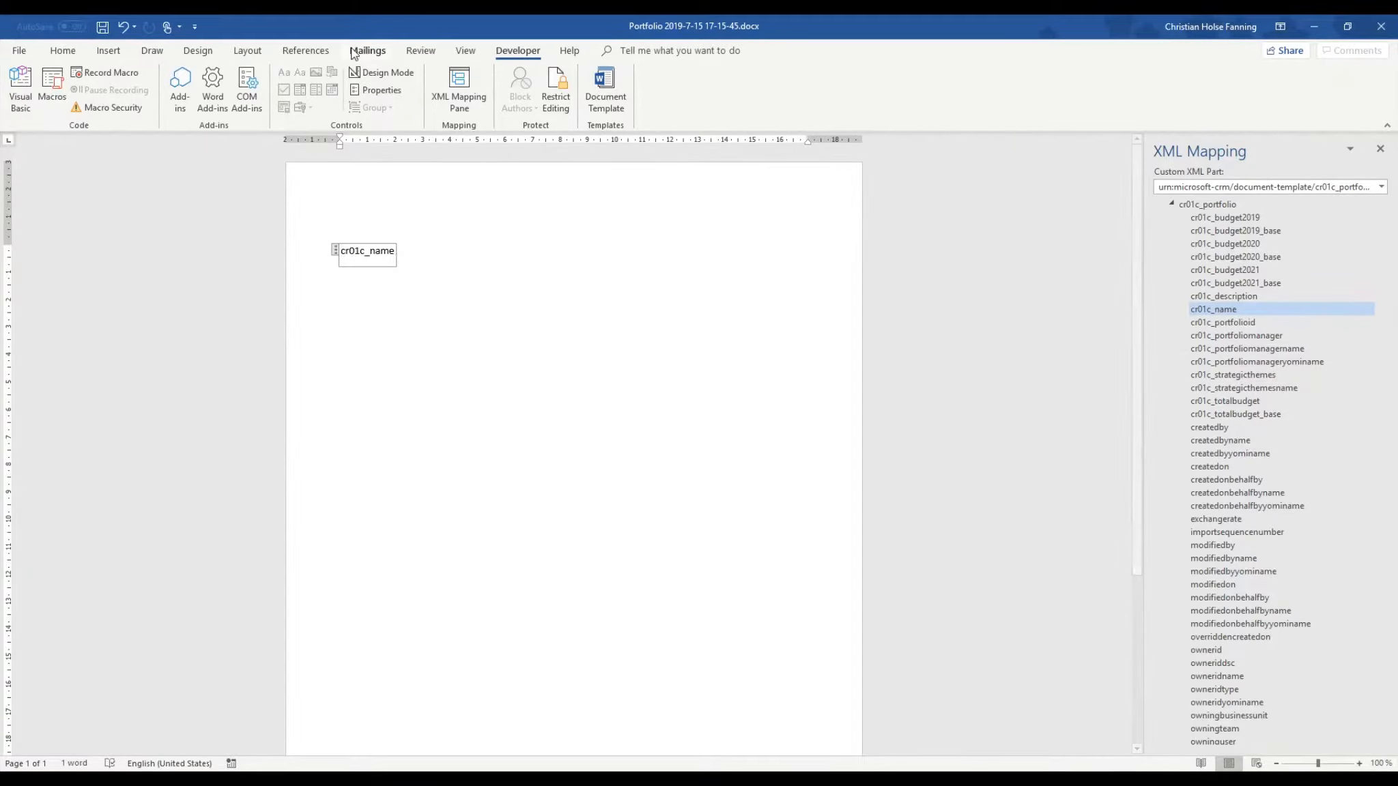
# Step: In Design Mode, select the name placeholder and format it as a centred Title
pyautogui.click(386, 72)
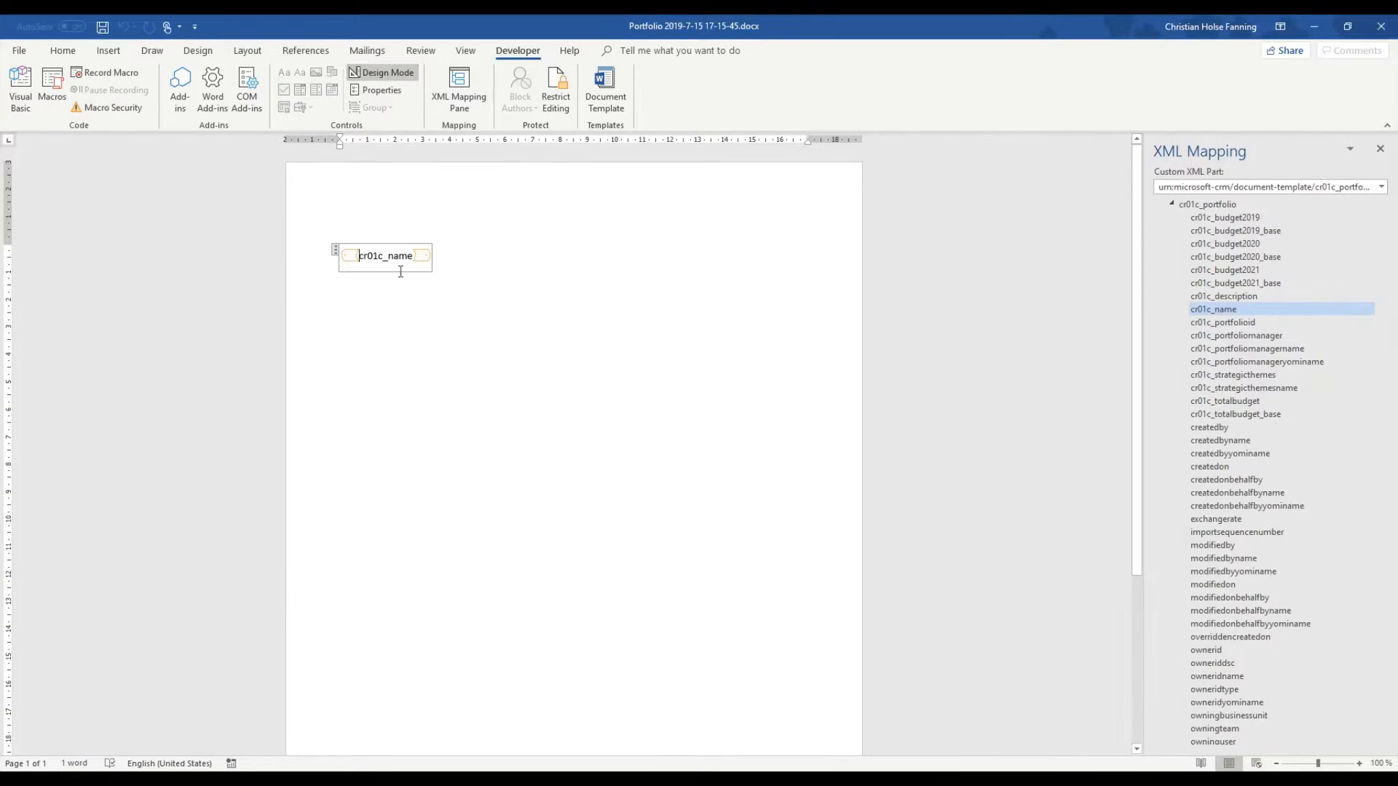
pyautogui.doubleClick(385, 255)
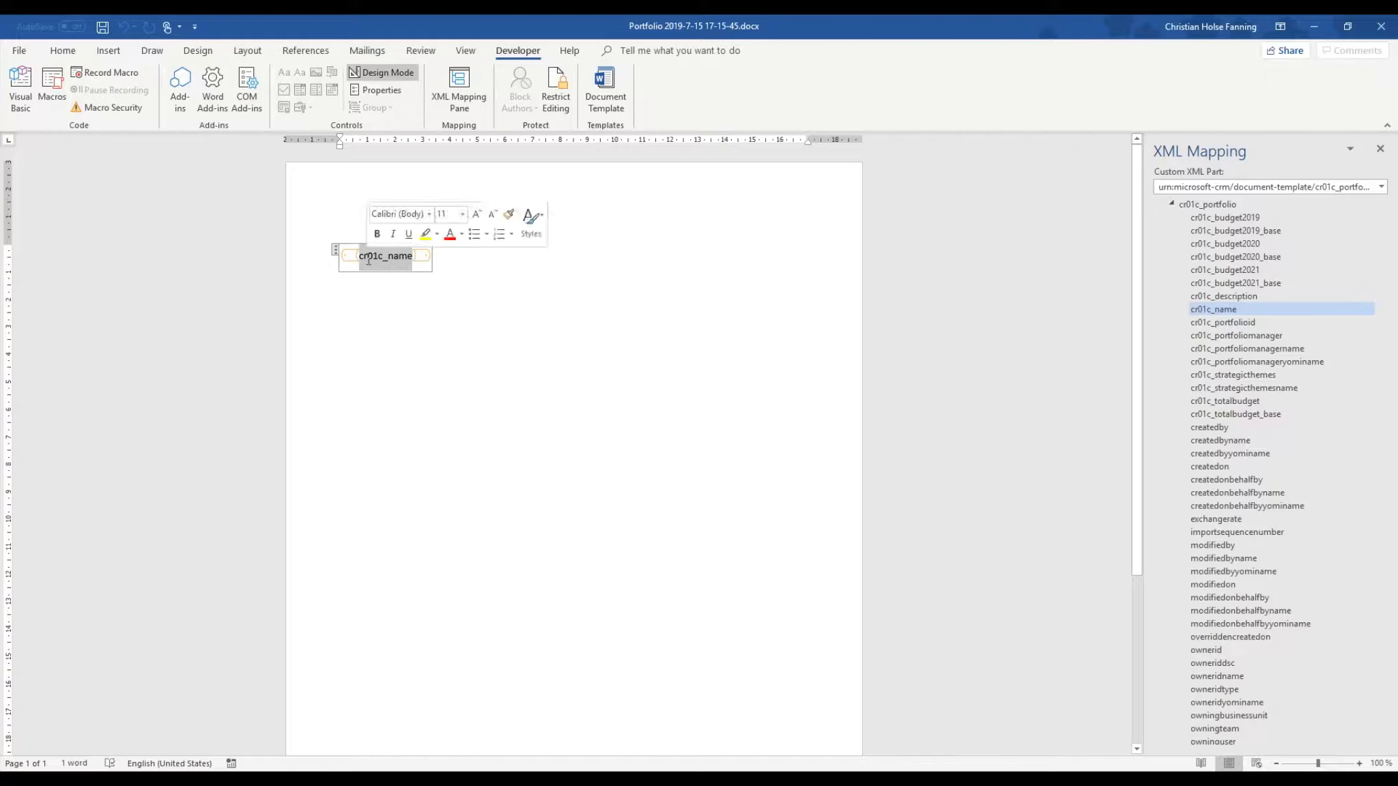
pyautogui.click(62, 51)
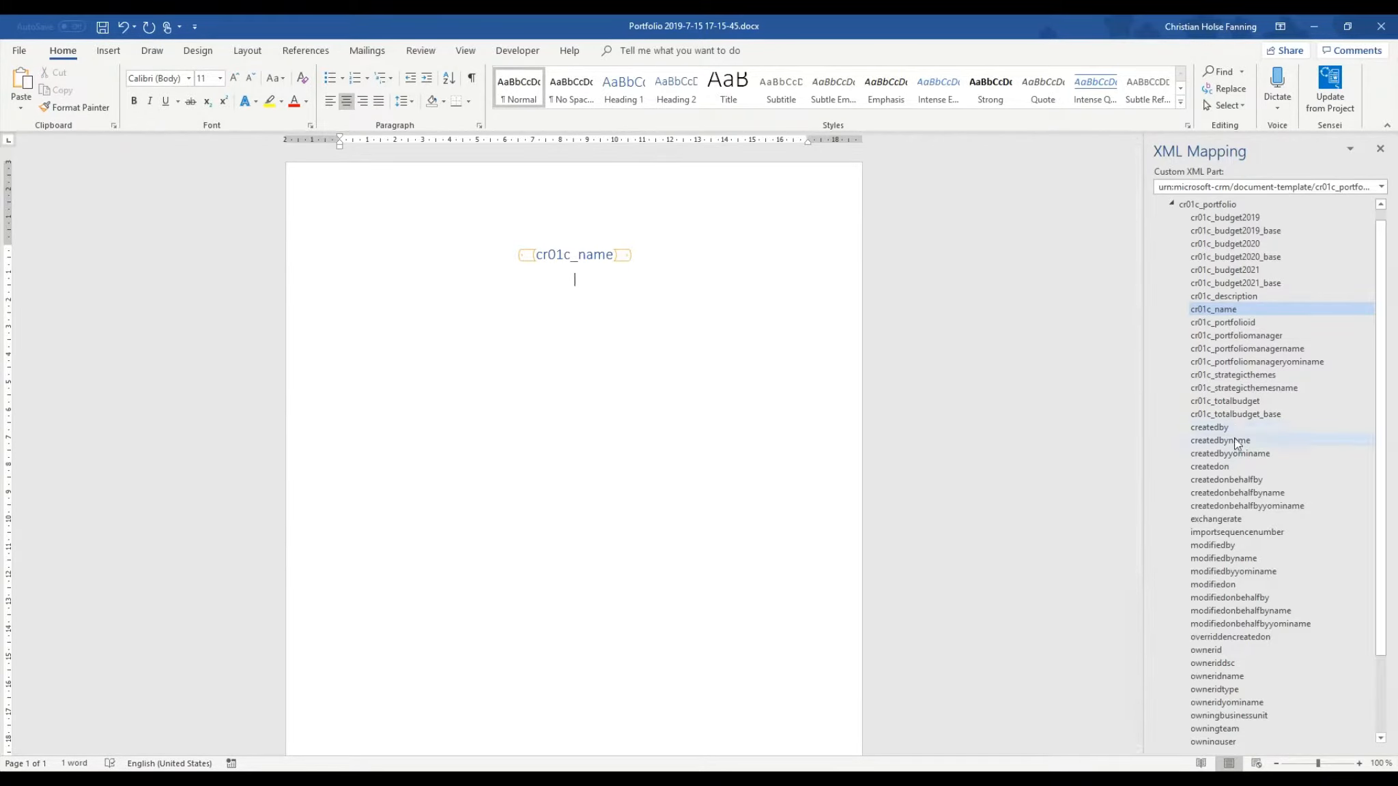
# Step: Insert a content control mapped to cr01c_description below the name, centred with italic emphasis
pyautogui.rightClick(1213, 310)
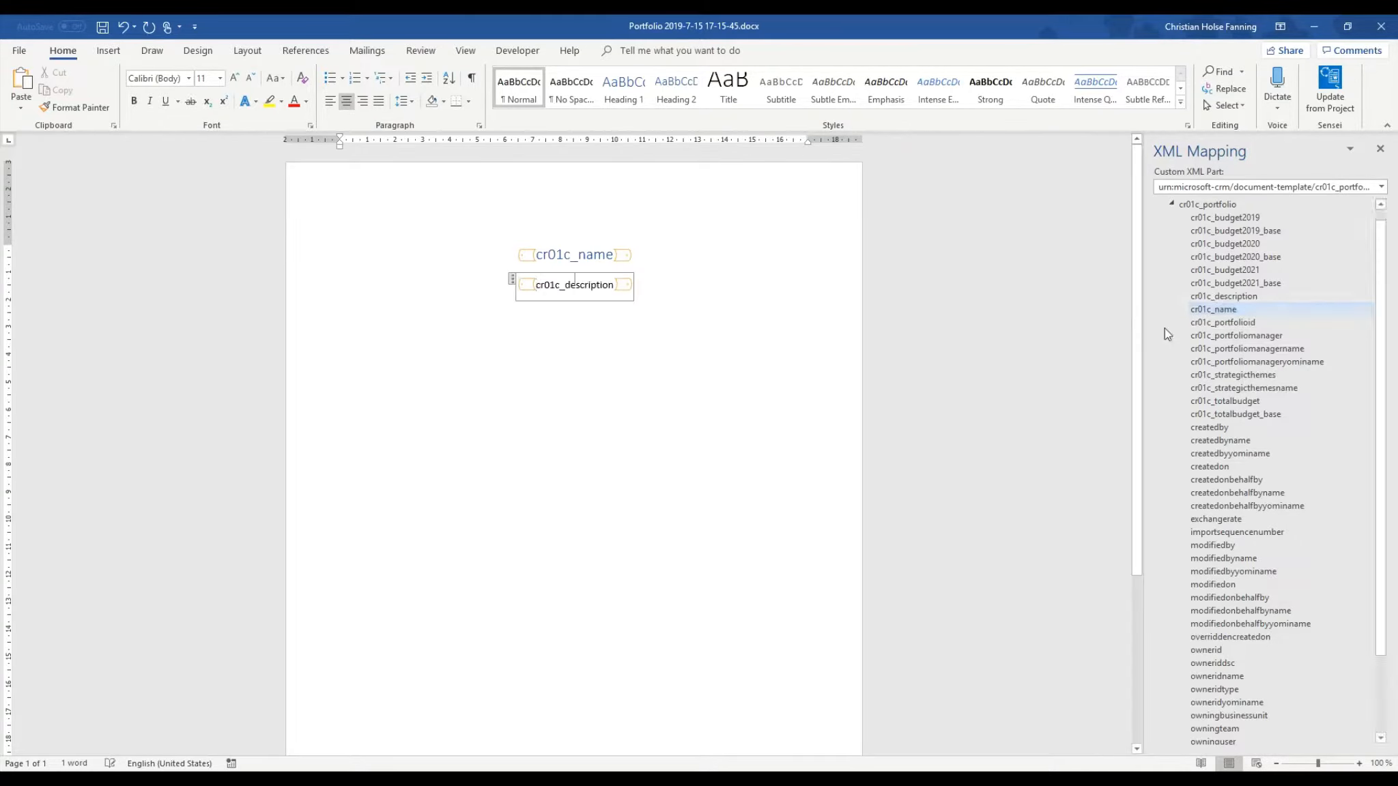
pyautogui.click(573, 284)
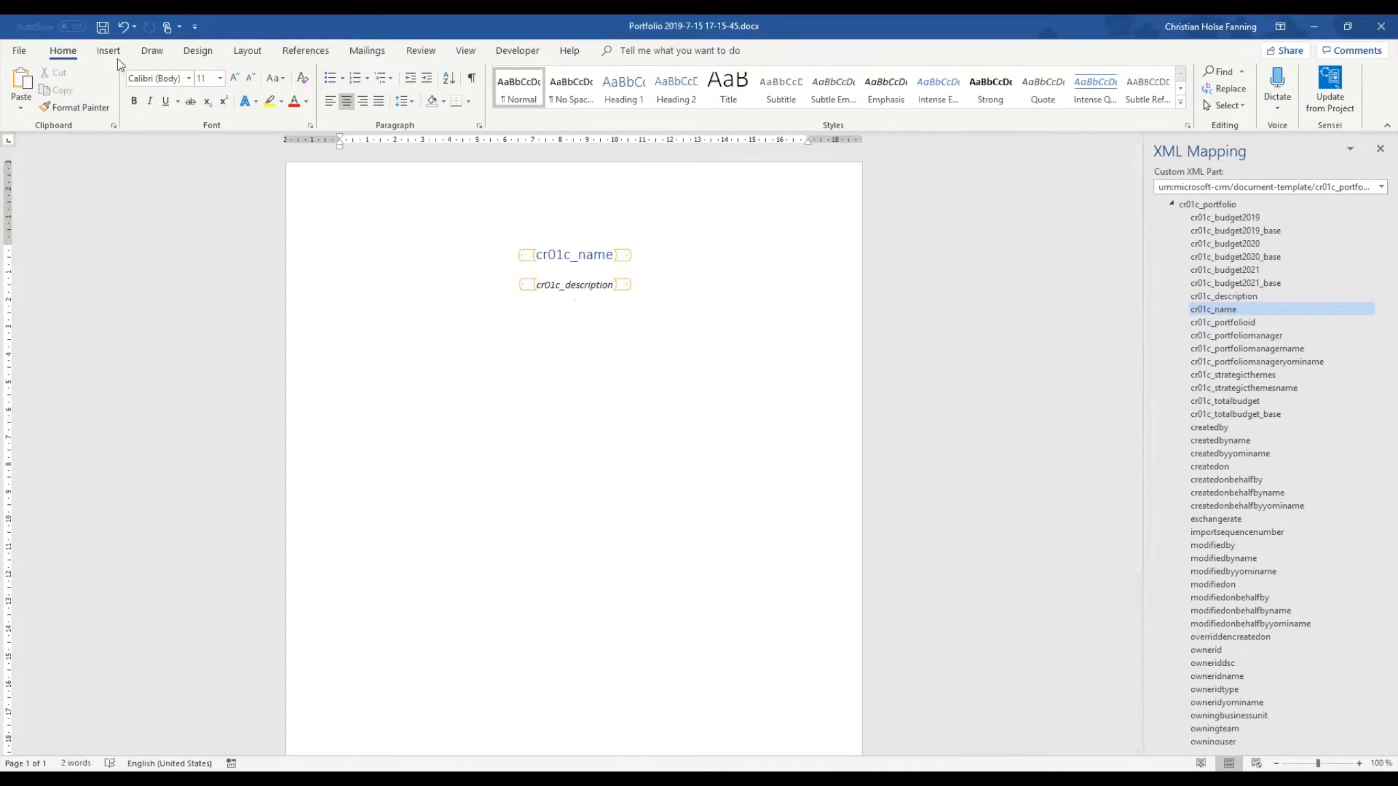
# Step: Insert a 3x2 table under the description with 2019, 2020 and 2021 headings
pyautogui.click(124, 88)
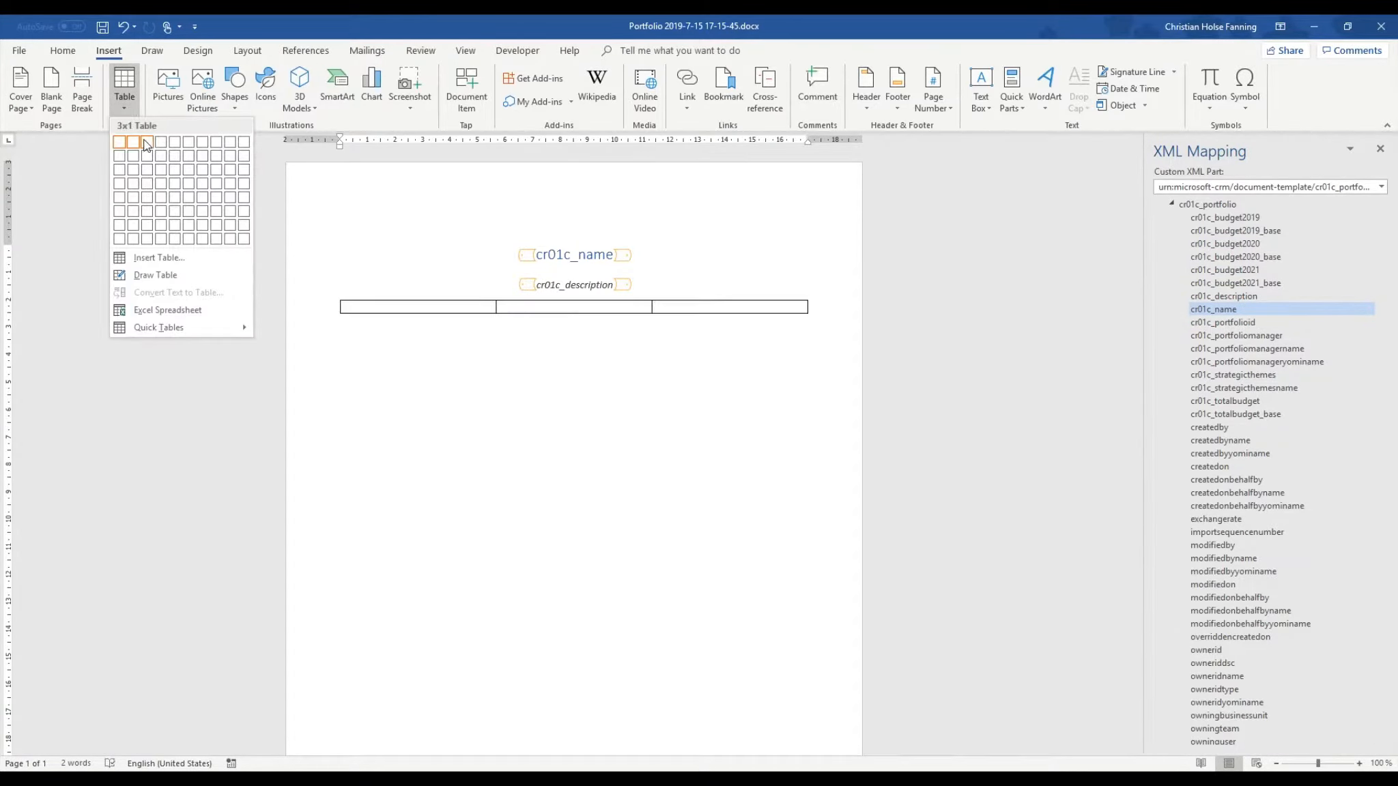
pyautogui.click(145, 142)
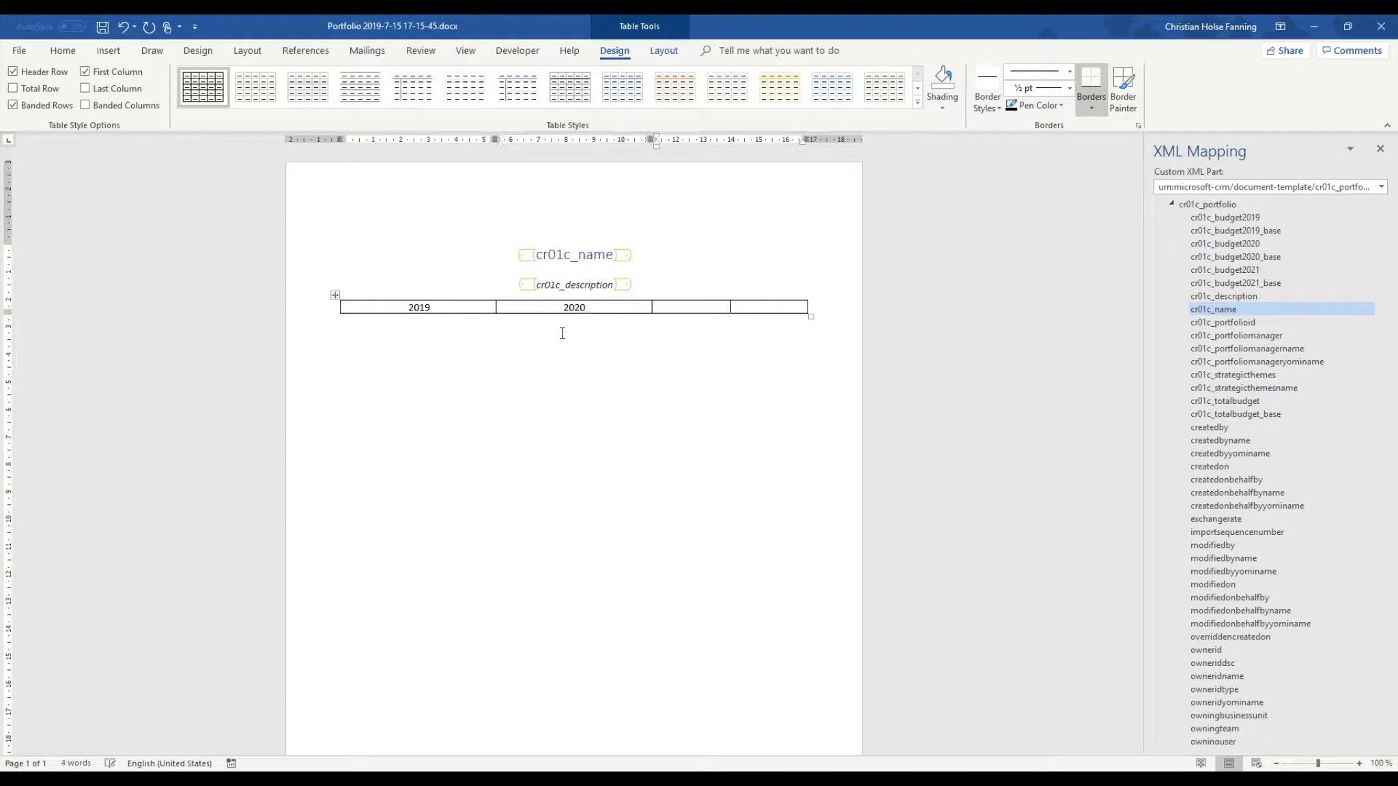
pyautogui.write('2021')
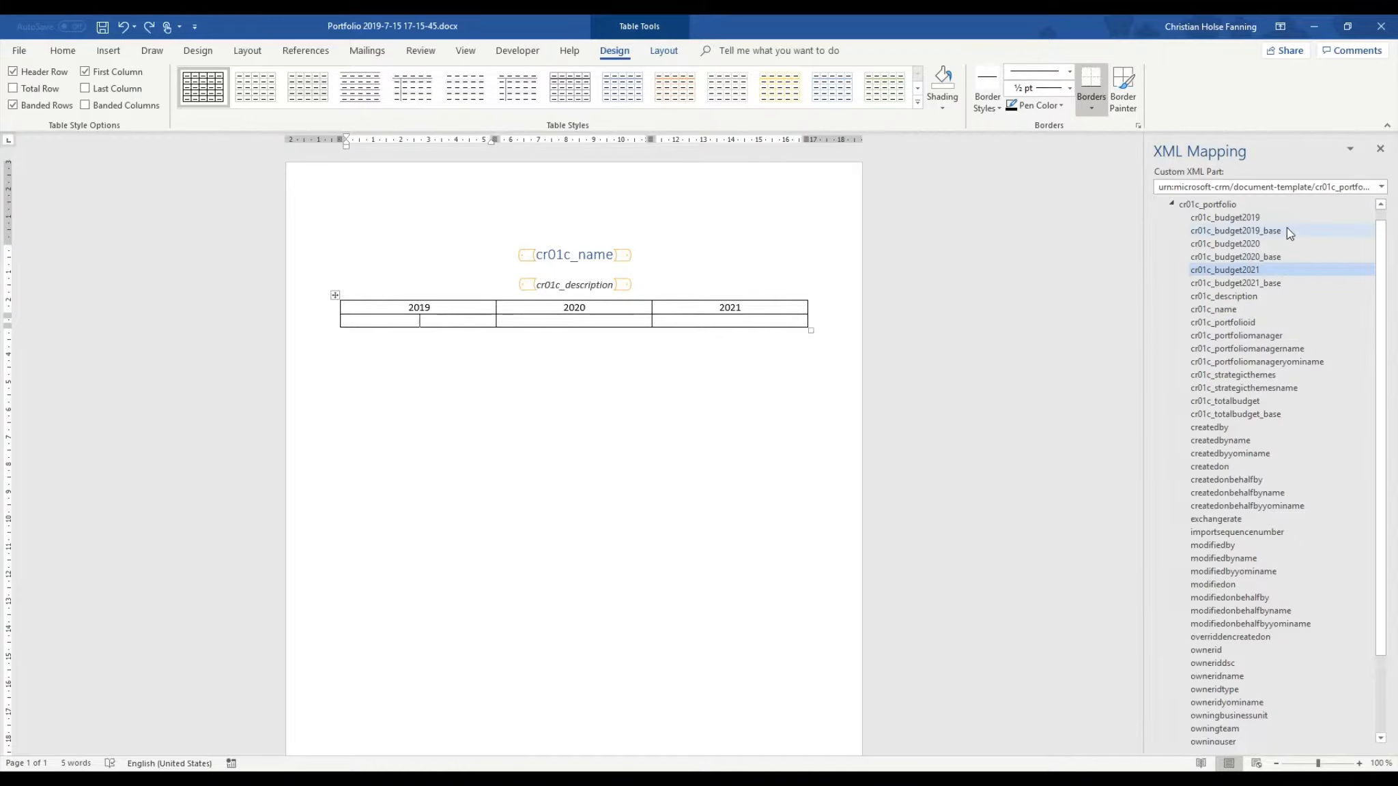
# Step: Insert content controls for cr01c_budget2019_base, 2020_base and 2021_base under their year headings
pyautogui.rightClick(1224, 269)
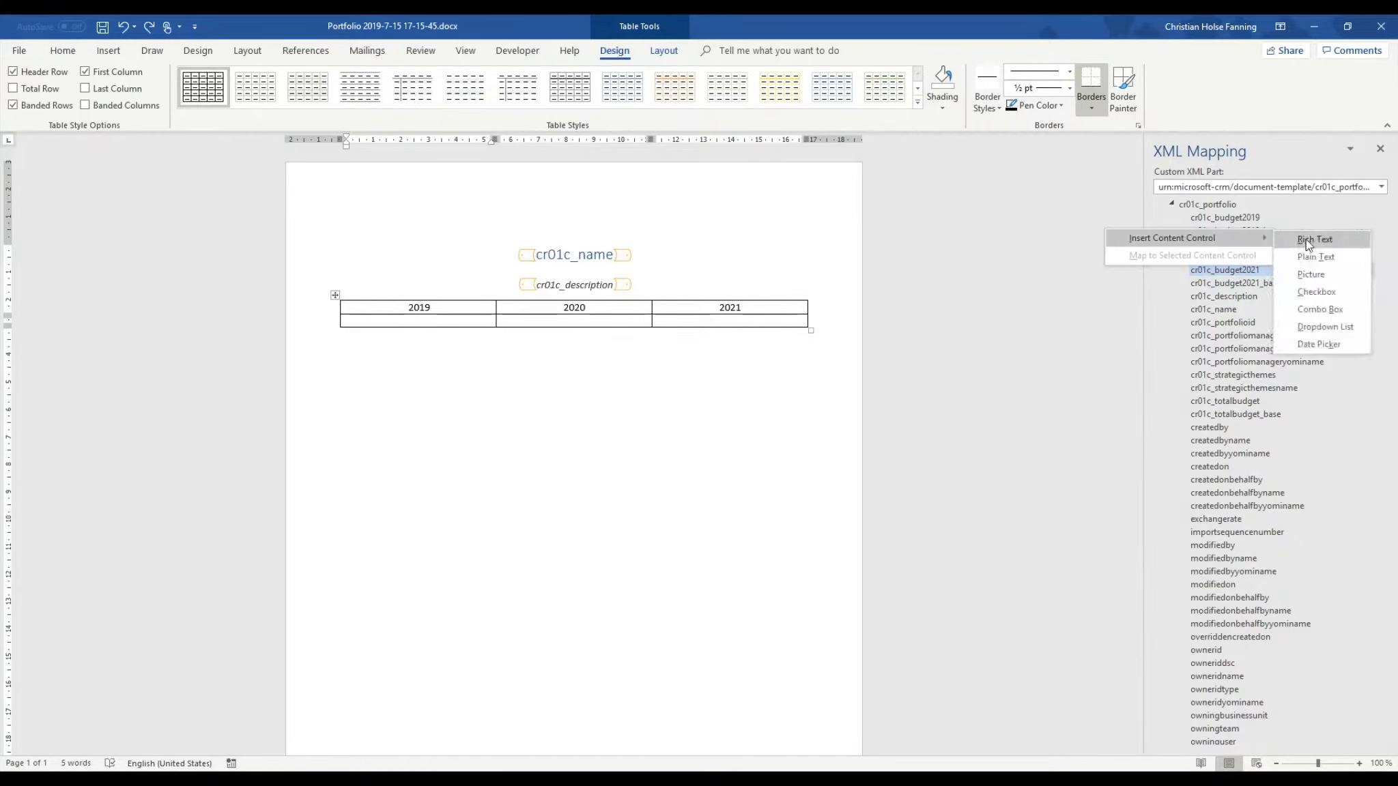
pyautogui.click(1314, 239)
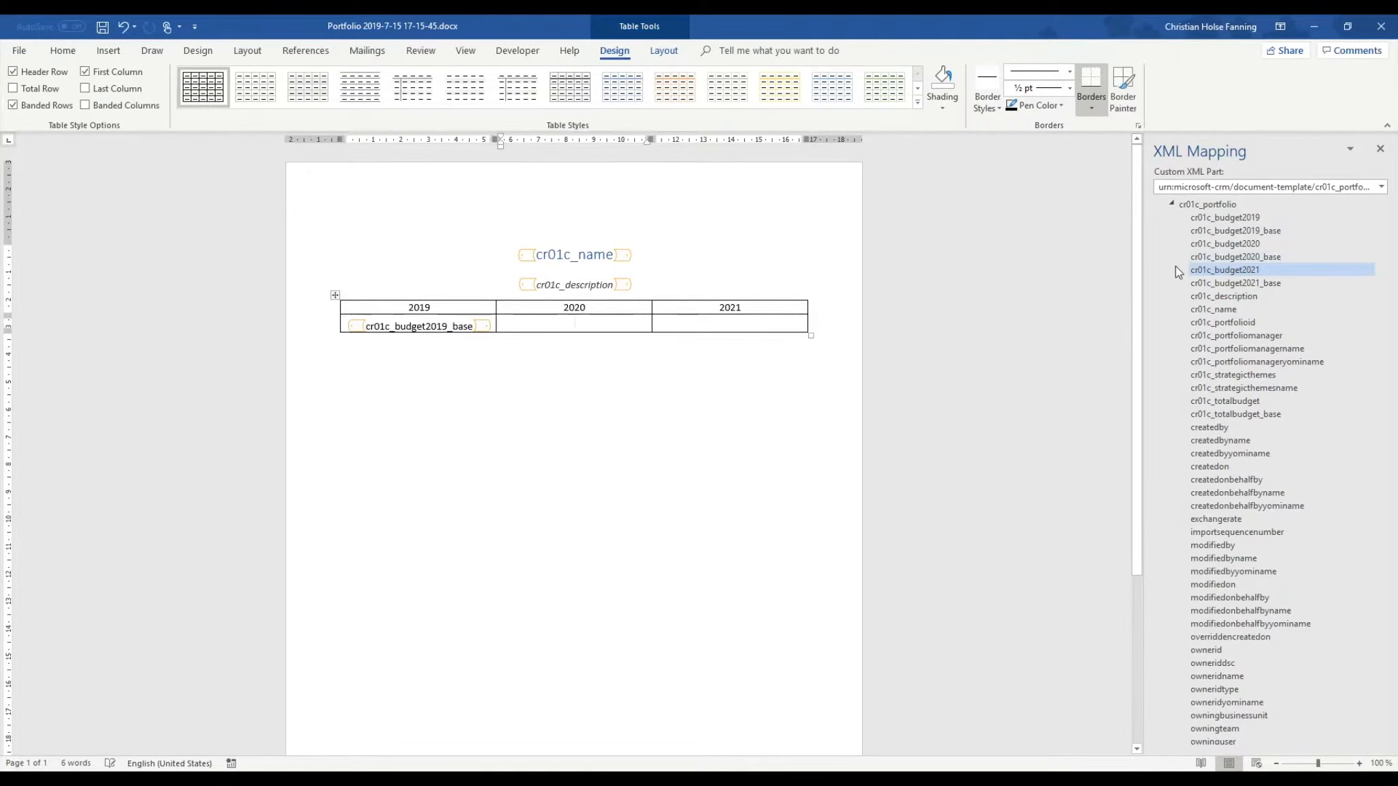
pyautogui.rightClick(1224, 270)
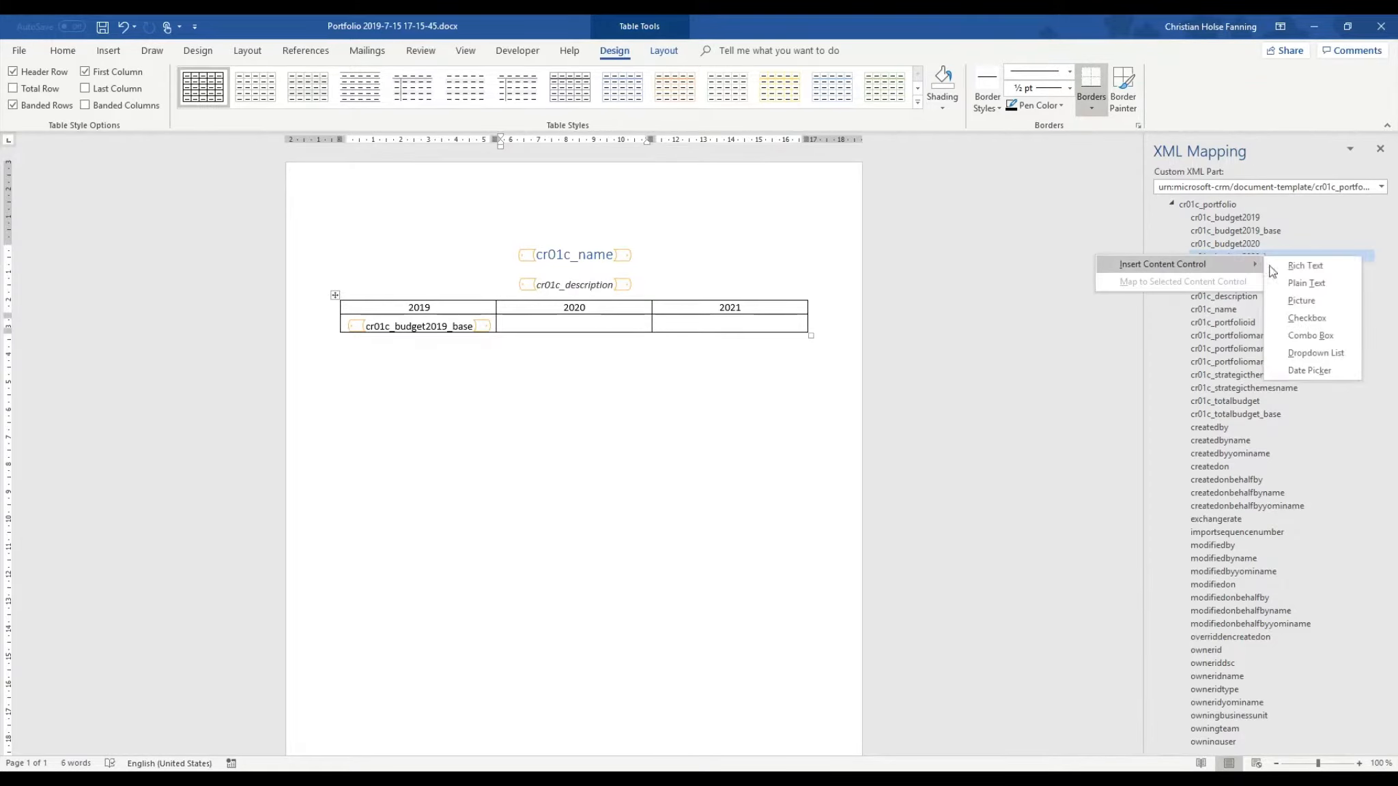
pyautogui.click(1306, 284)
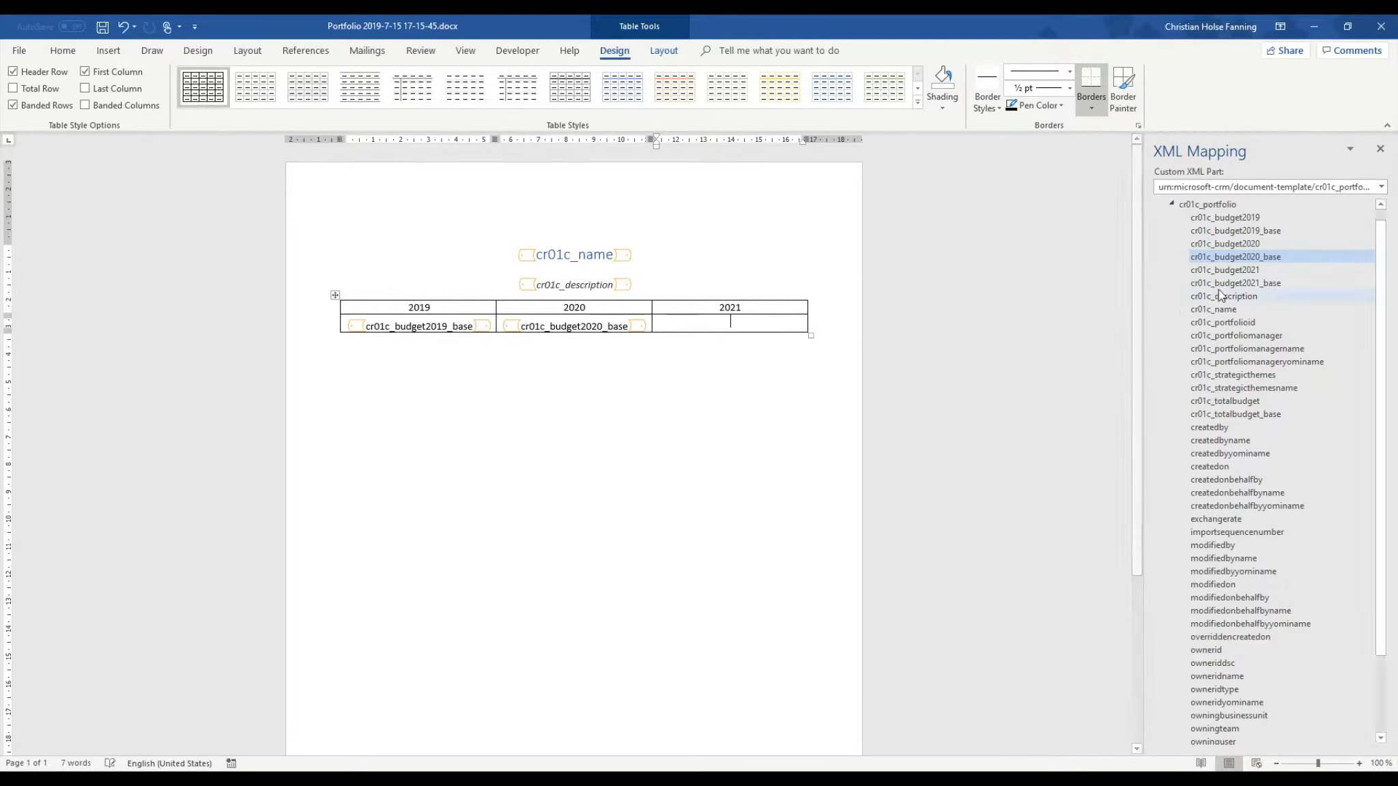
pyautogui.click(1235, 283)
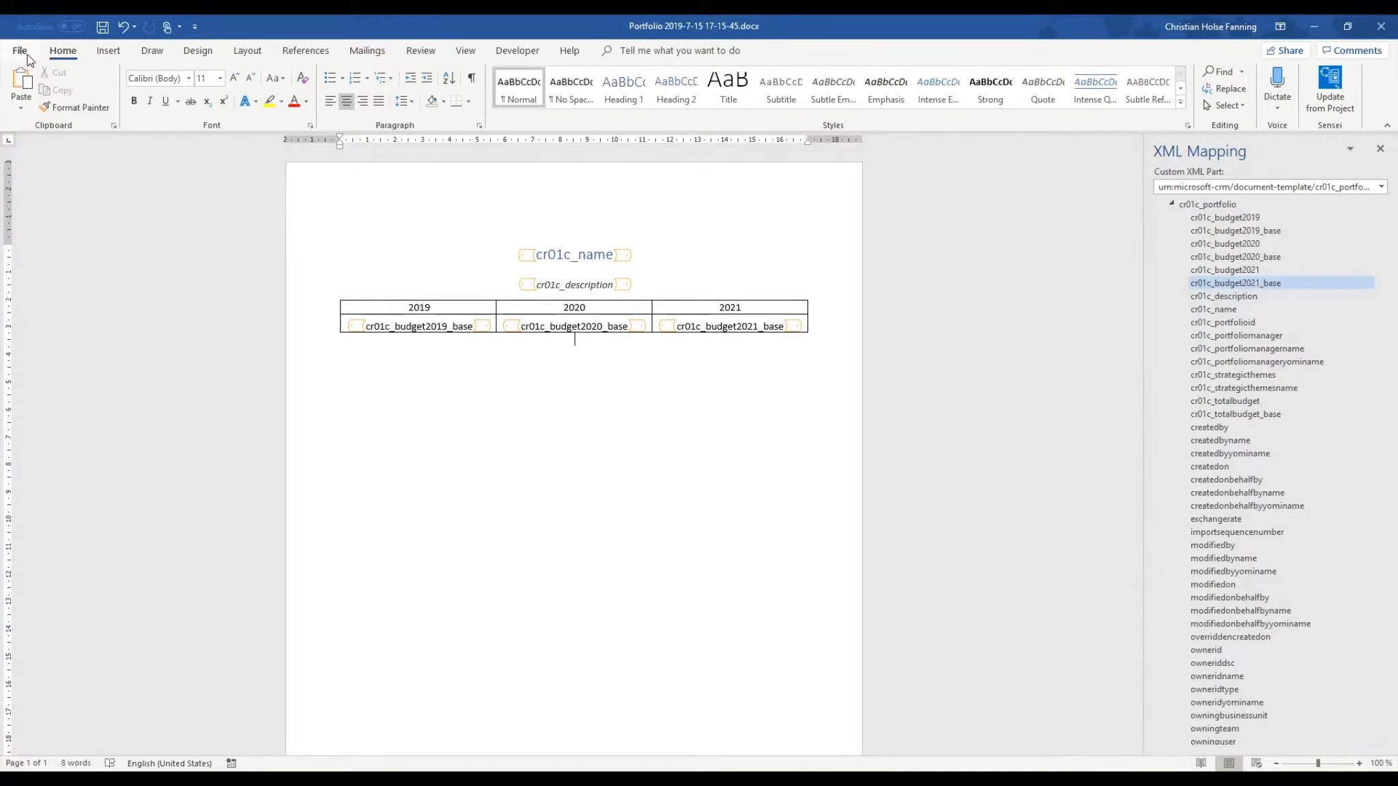
# Step: Save the template as Portfolio Report.docx in the Downloads folder
pyautogui.click(19, 50)
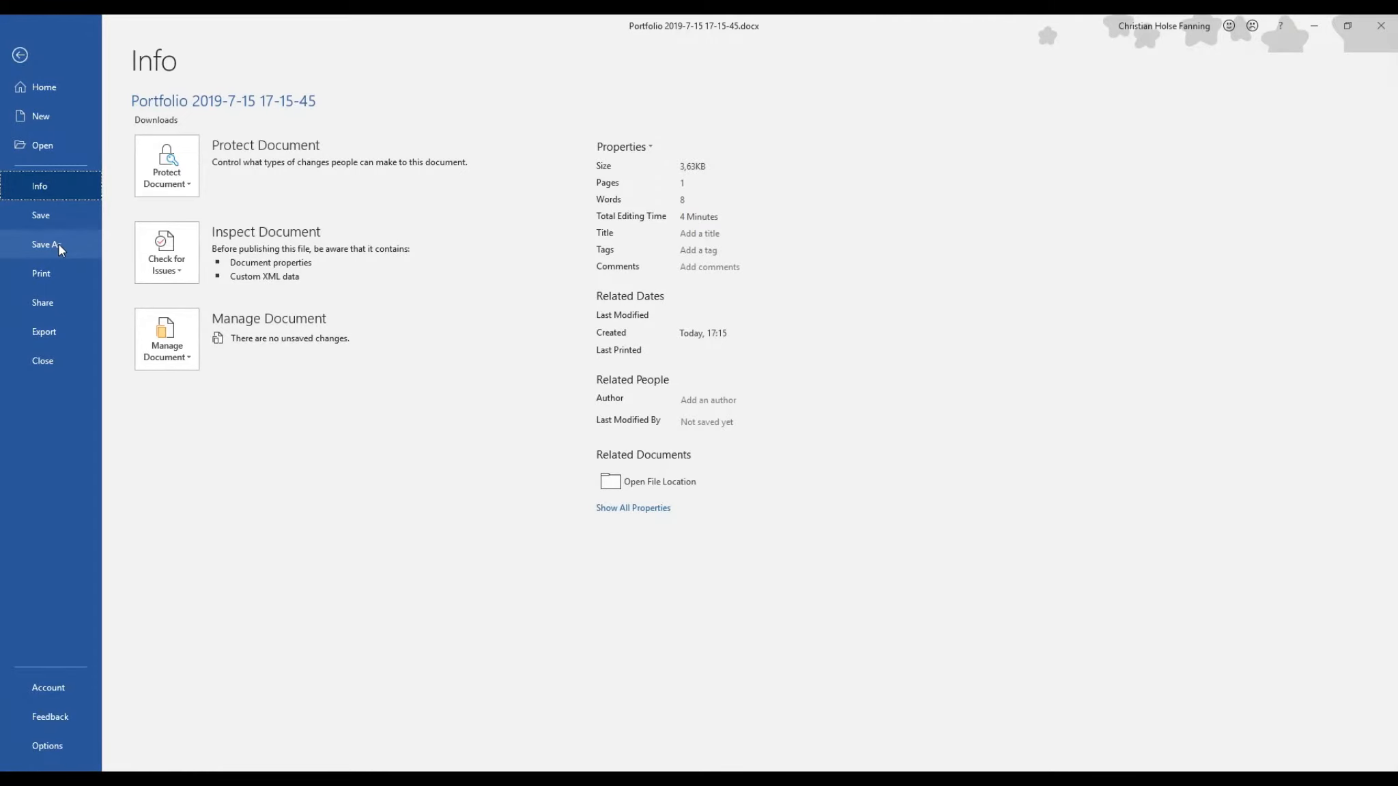
pyautogui.click(45, 244)
pyautogui.write('Portfolio Repo')
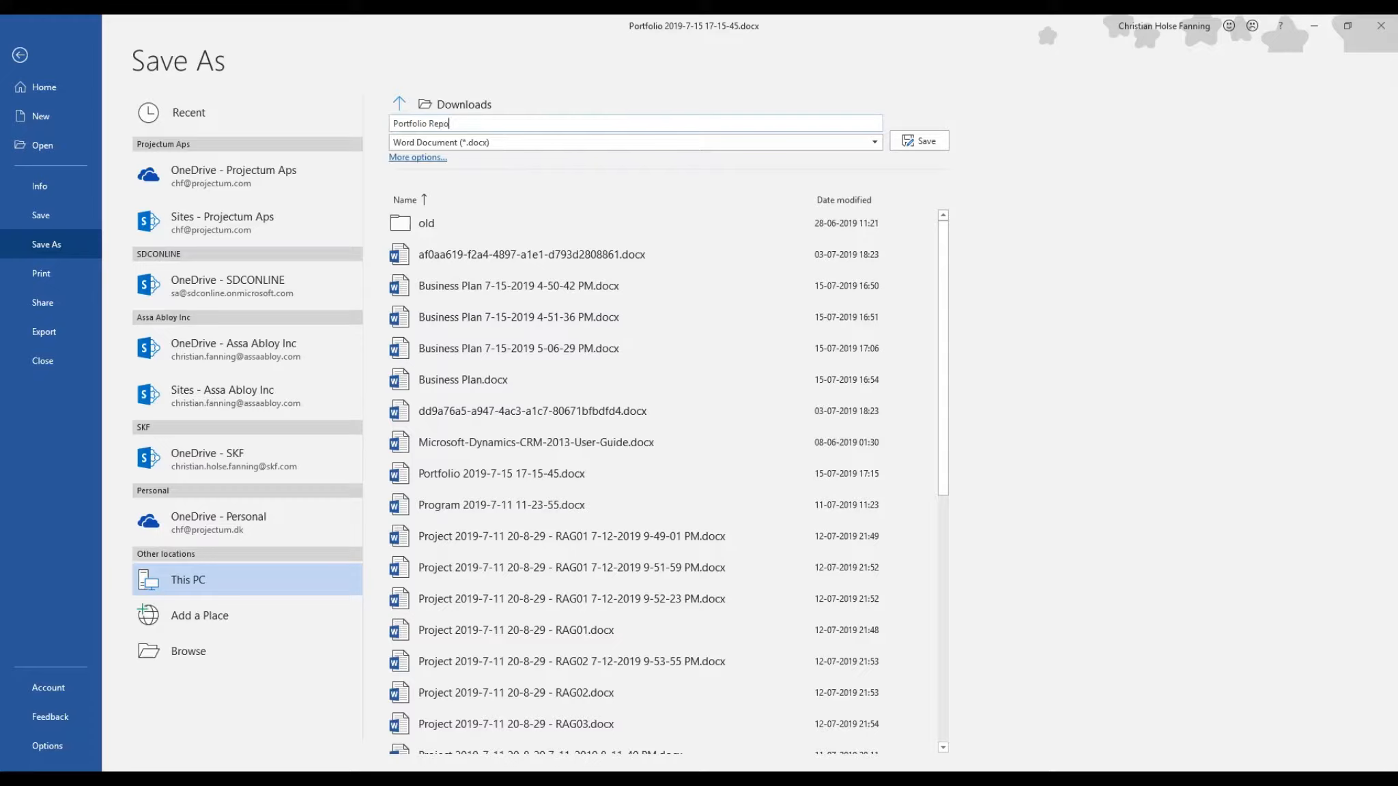
pyautogui.click(919, 141)
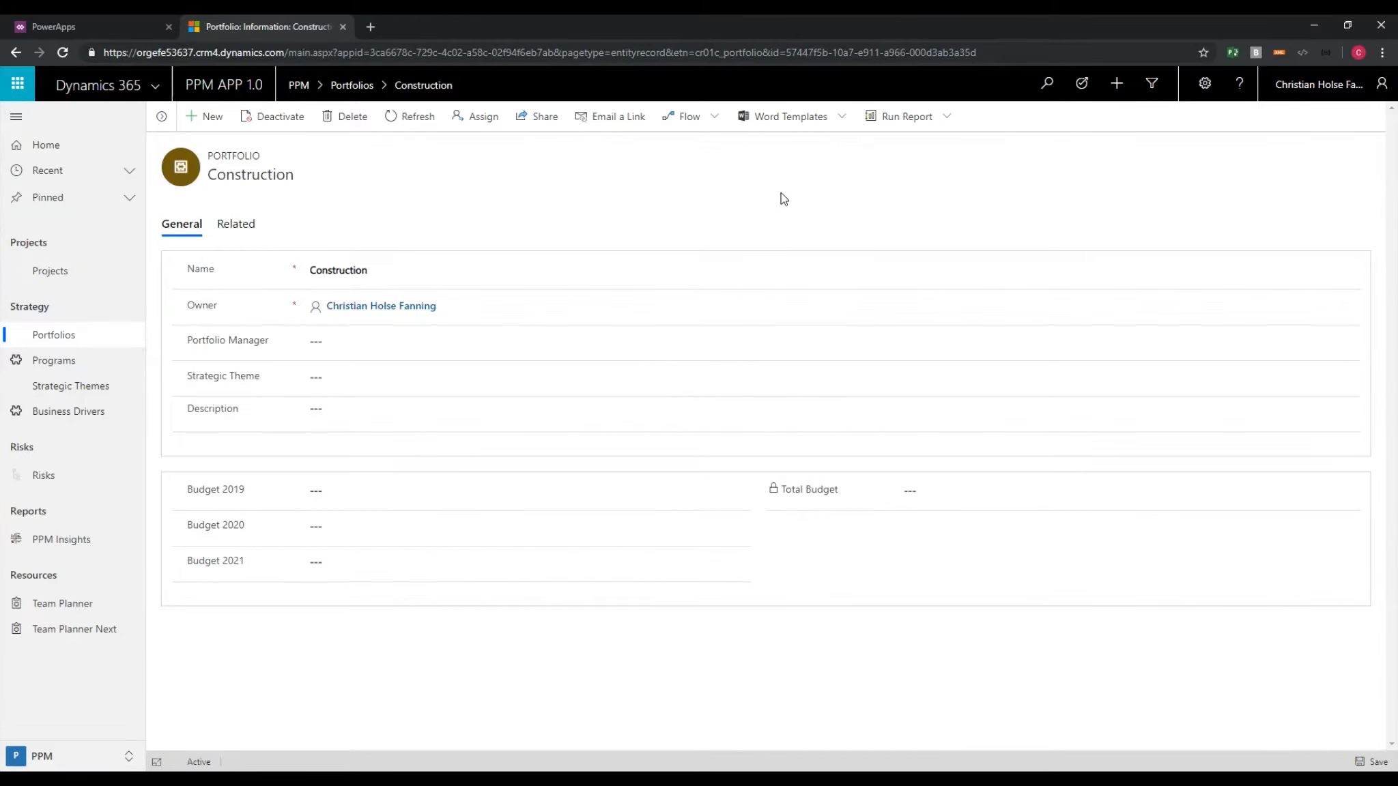
pyautogui.moveTo(789, 116)
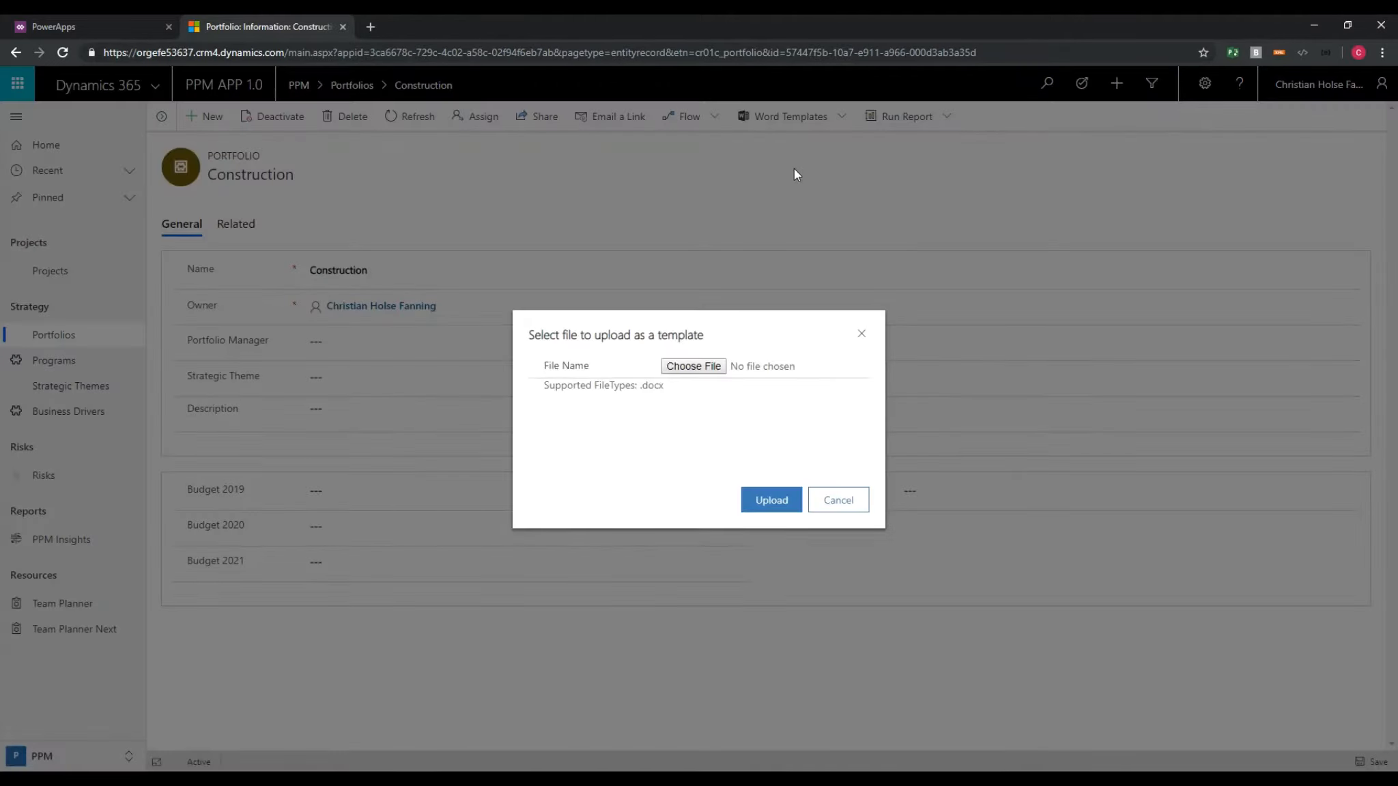
# Step: Upload Portfolio Report.docx to create a personal Word template for portfolios
pyautogui.click(692, 365)
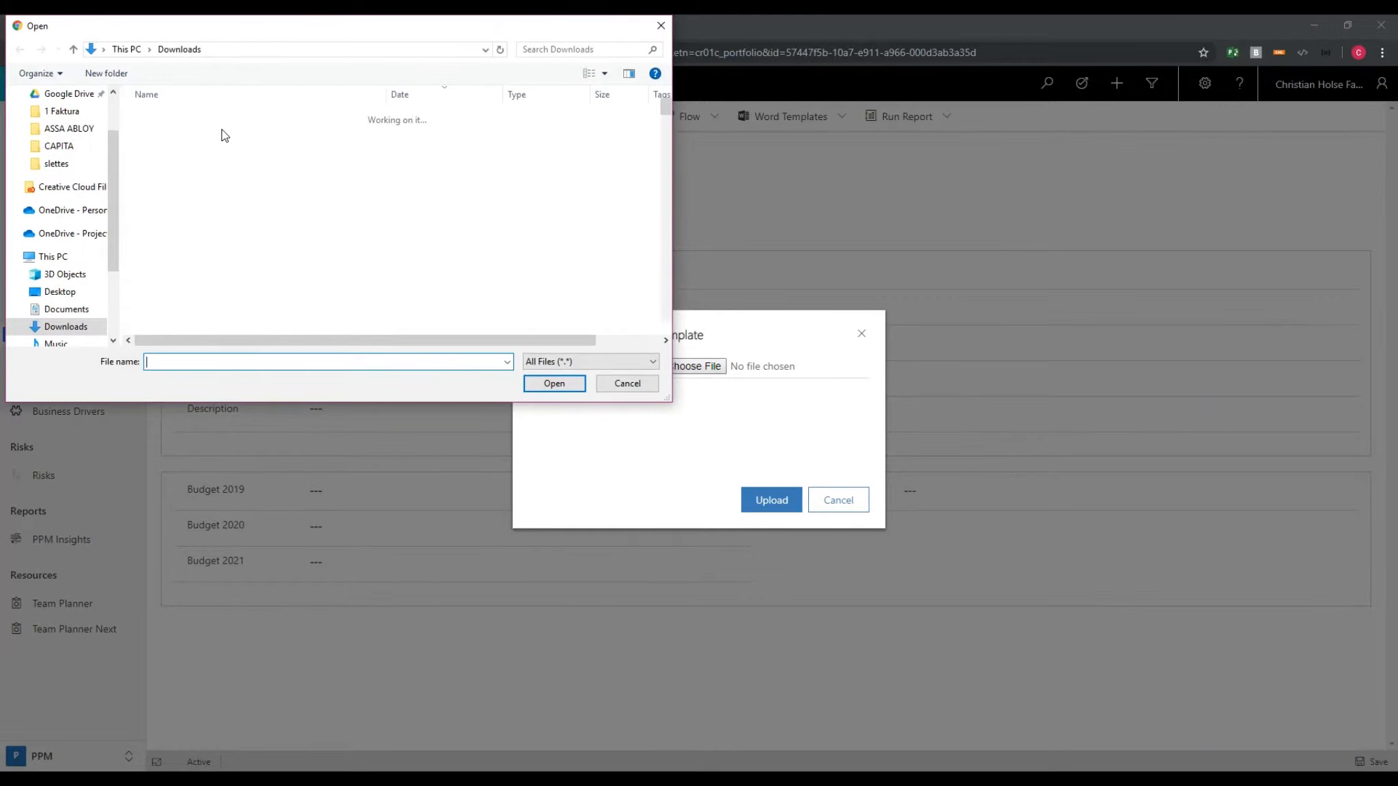
pyautogui.click(553, 384)
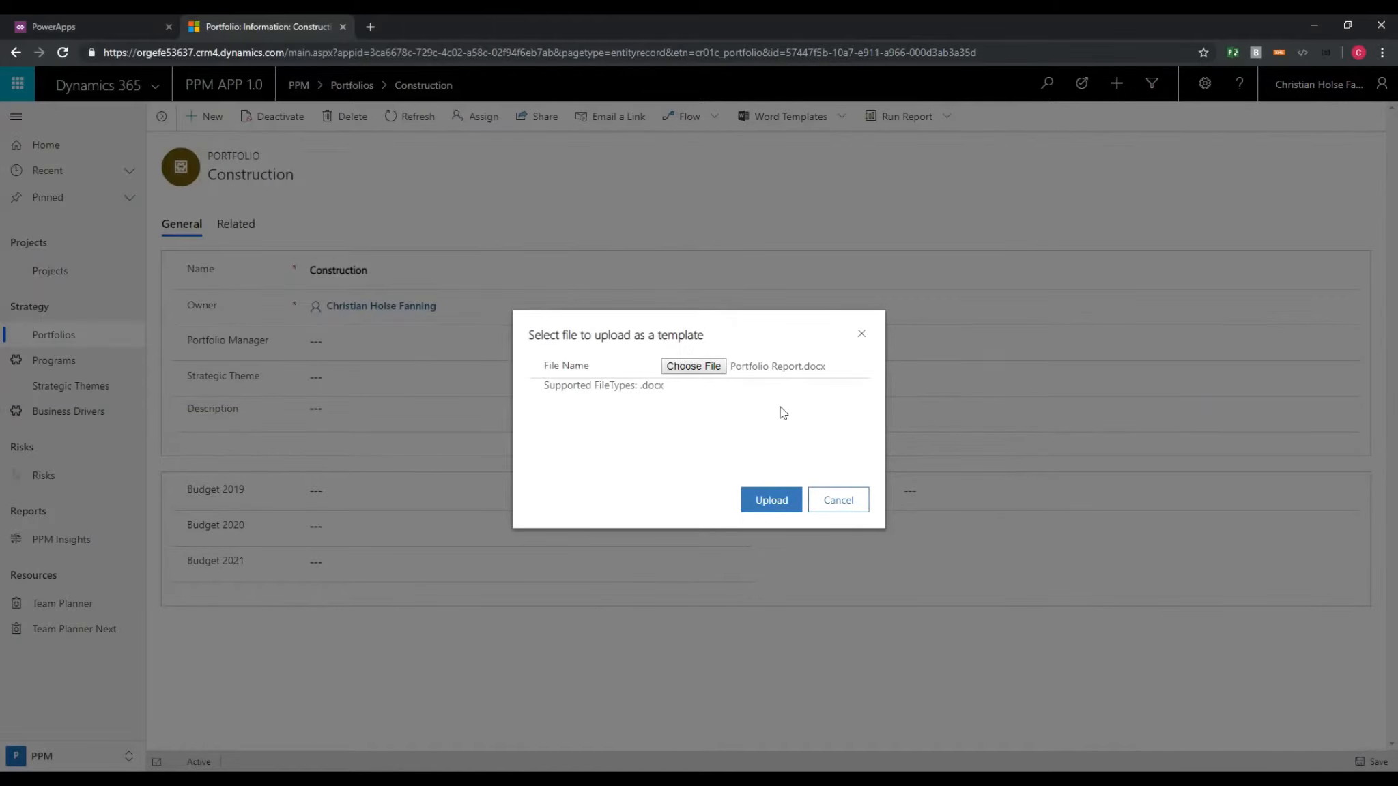
pyautogui.click(769, 500)
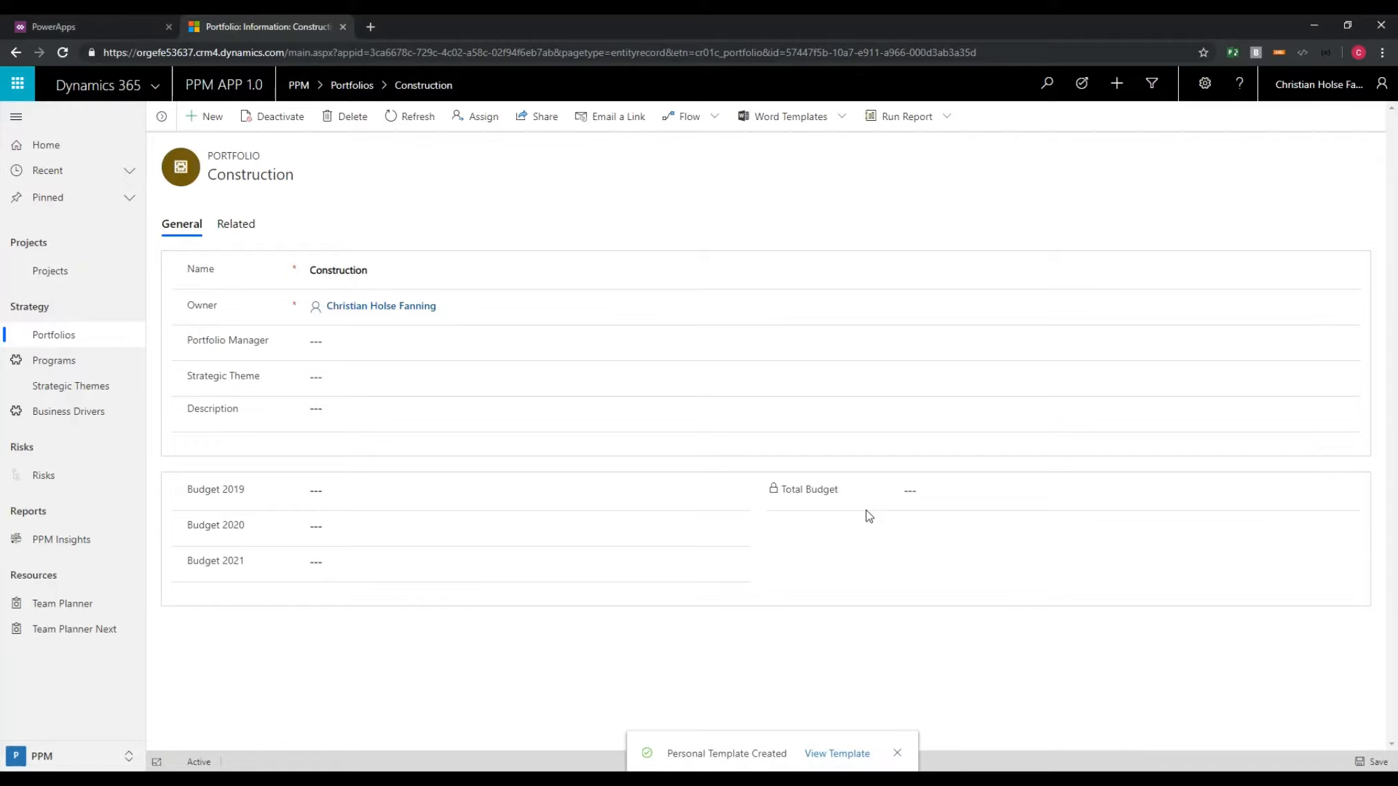
pyautogui.click(401, 375)
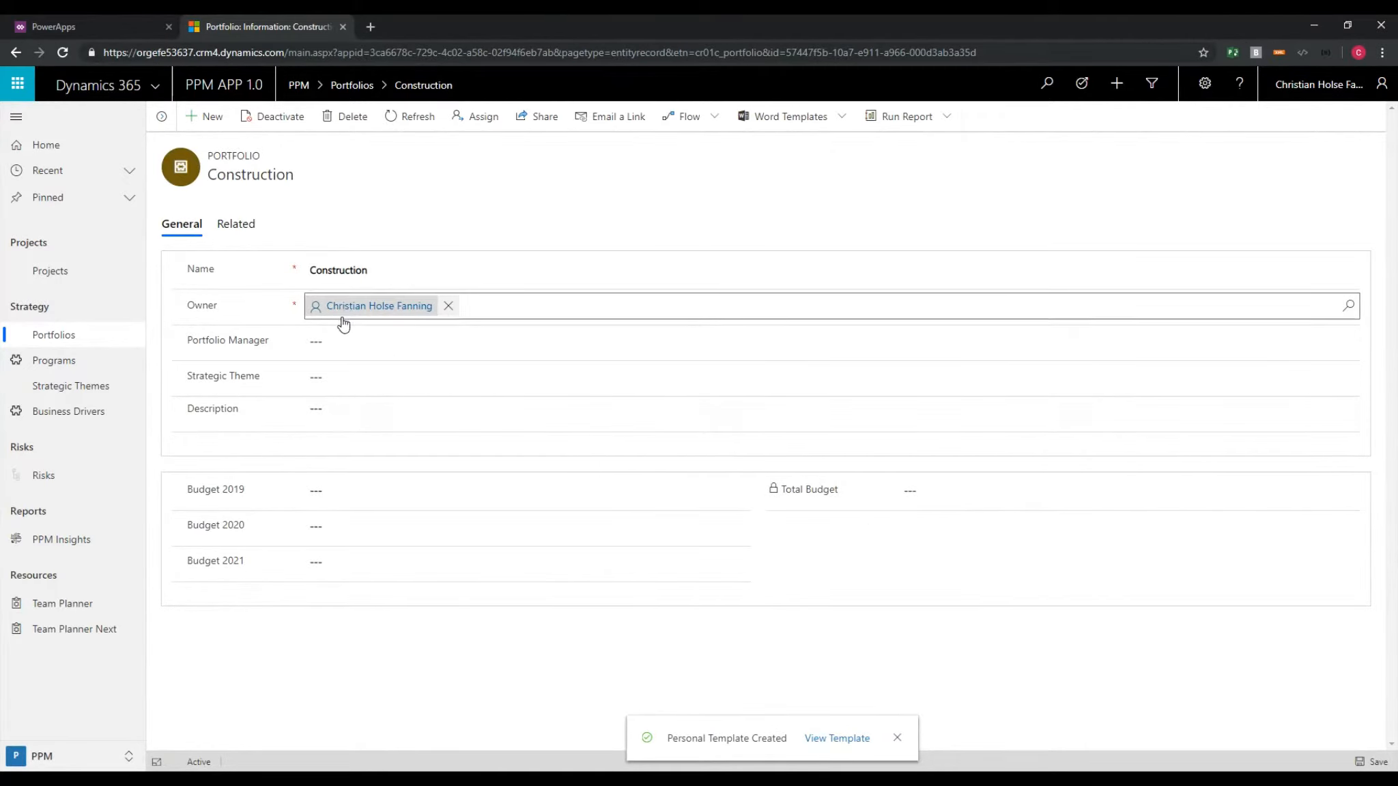
# Step: Enter budgets 20000000, 21000000 and 2200000, a description, and save the Construction portfolio
pyautogui.write('20000')
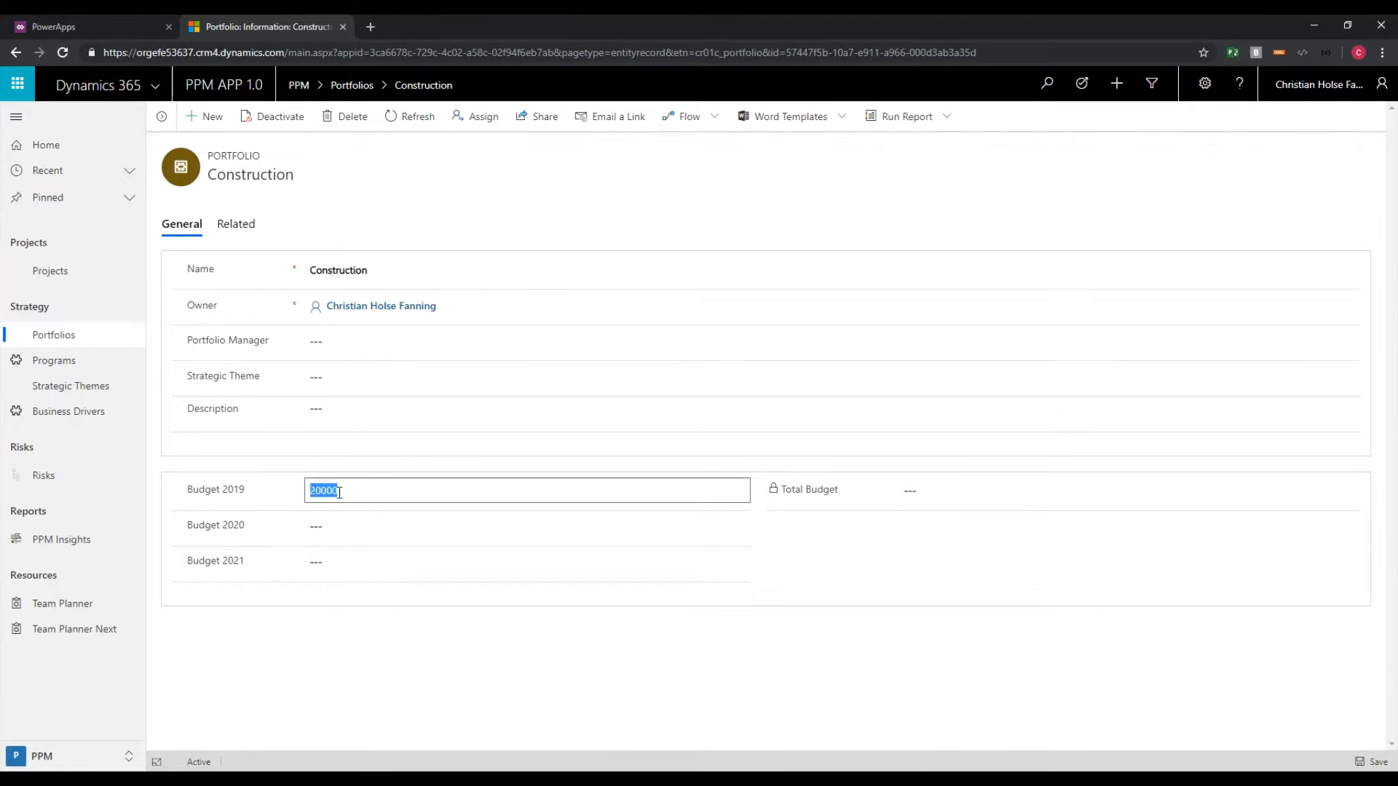
pyautogui.write('210')
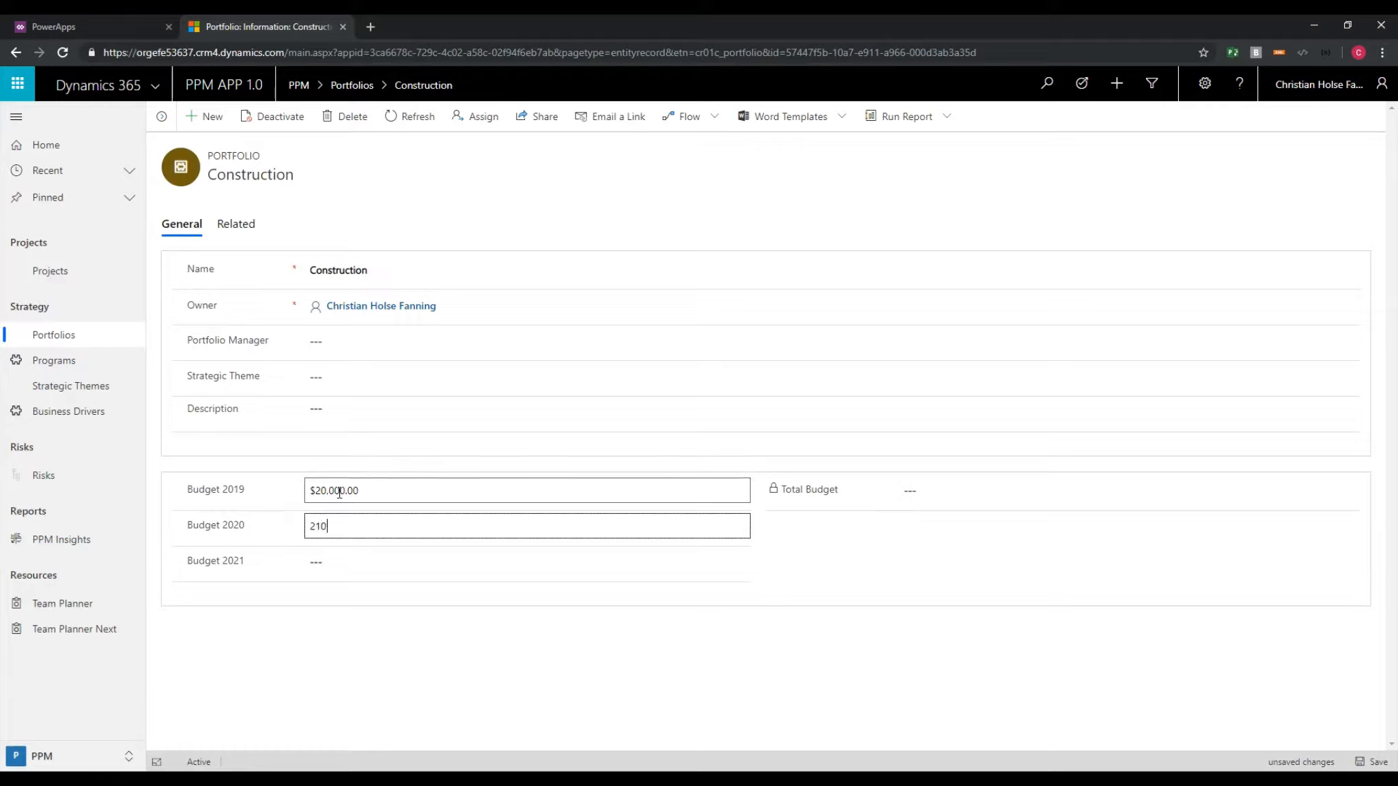
pyautogui.write('22000')
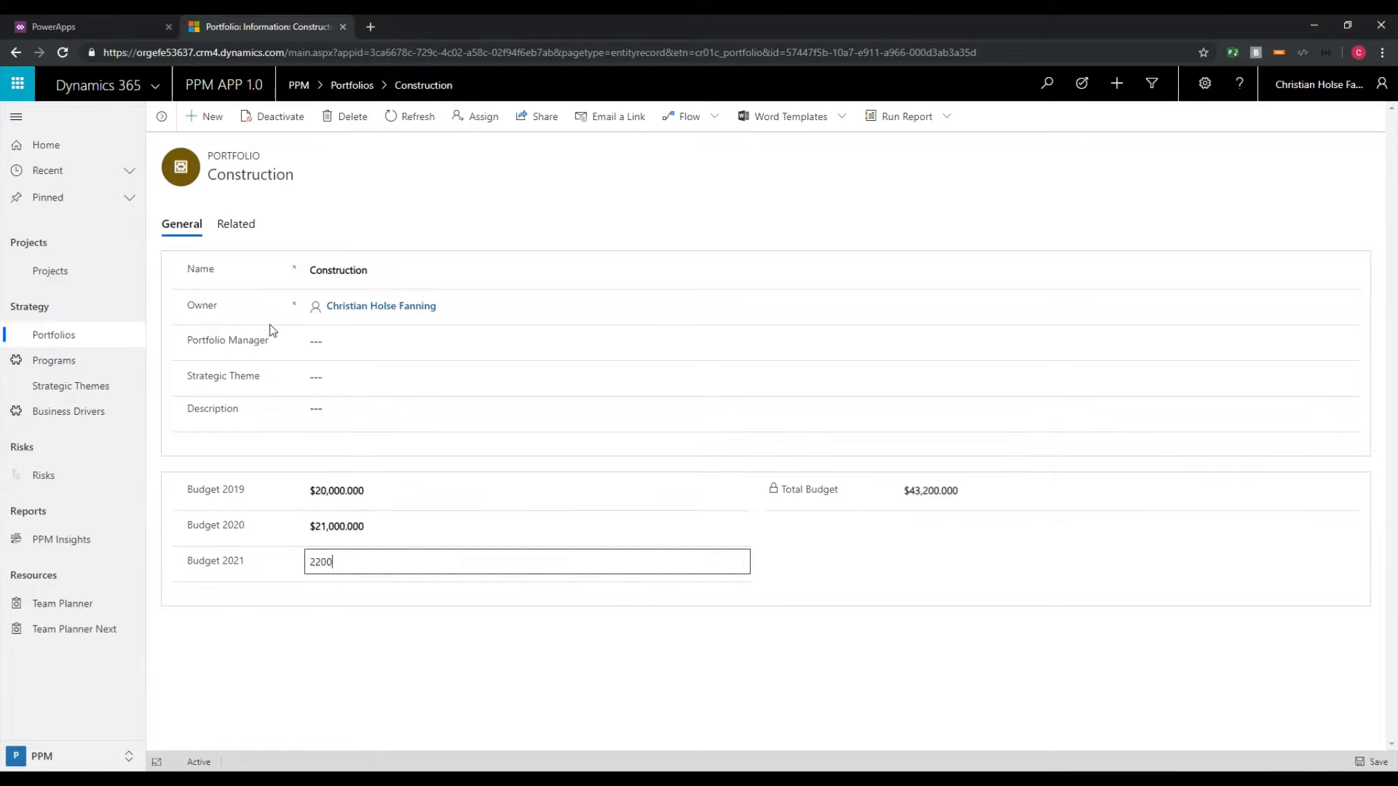
pyautogui.click(535, 341)
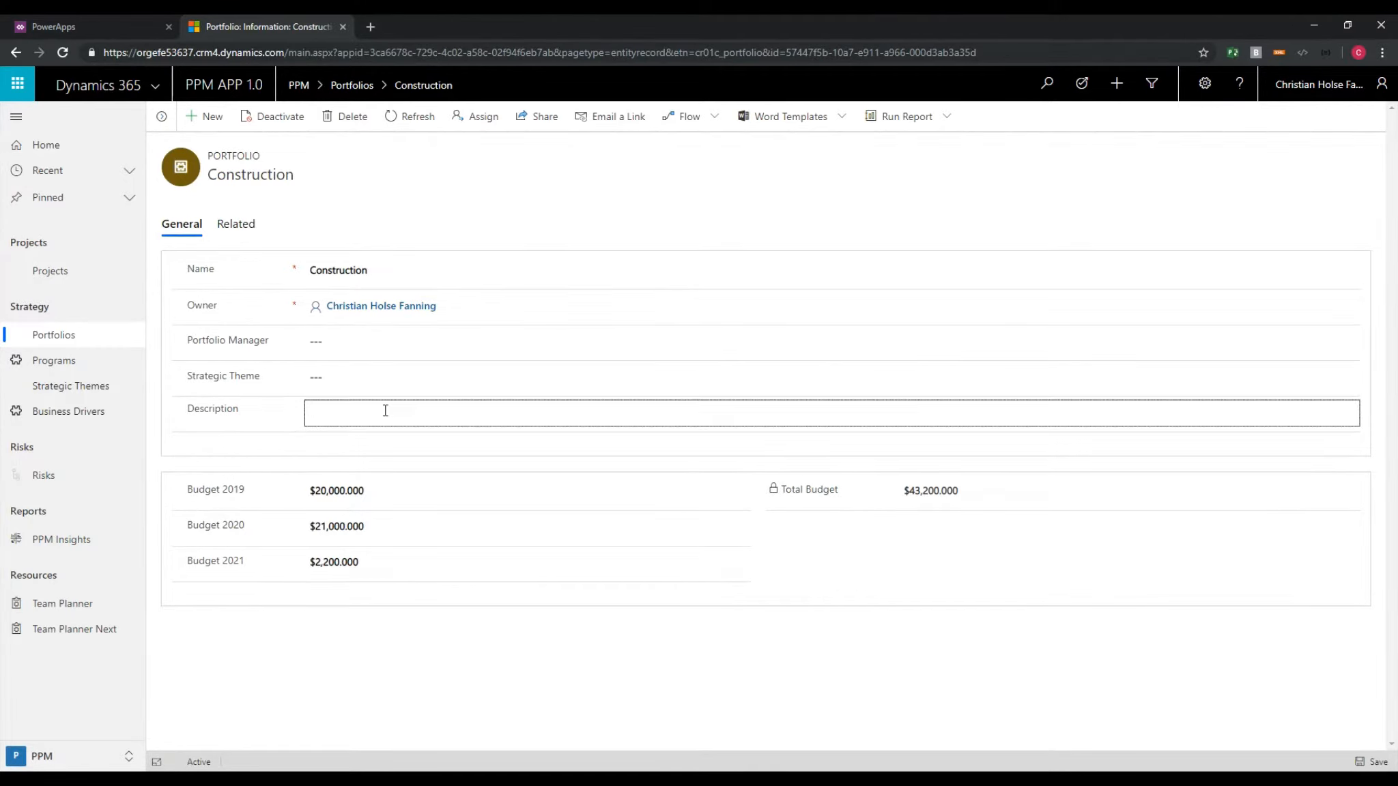
pyautogui.write('lasdjlas dlks dlksadidaslk')
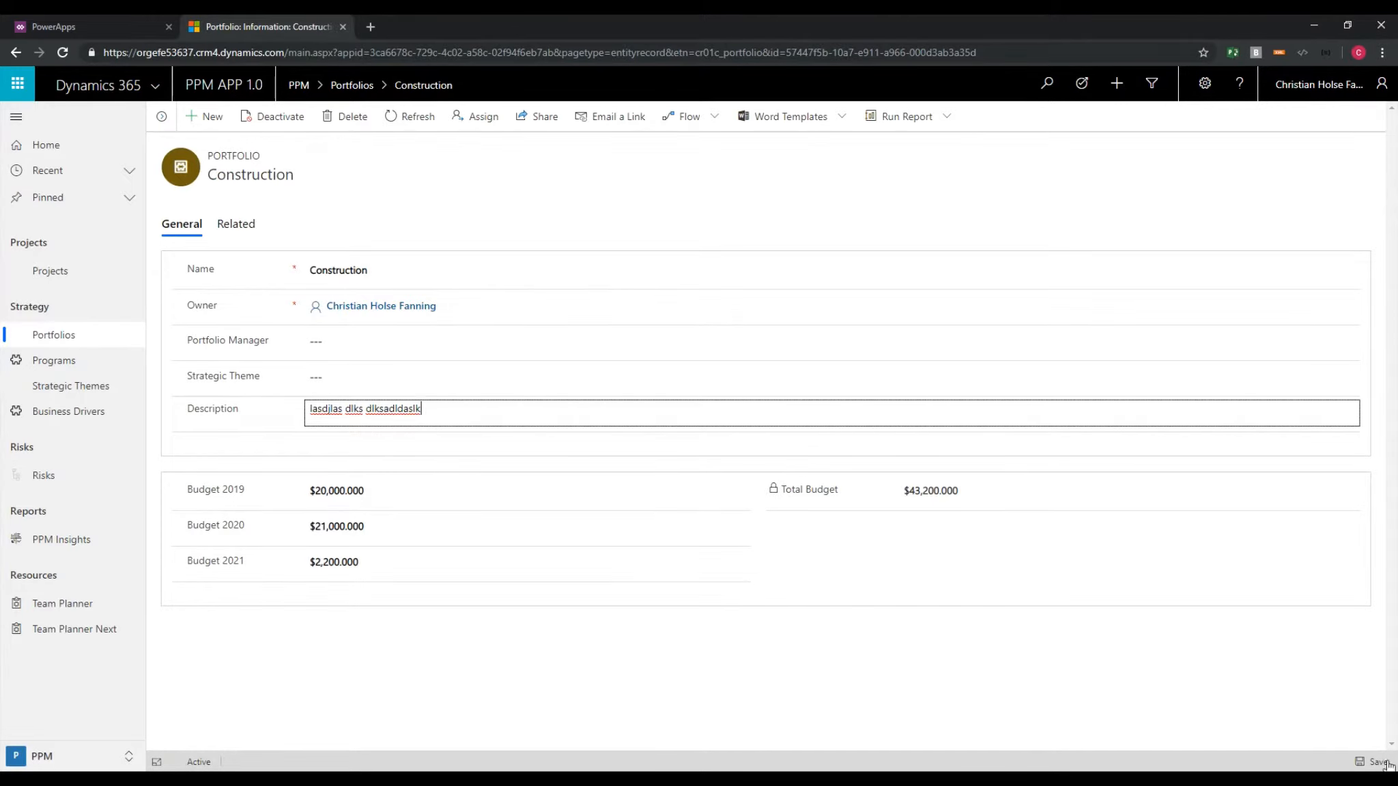
pyautogui.click(788, 116)
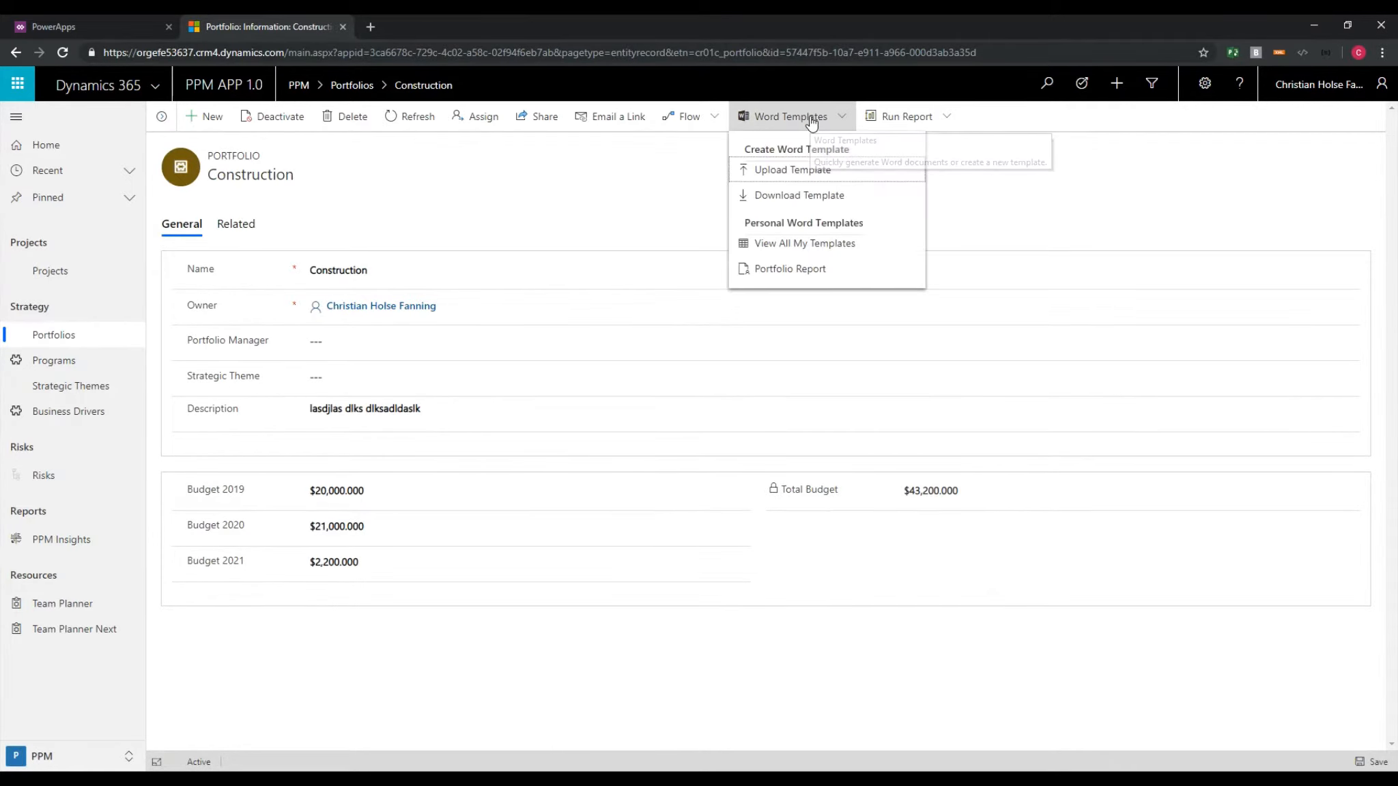
# Step: Generate the Portfolio Report document for Construction and open the downloaded .docx
pyautogui.click(789, 269)
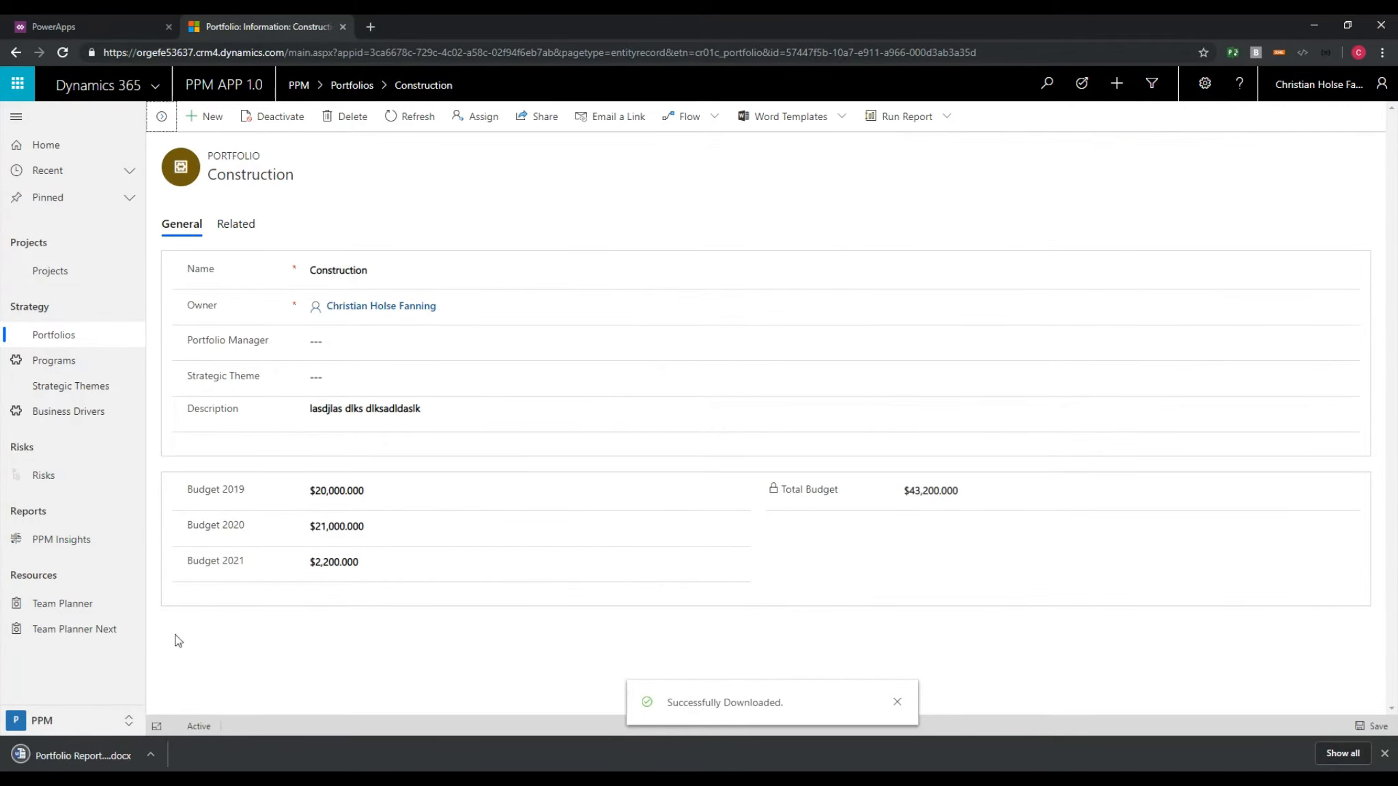
pyautogui.click(82, 754)
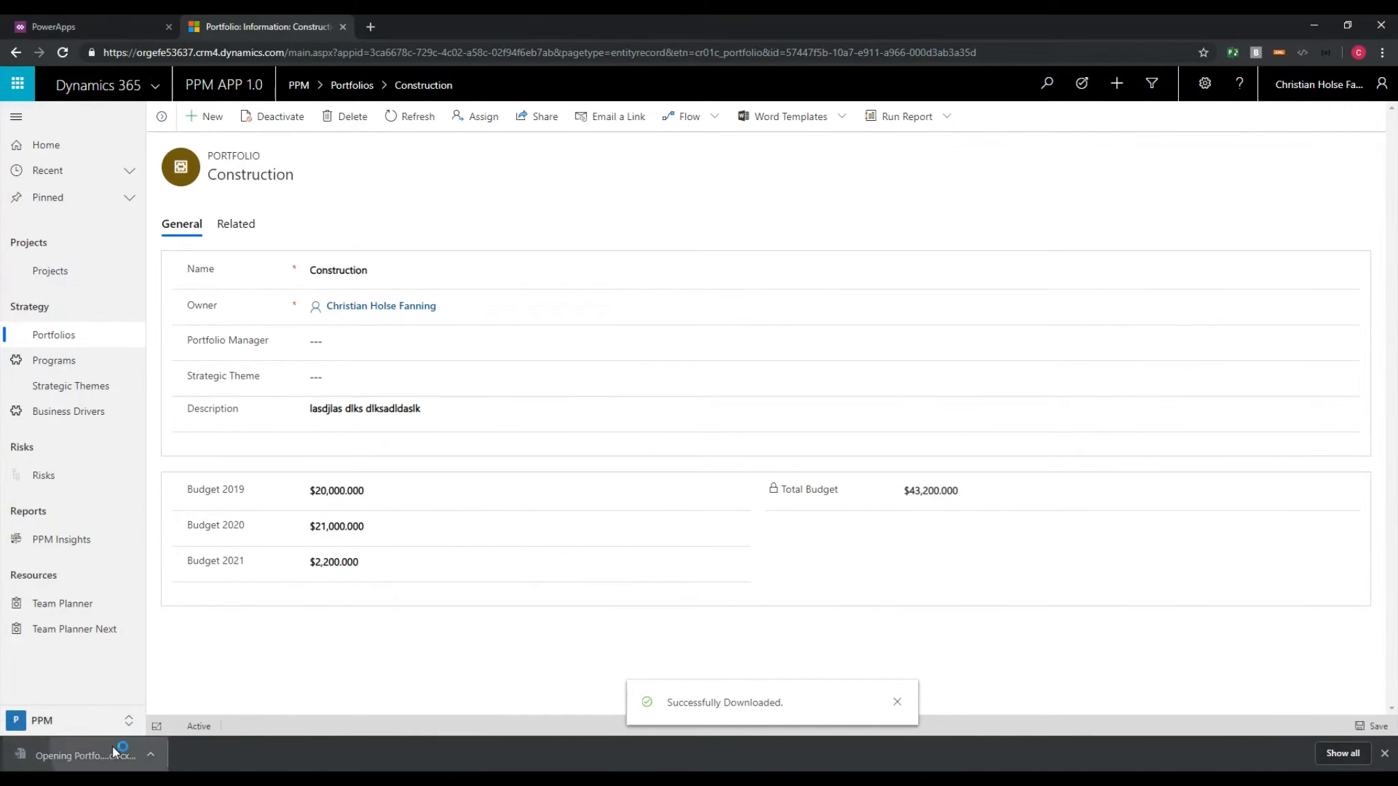
pyautogui.click(84, 755)
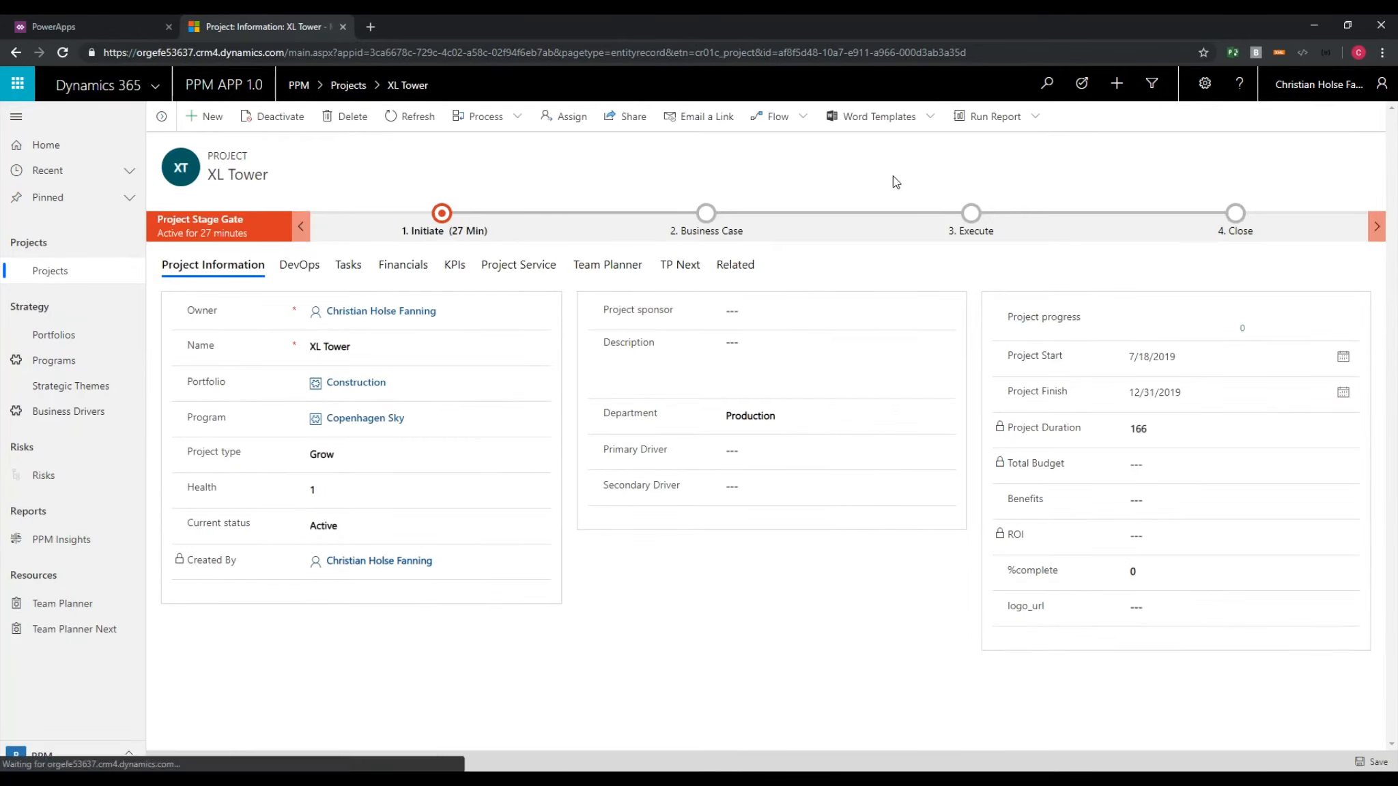
# Step: Generate the Business Plan Word template for the XL Tower project and open the downloaded .docx
pyautogui.click(877, 116)
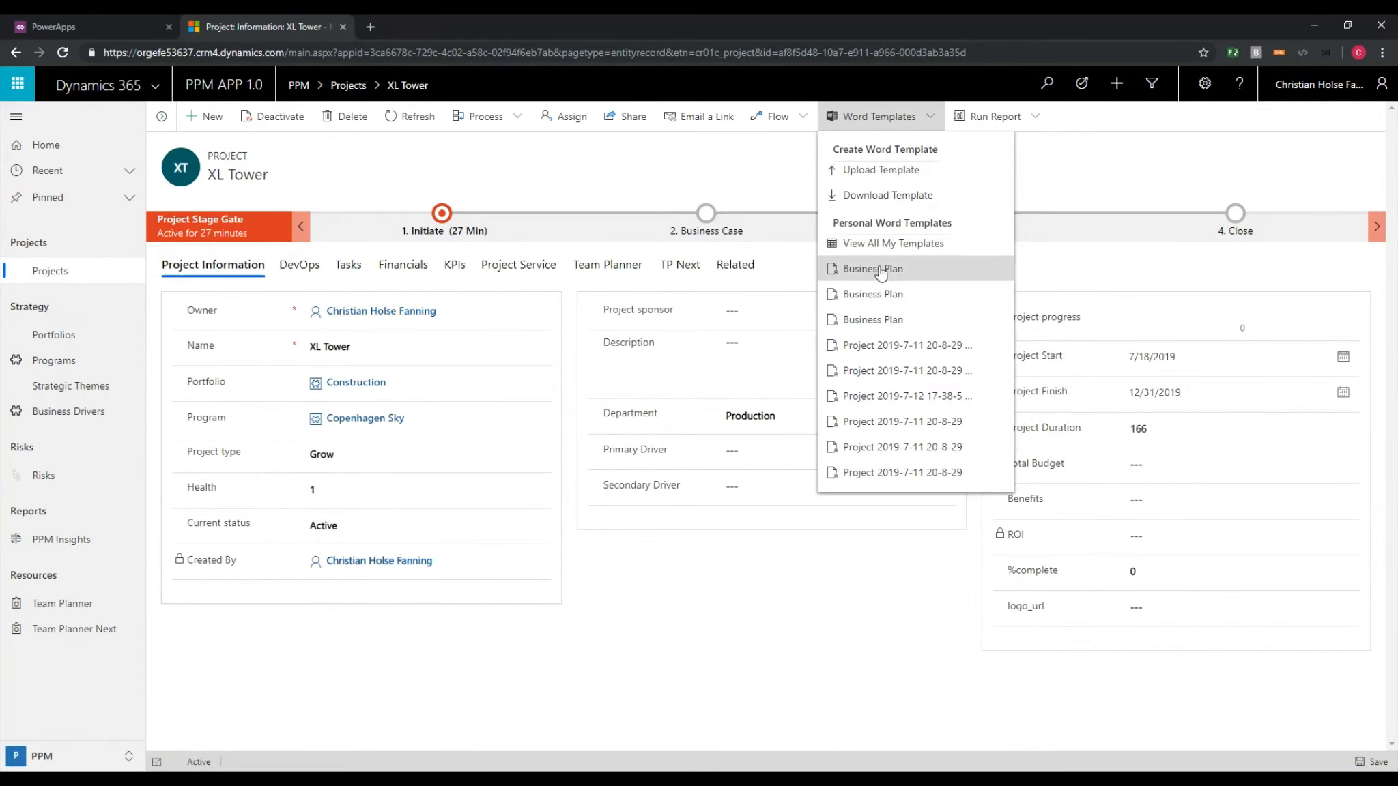
pyautogui.click(871, 269)
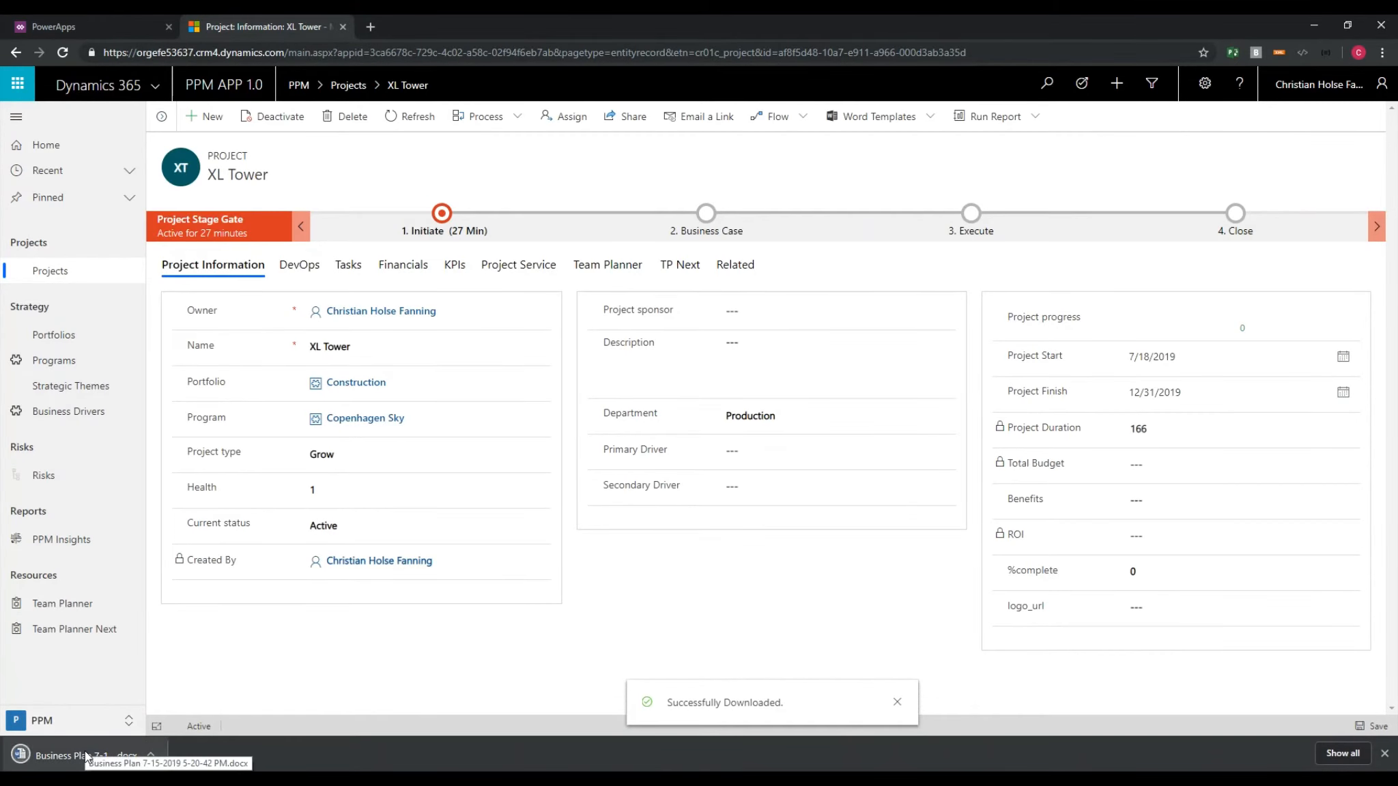
pyautogui.click(81, 755)
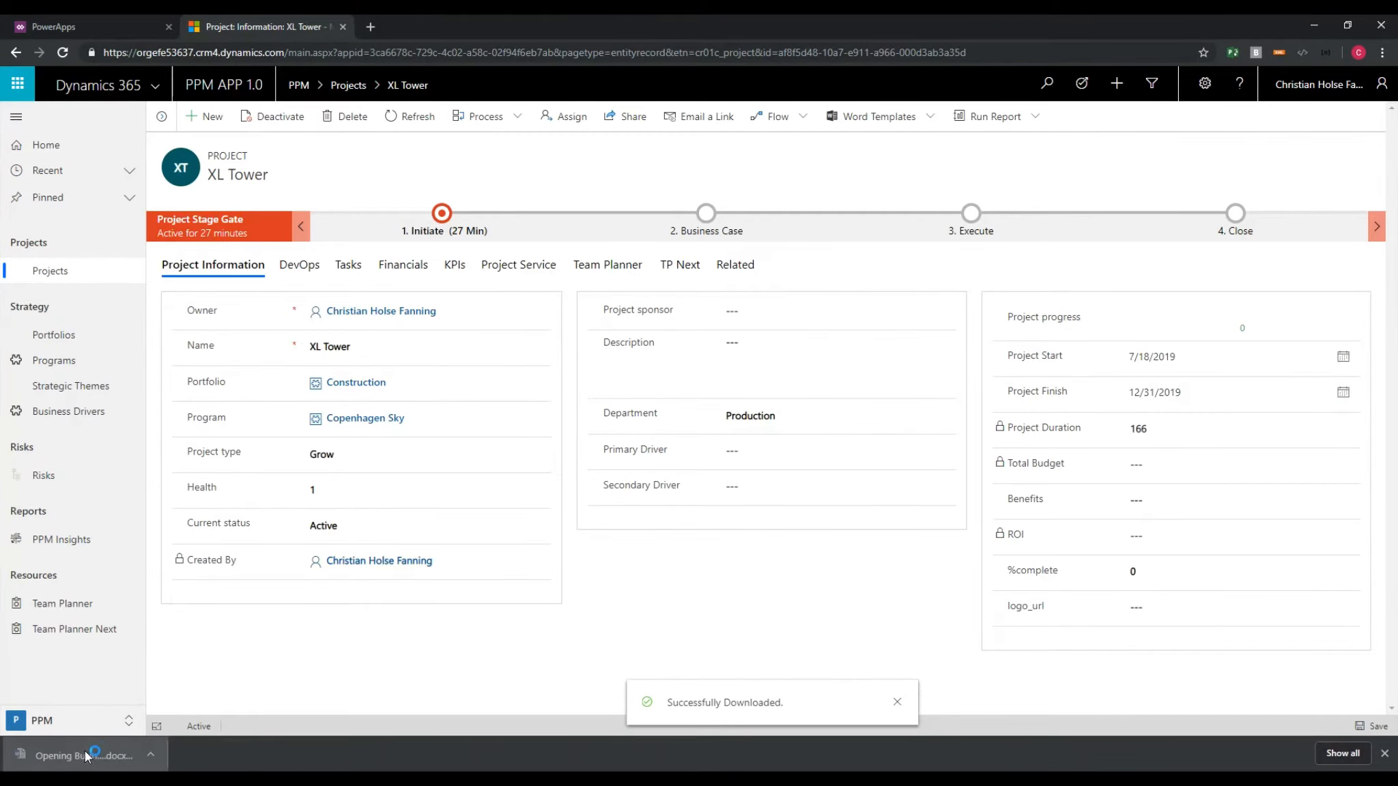
pyautogui.click(81, 755)
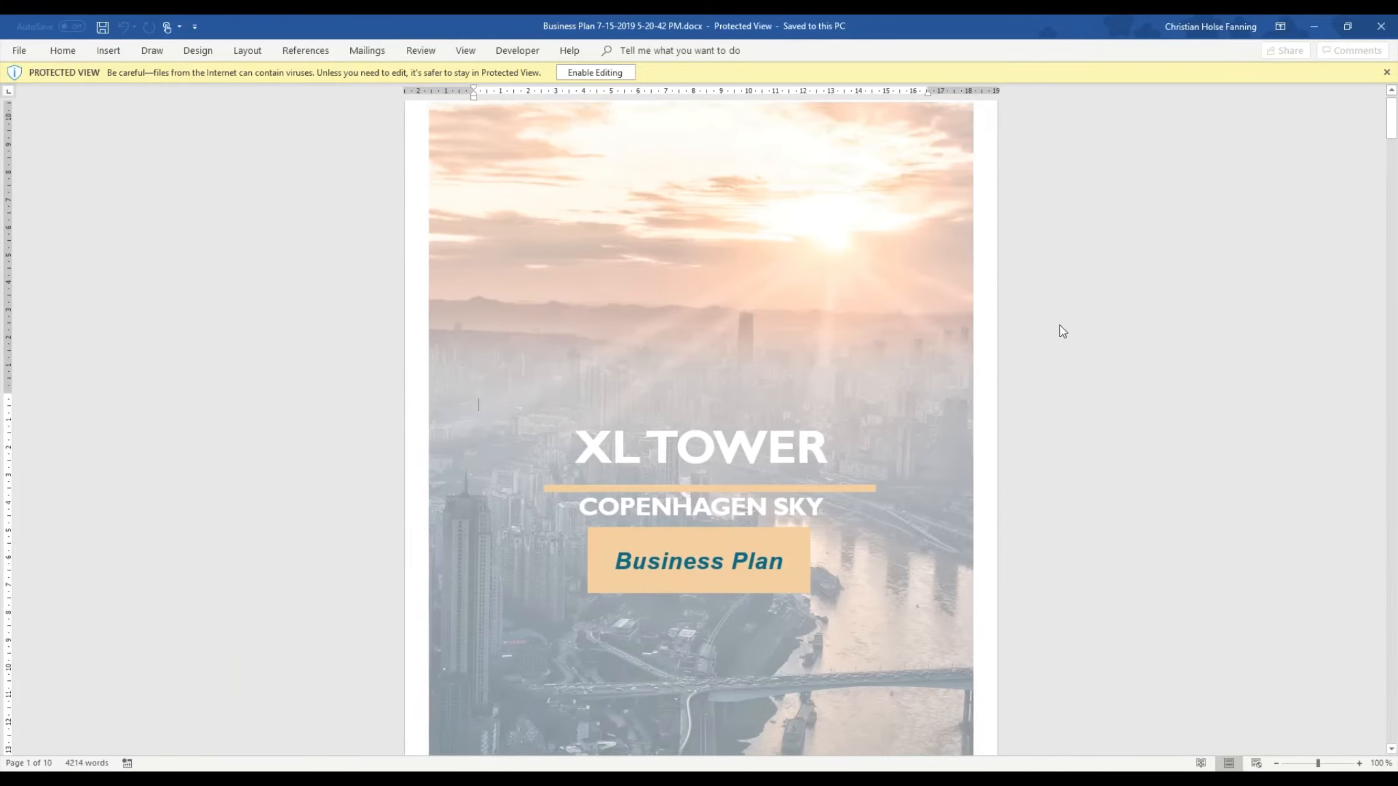
# Step: Enable editing on the XL Tower Business Plan and scroll through to the appendix and profit-and-loss tables
pyautogui.scroll(-3)
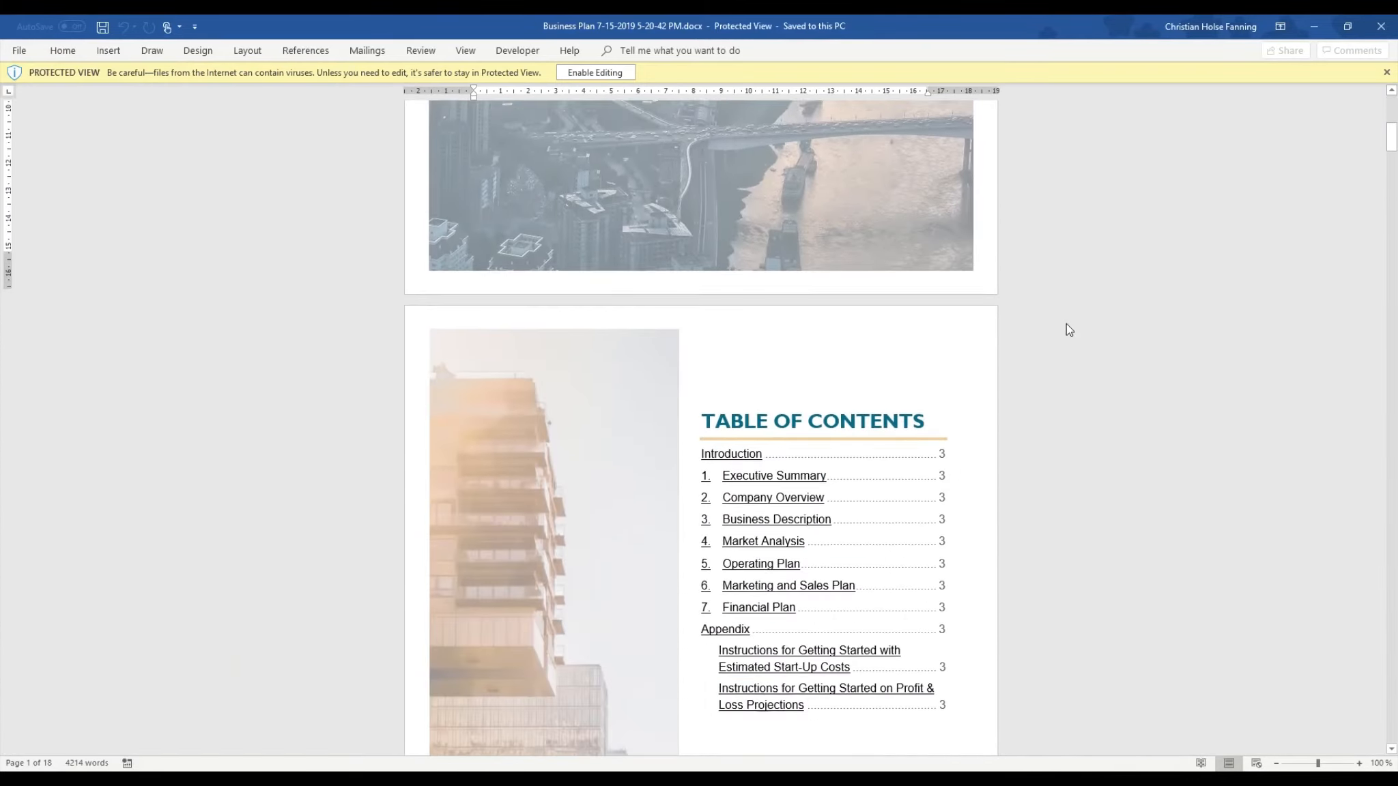
pyautogui.scroll(-3)
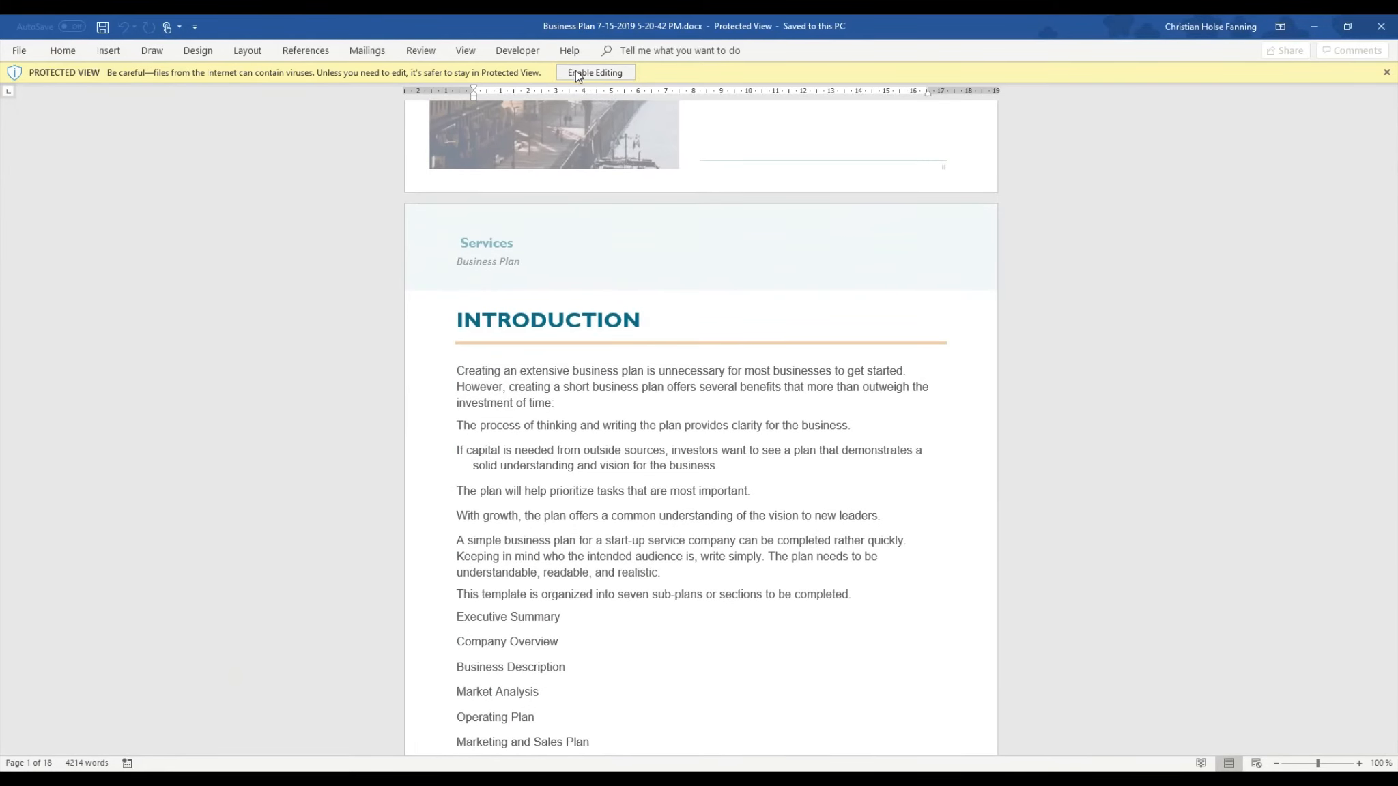
pyautogui.click(593, 72)
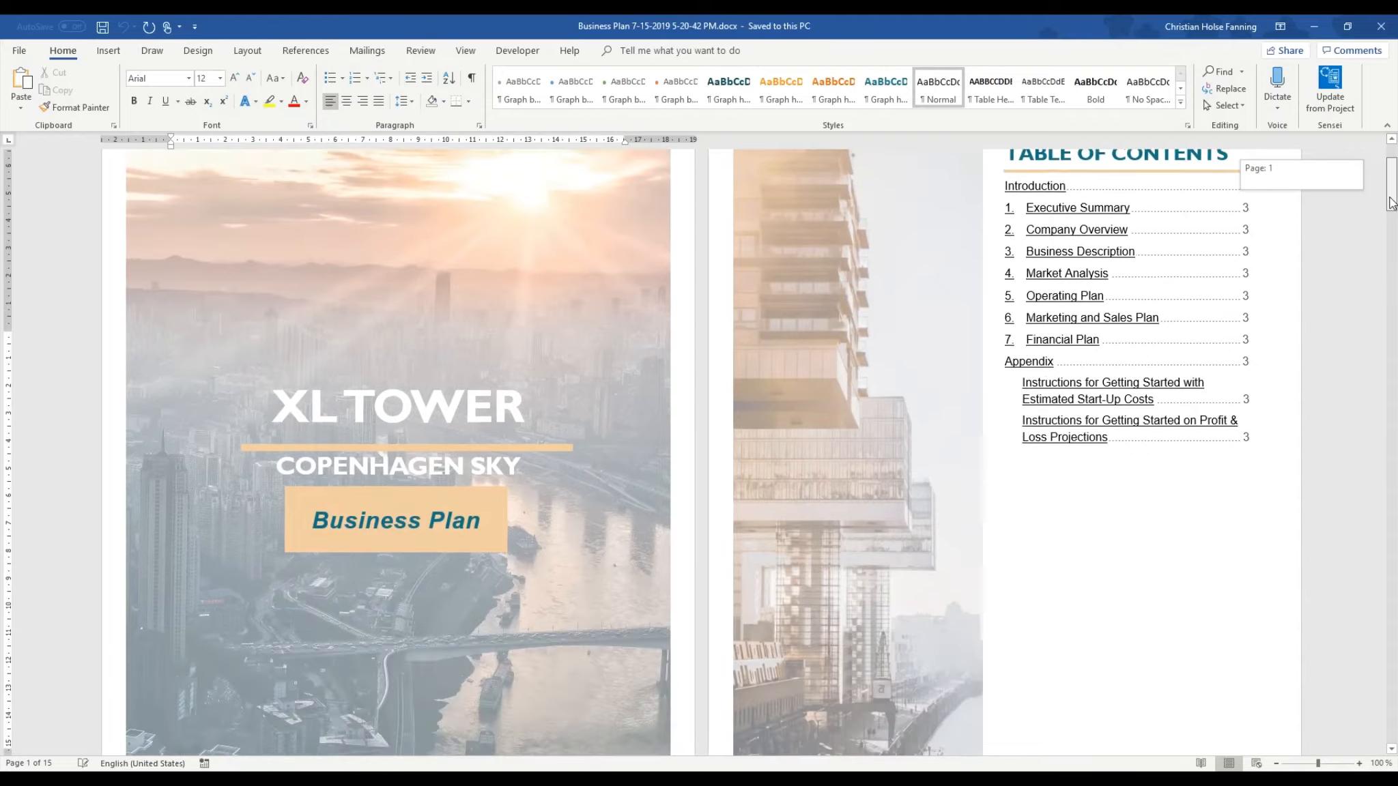
pyautogui.scroll(-3)
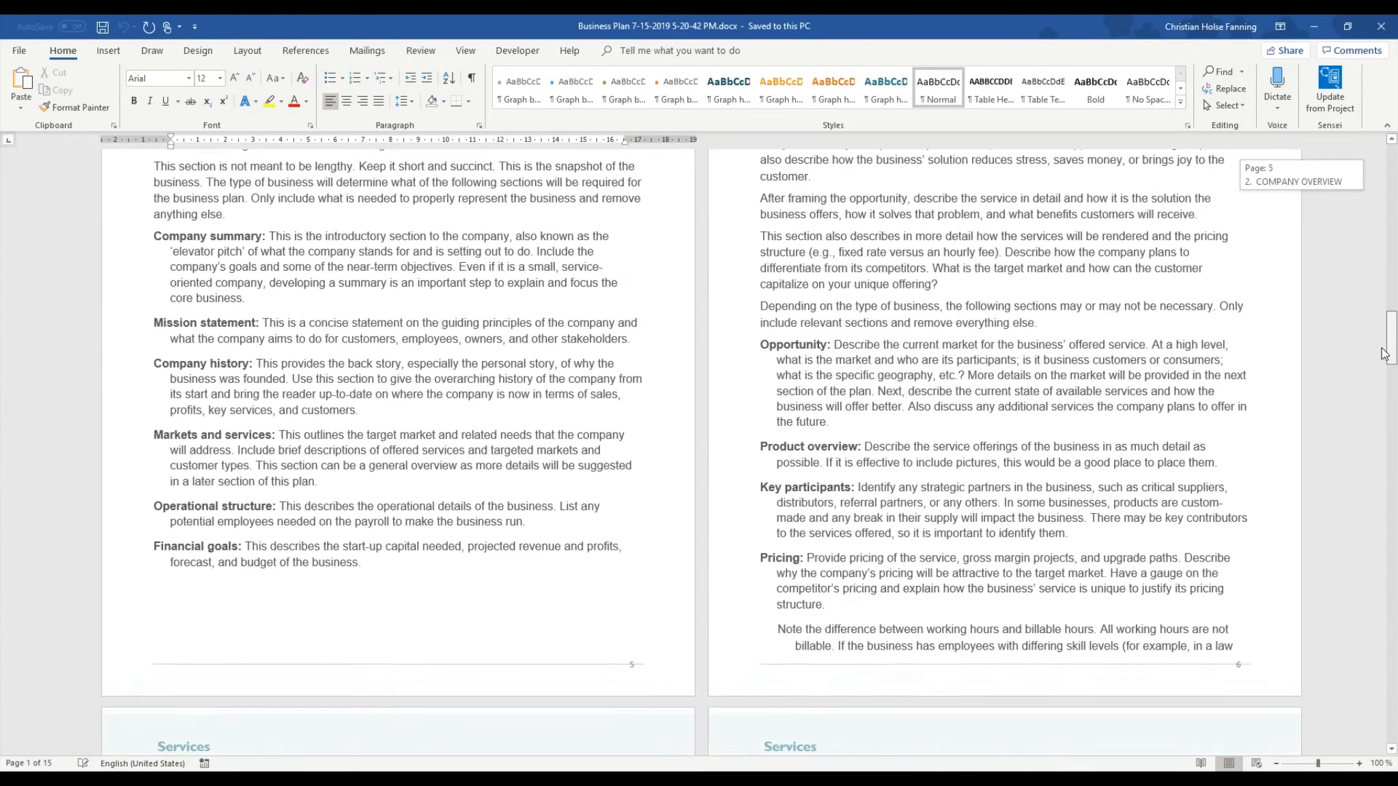
pyautogui.scroll(-3)
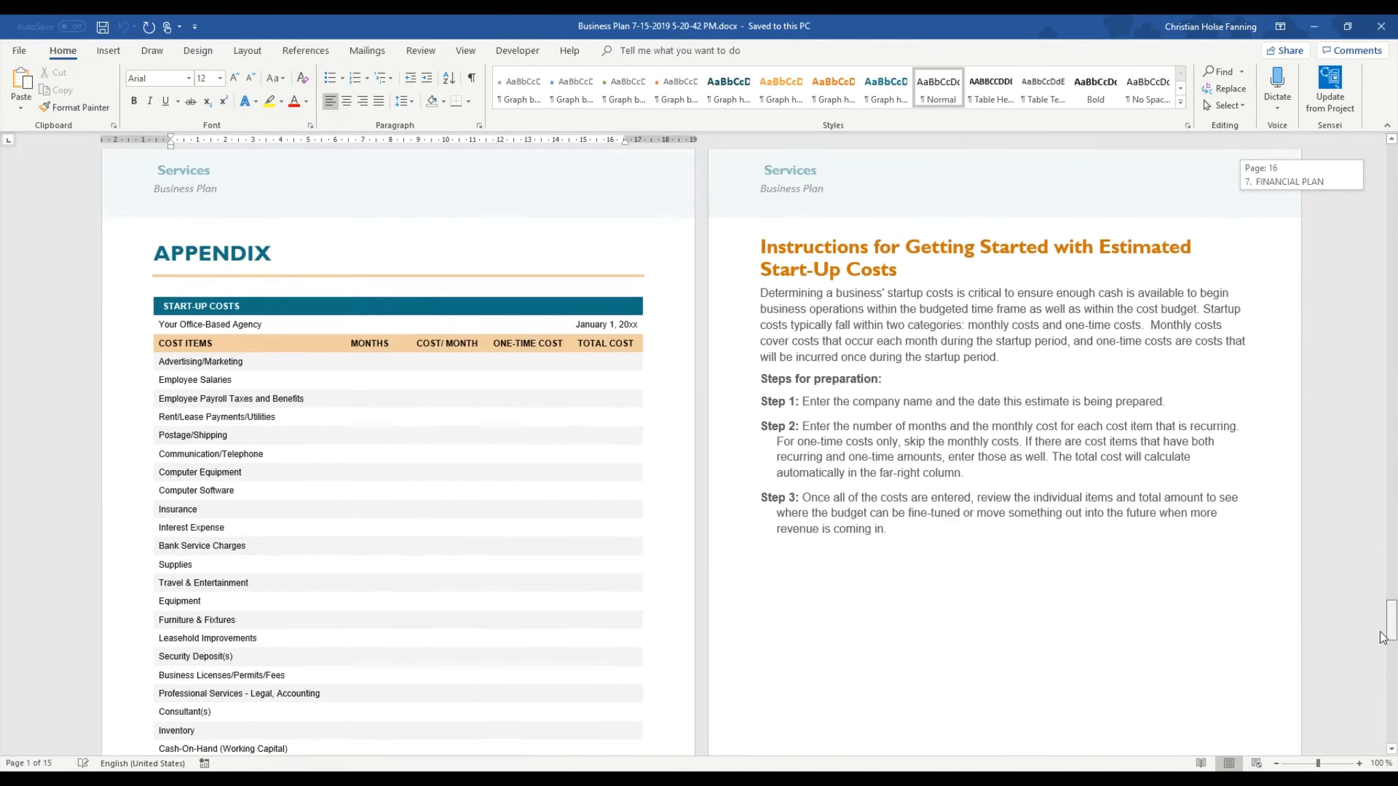
pyautogui.scroll(-3)
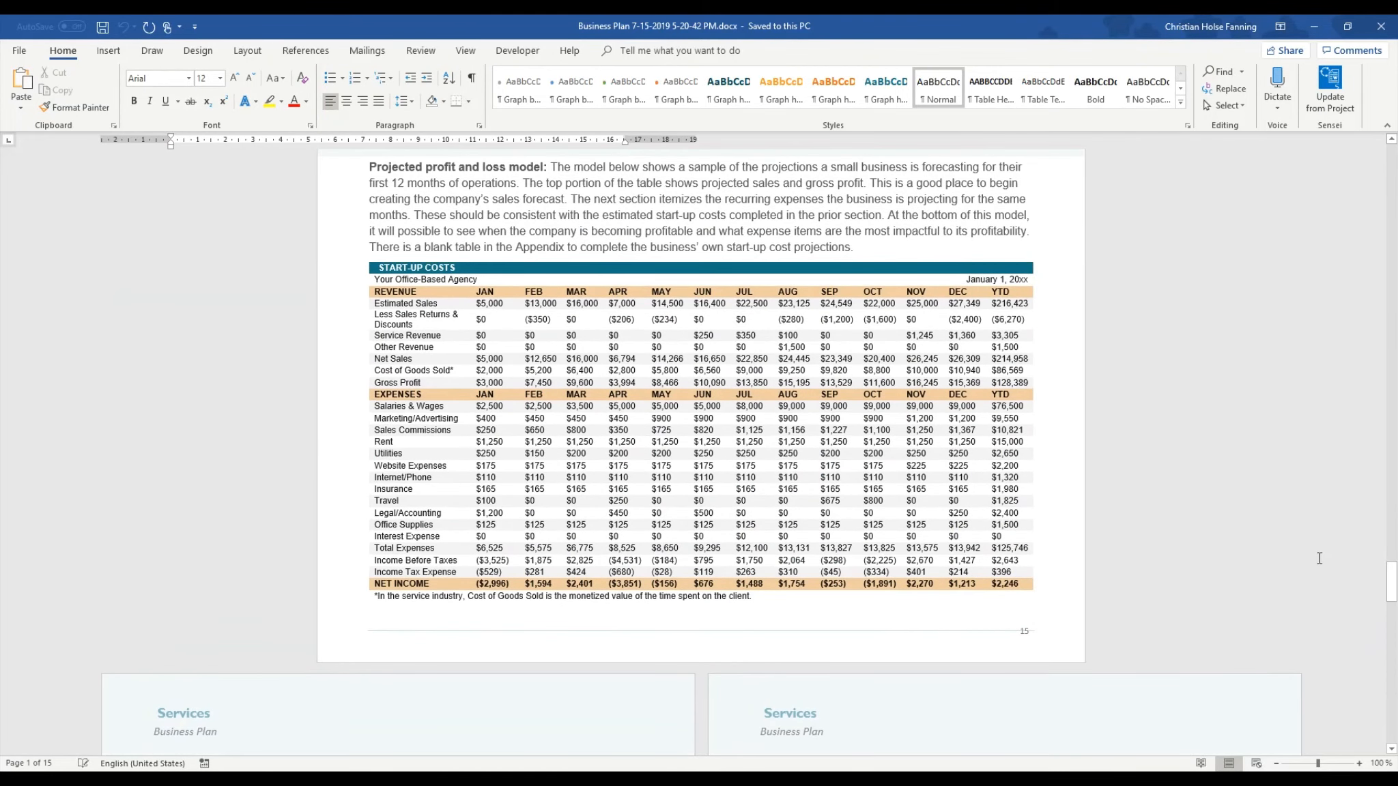